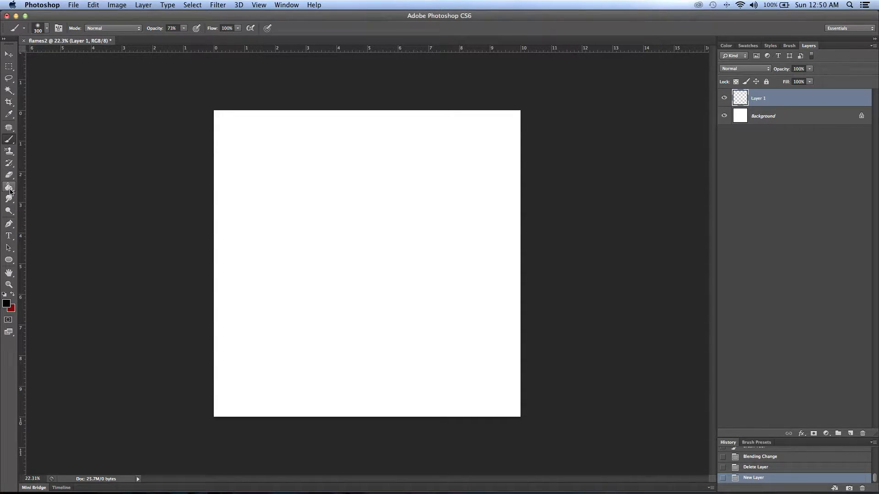
- Fill Layer 1 with solid black using the Paint Bucket and zoom in slightly
{"action": "left_click", "coordinate": [367, 255]}
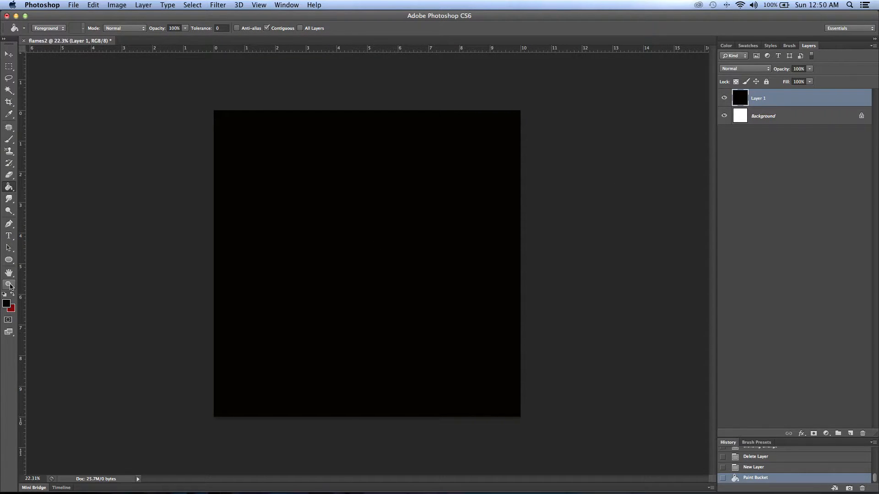
{"action": "left_click", "coordinate": [9, 285]}
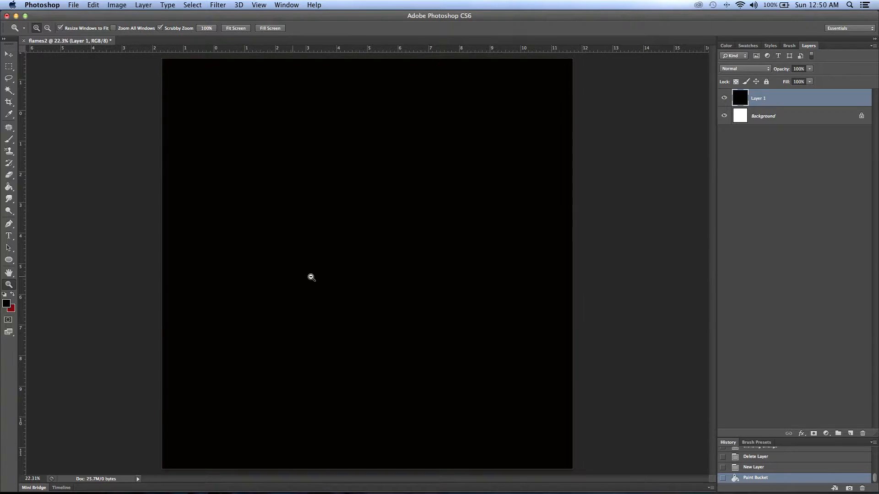
{"action": "left_click", "coordinate": [311, 277]}
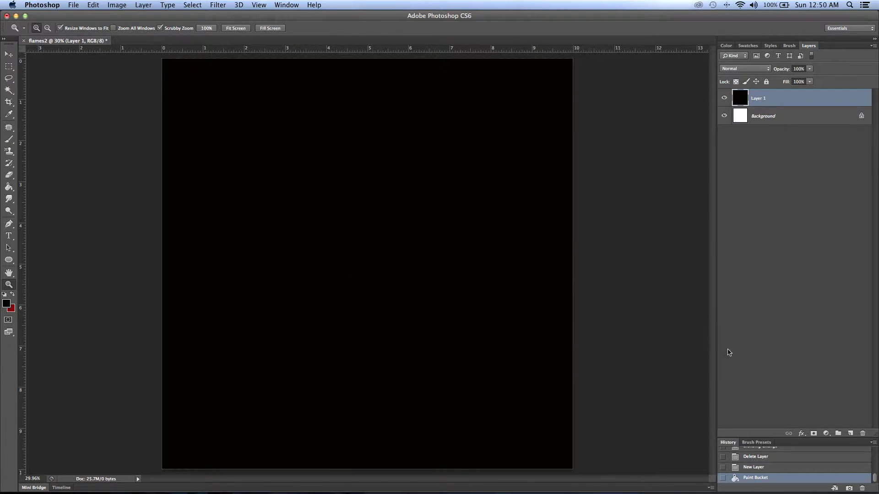
{"action": "mouse_move", "coordinate": [852, 417]}
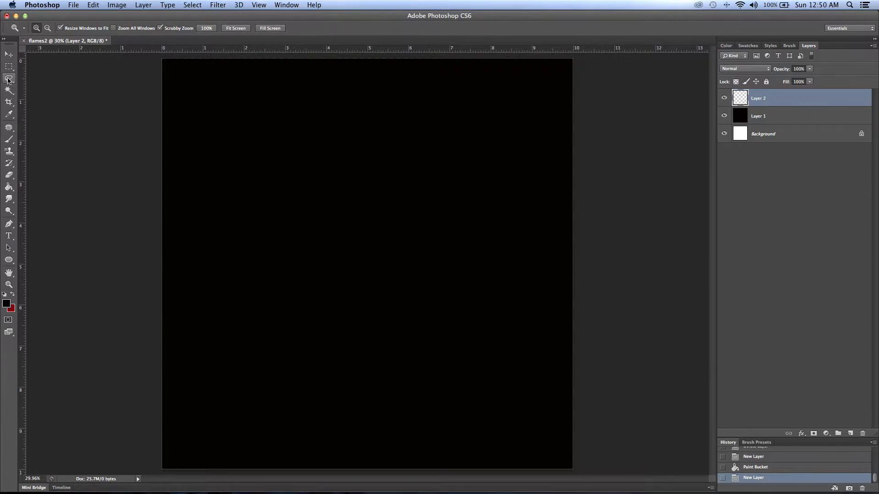
- Trace several freehand Lasso flame outlines, deselecting each attempt to redraw the shape
{"action": "left_click", "coordinate": [8, 79]}
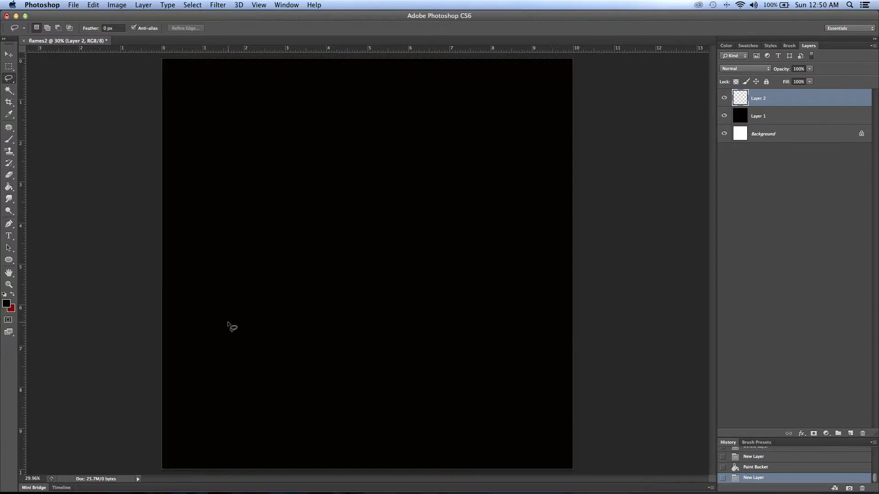
{"action": "mouse_move", "coordinate": [142, 308]}
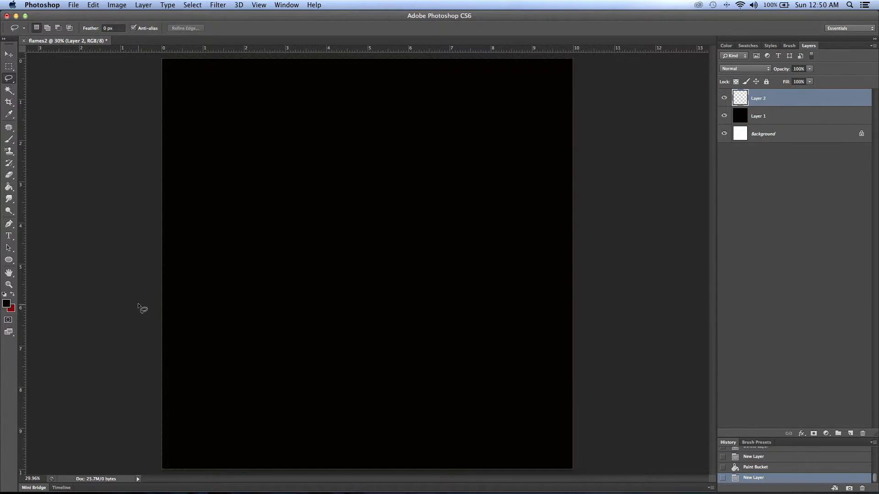
{"action": "mouse_move", "coordinate": [164, 439]}
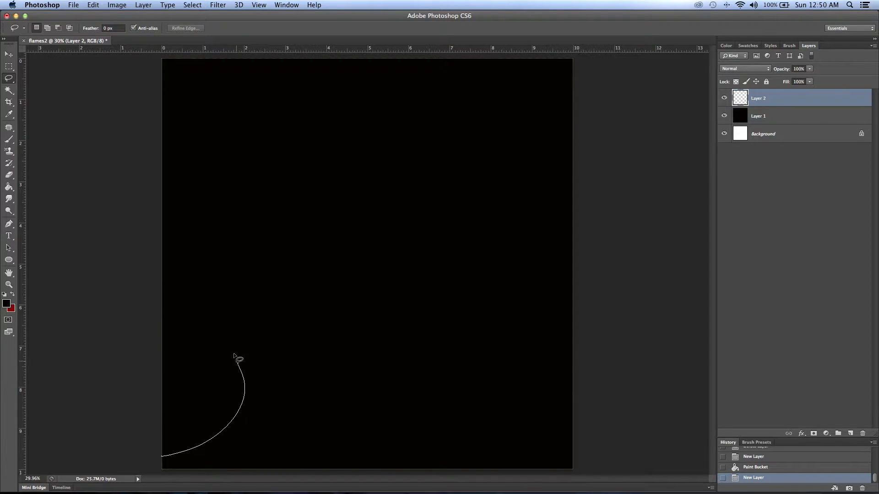
{"action": "left_click_drag", "start_coordinate": [240, 358], "coordinate": [321, 218]}
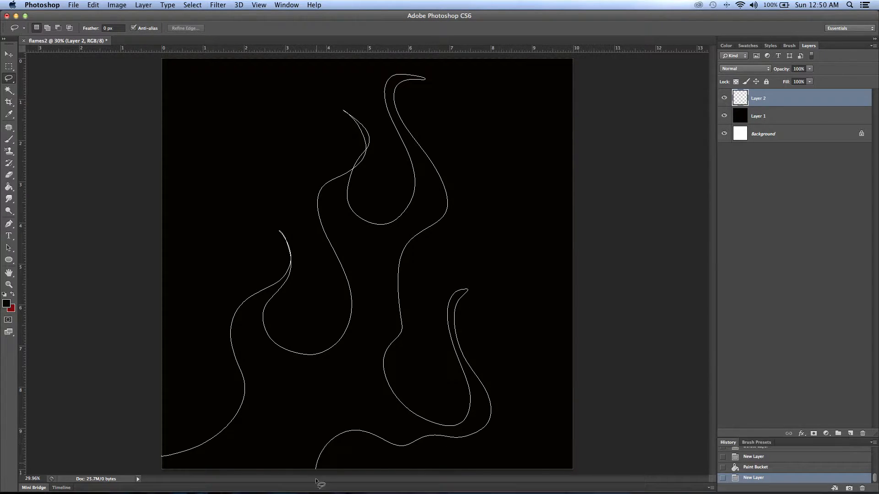
{"action": "left_click", "coordinate": [317, 468]}
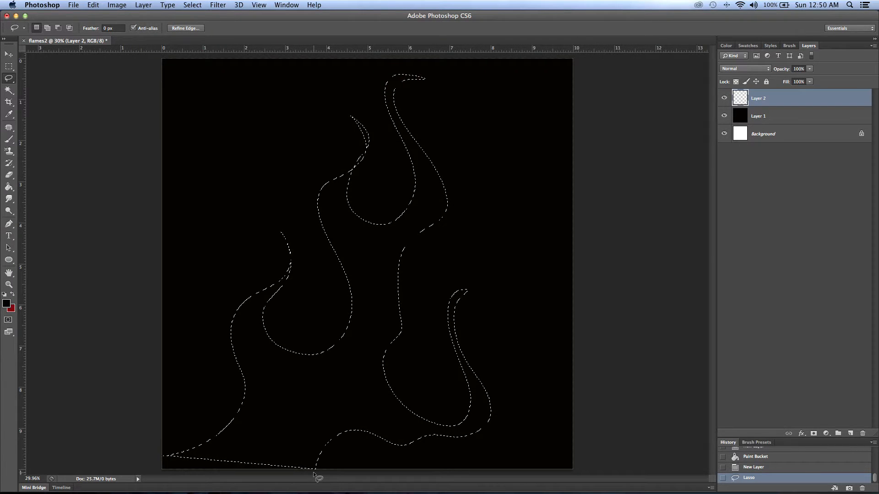
{"action": "key", "text": "cmd+d"}
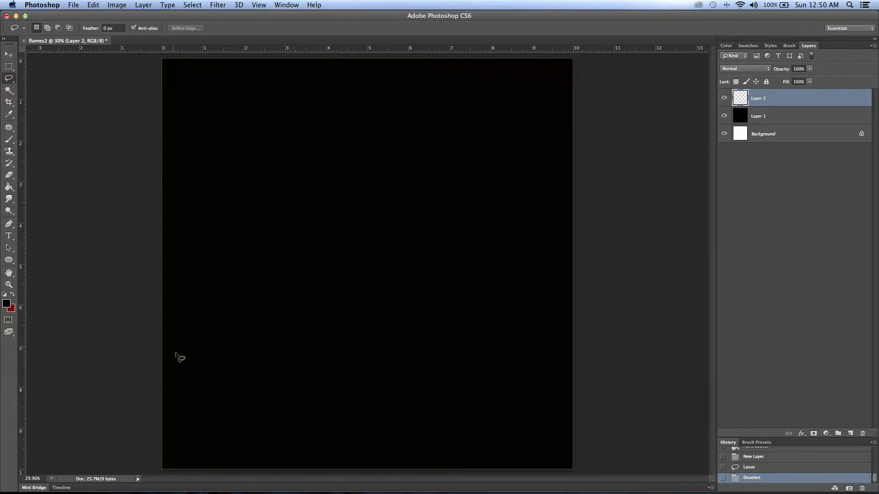
{"action": "mouse_move", "coordinate": [168, 423]}
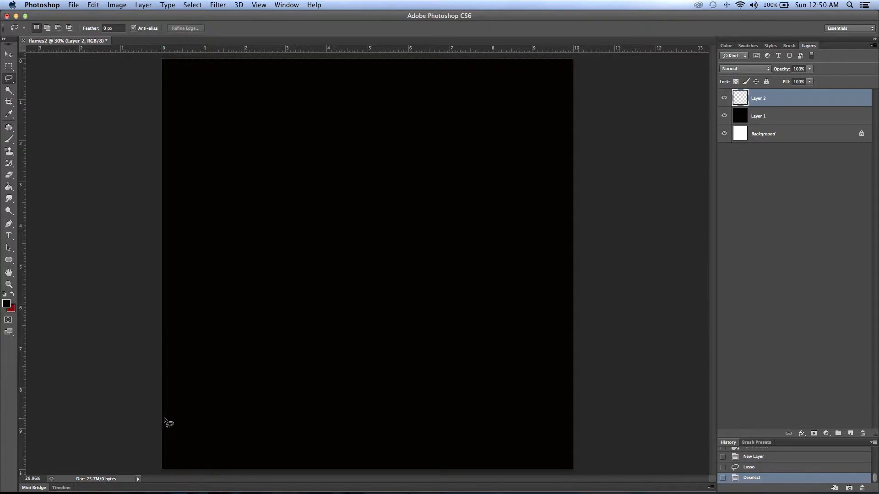
{"action": "left_click_drag", "start_coordinate": [165, 423], "coordinate": [385, 256]}
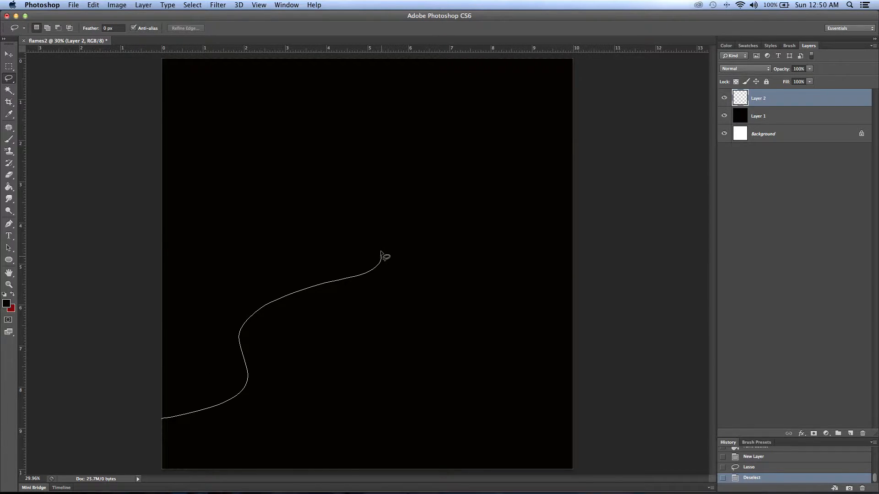
{"action": "left_click_drag", "start_coordinate": [384, 257], "coordinate": [255, 62]}
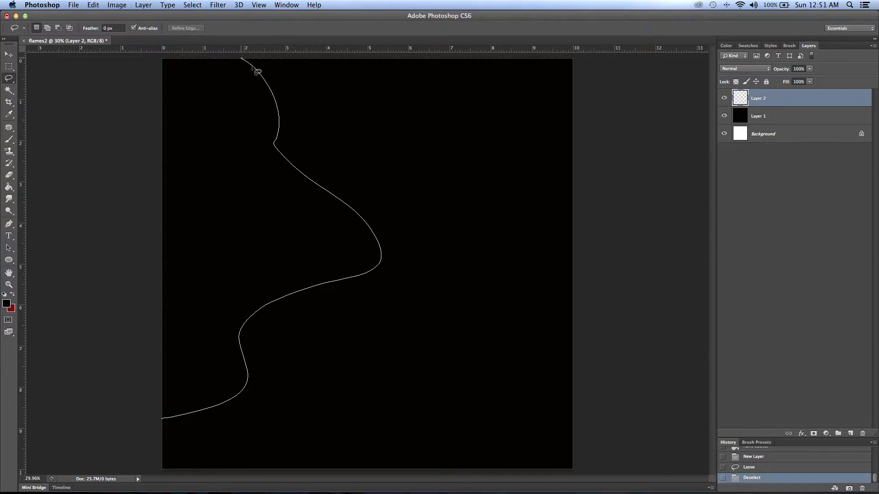
{"action": "left_click_drag", "start_coordinate": [255, 72], "coordinate": [317, 324]}
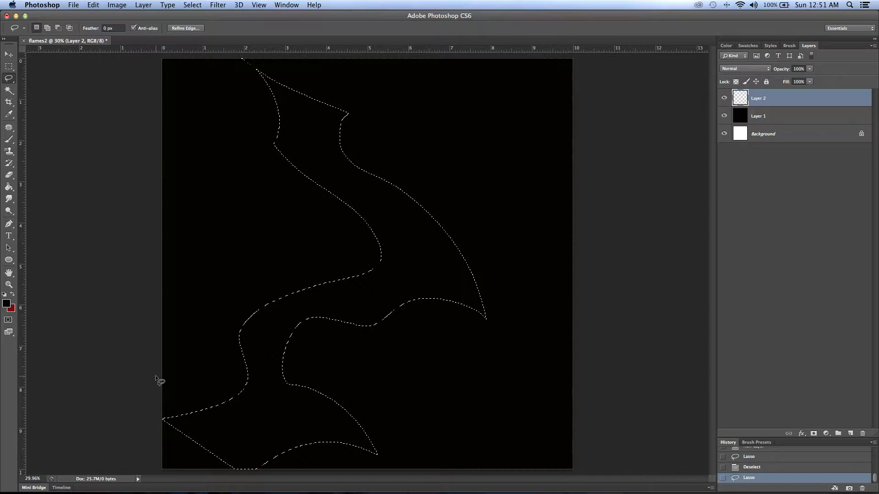
{"action": "key", "text": "cmd+d"}
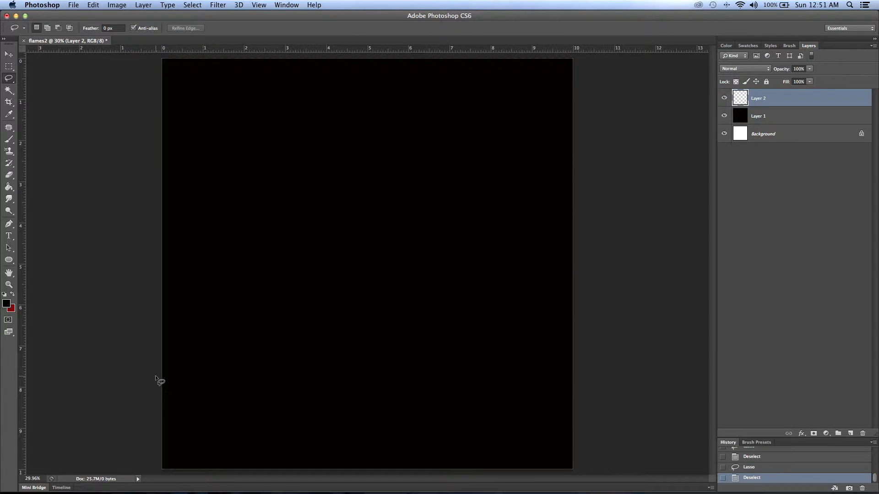
{"action": "mouse_move", "coordinate": [164, 93]}
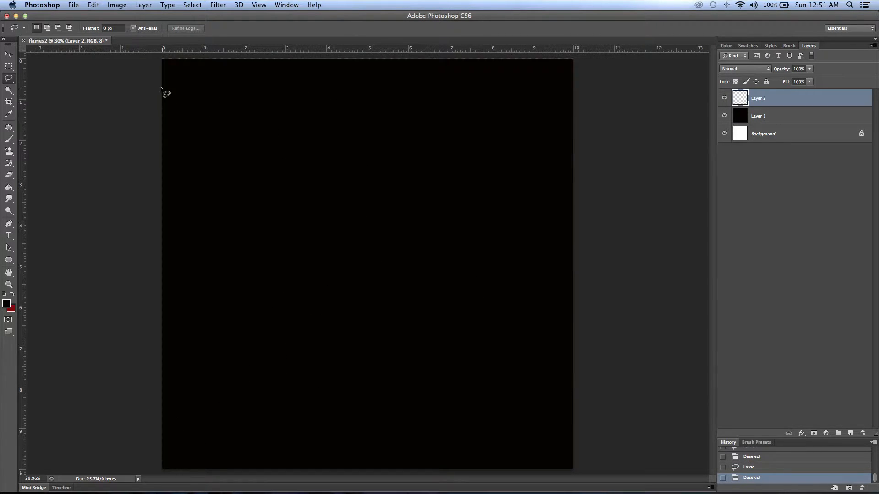
{"action": "left_click_drag", "start_coordinate": [163, 101], "coordinate": [294, 449]}
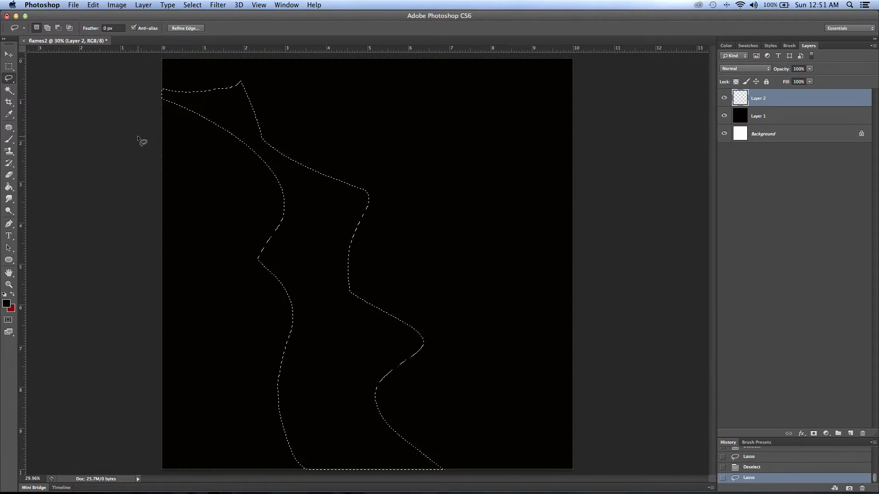
{"action": "key", "text": "cmd+d"}
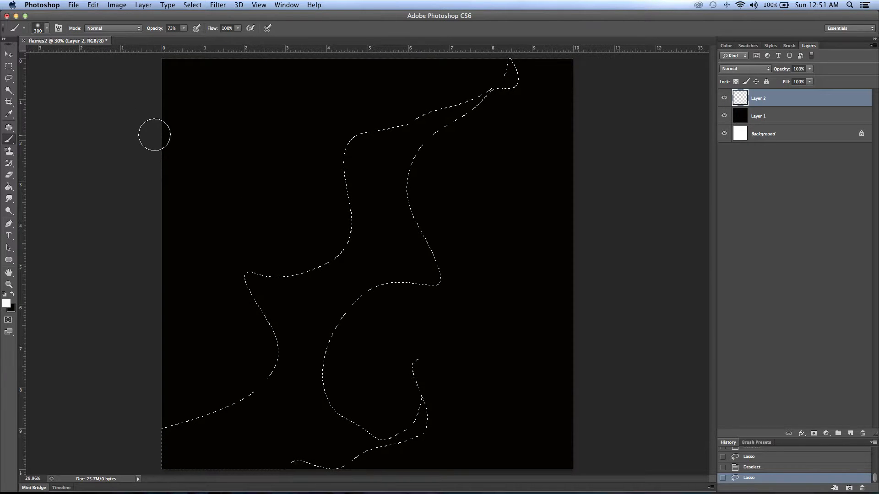
- Brush soft white along the flame selection's left, top and right inner edges
{"action": "left_click_drag", "start_coordinate": [155, 135], "coordinate": [252, 313]}
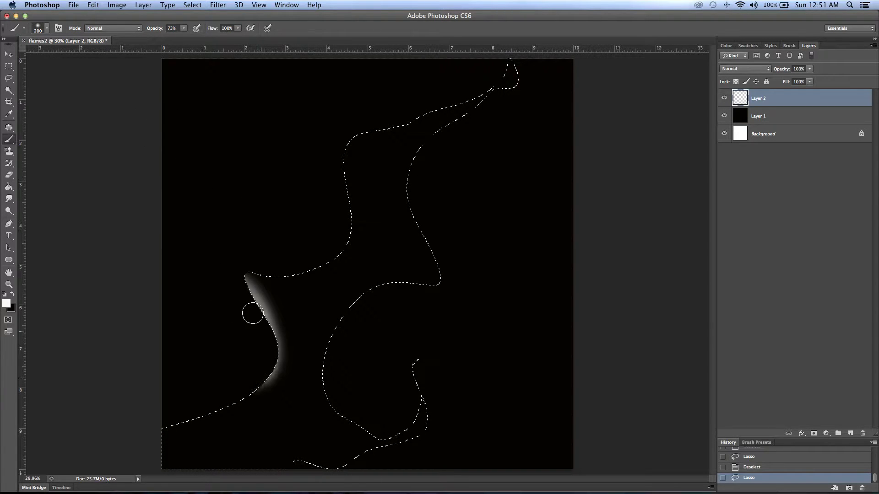
{"action": "left_click_drag", "start_coordinate": [252, 314], "coordinate": [210, 283]}
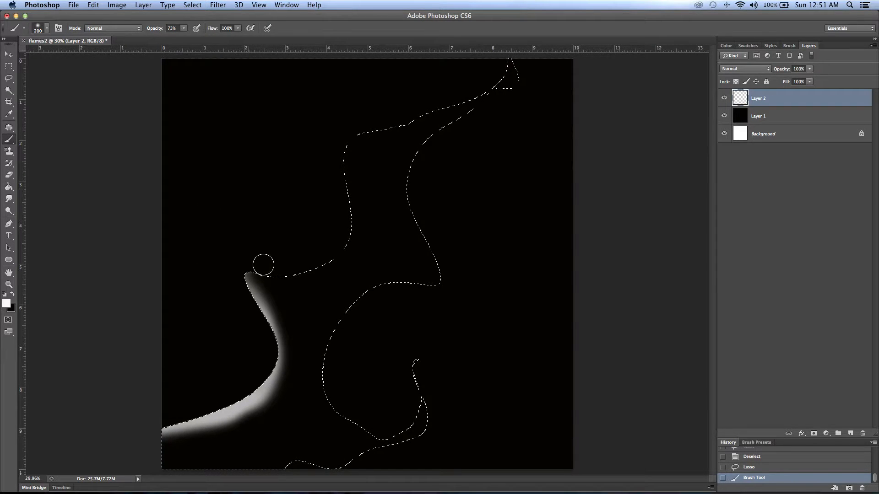
{"action": "left_click_drag", "start_coordinate": [264, 264], "coordinate": [362, 114]}
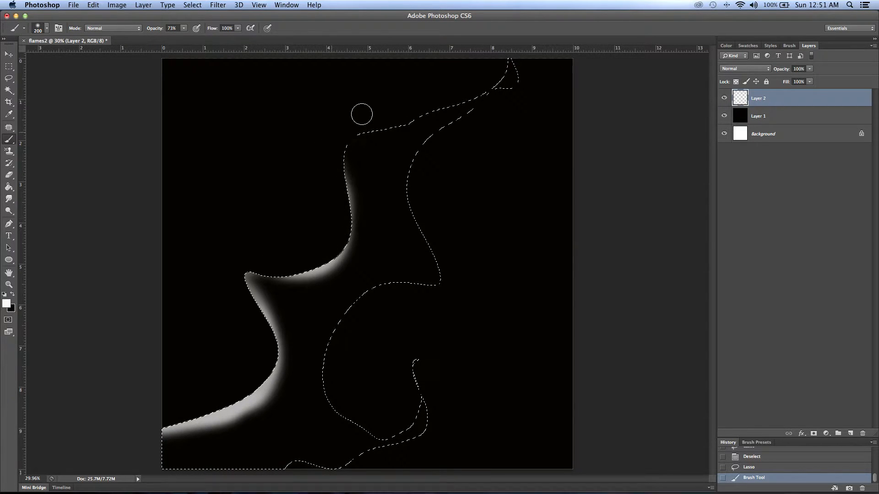
{"action": "left_click_drag", "start_coordinate": [361, 114], "coordinate": [523, 70]}
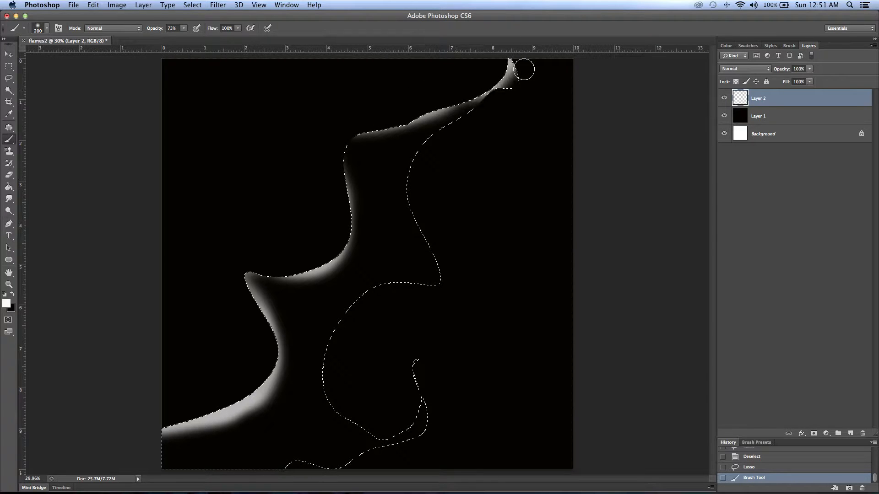
{"action": "left_click_drag", "start_coordinate": [521, 71], "coordinate": [369, 307]}
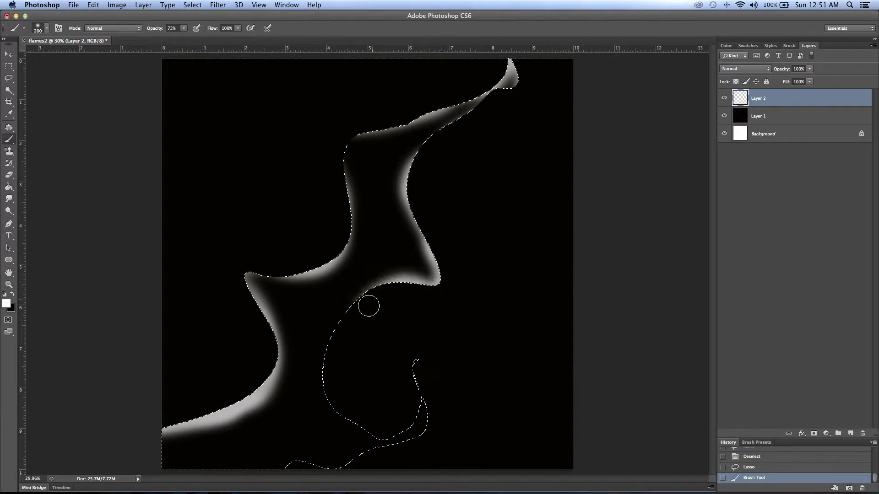
{"action": "left_click_drag", "start_coordinate": [368, 307], "coordinate": [430, 398]}
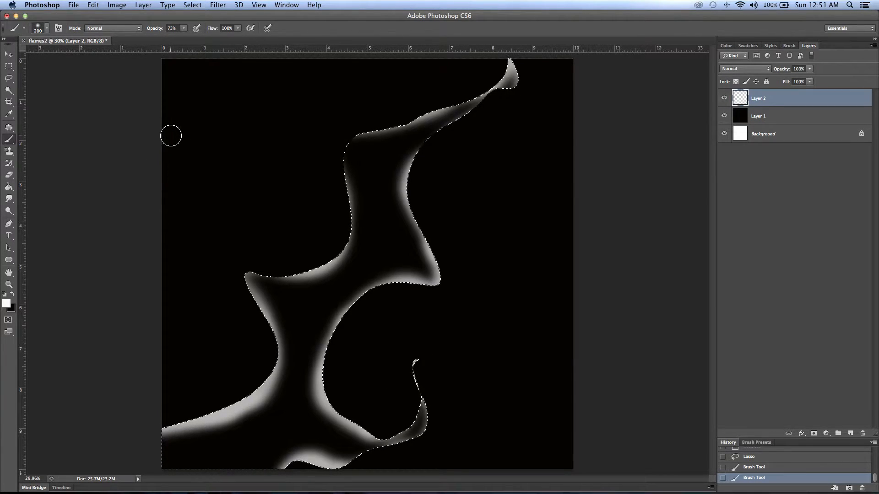
{"action": "mouse_move", "coordinate": [271, 78]}
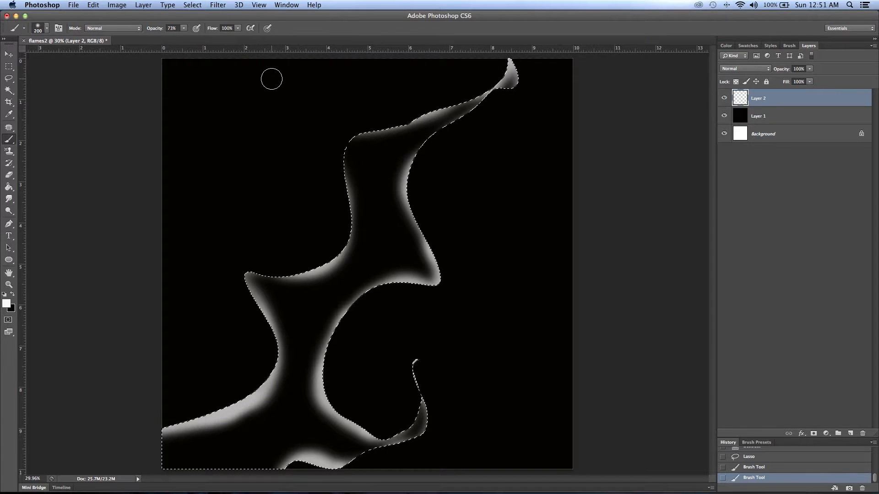
- Blur the white strokes, deselect, and fade Layer 2 to 66% opacity
{"action": "left_click", "coordinate": [218, 5]}
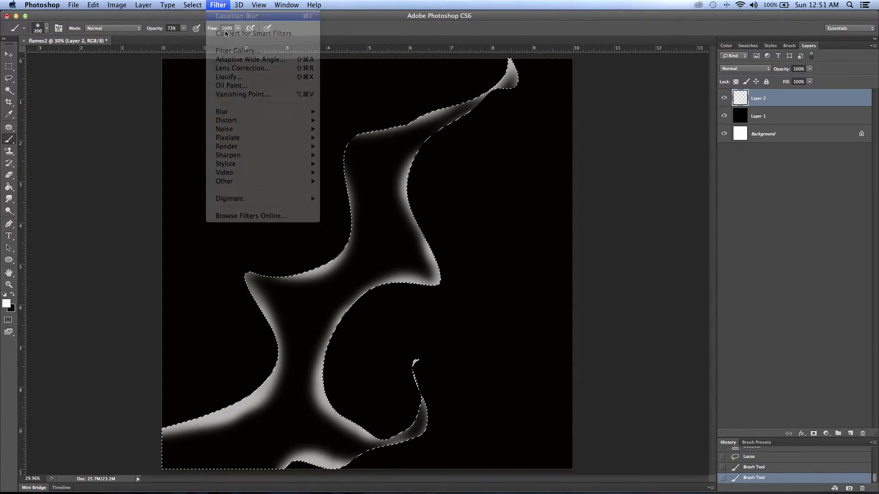
{"action": "left_click", "coordinate": [236, 16]}
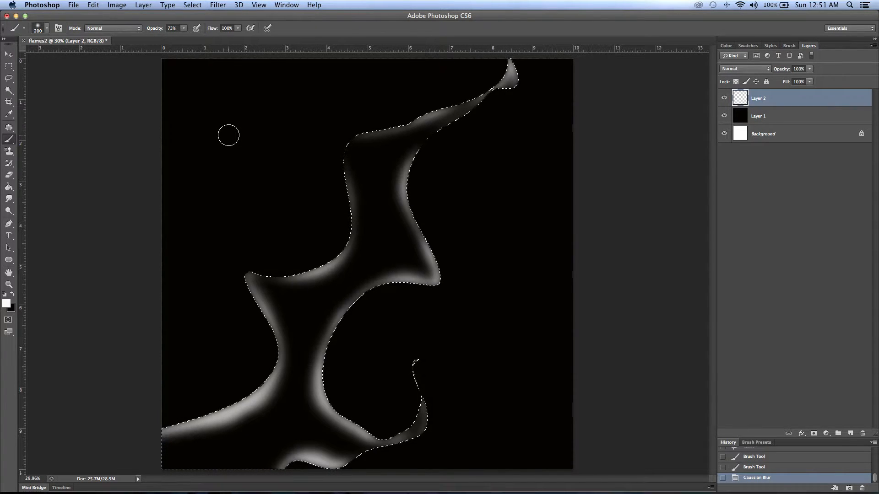
{"action": "key", "text": "cmd+d"}
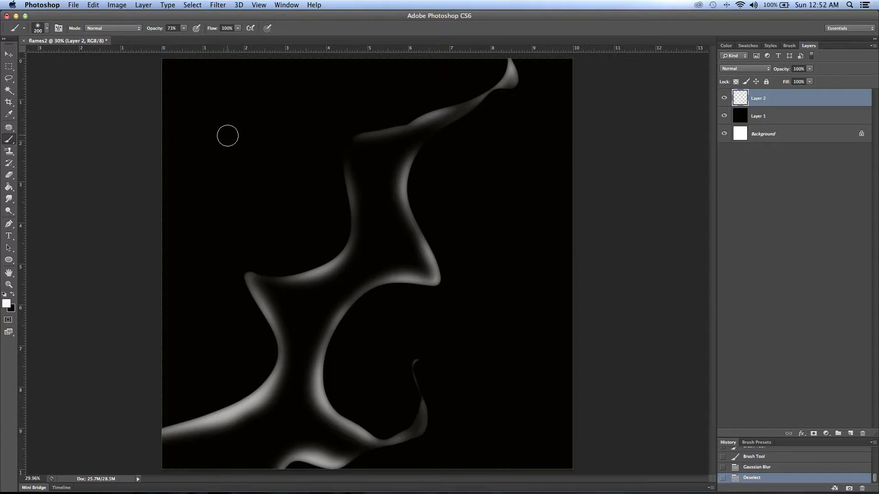
{"action": "mouse_move", "coordinate": [229, 139]}
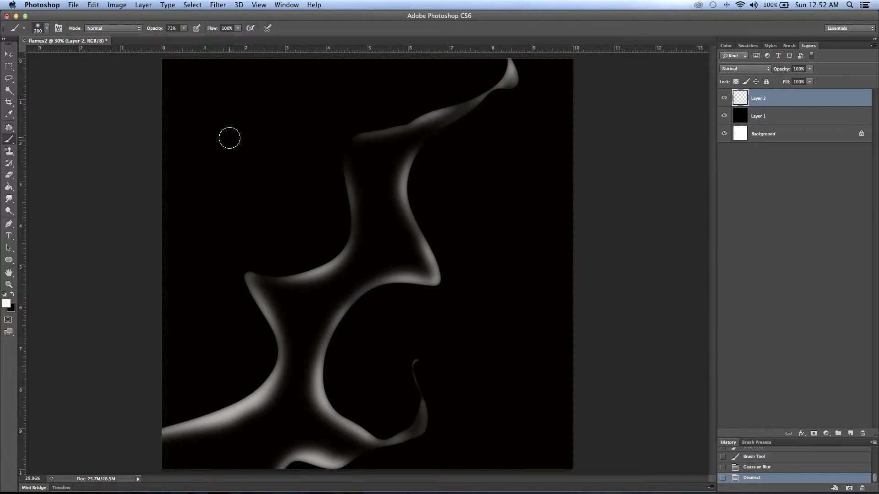
{"action": "mouse_move", "coordinate": [232, 135]}
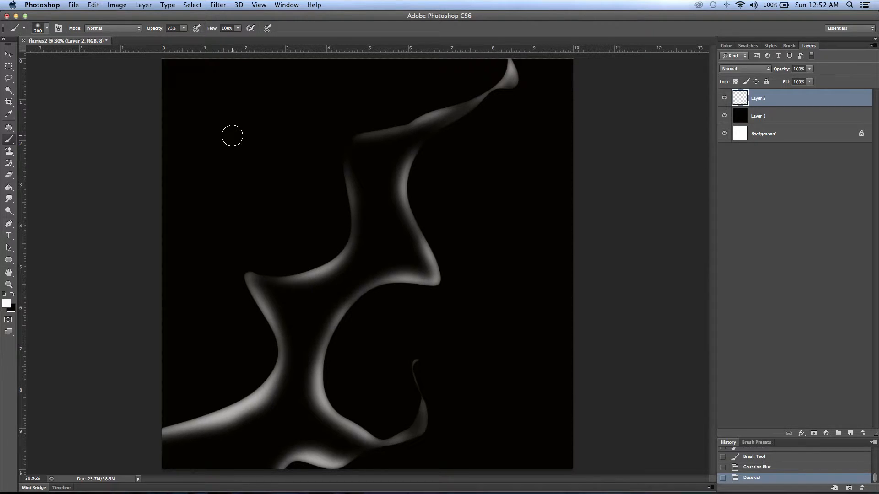
{"action": "left_click_drag", "start_coordinate": [793, 77], "coordinate": [802, 77]}
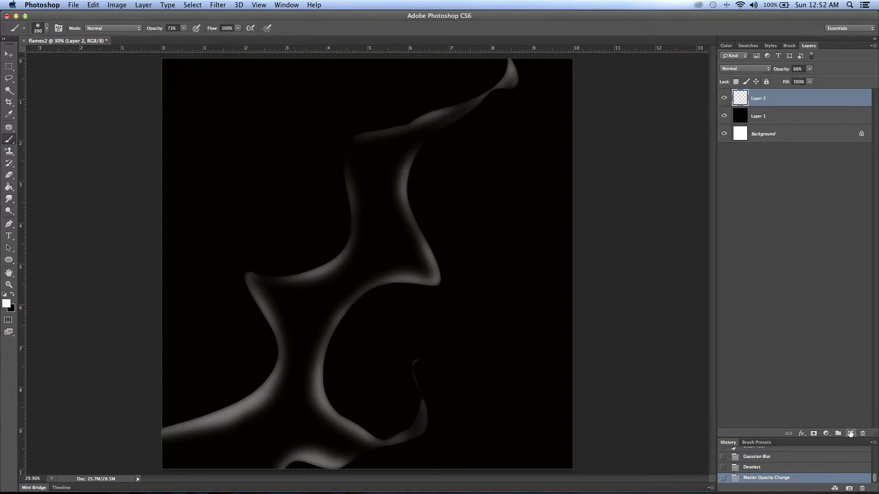
- Add a new layer and lasso a flame shape on the upper left
{"action": "left_click", "coordinate": [849, 433]}
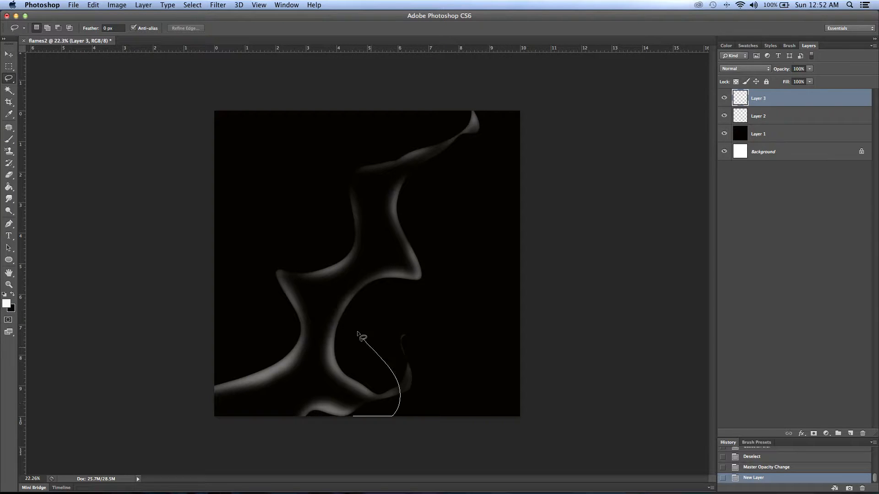
{"action": "left_click_drag", "start_coordinate": [362, 337], "coordinate": [370, 143]}
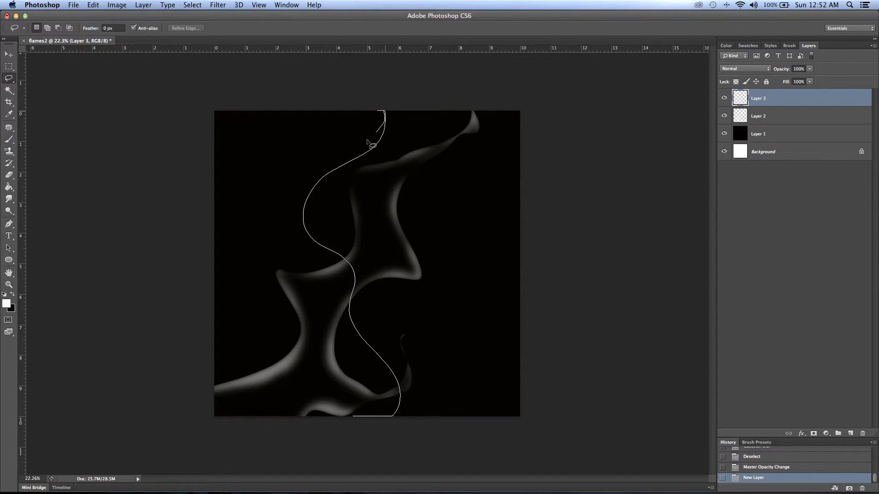
{"action": "left_click_drag", "start_coordinate": [370, 143], "coordinate": [490, 297]}
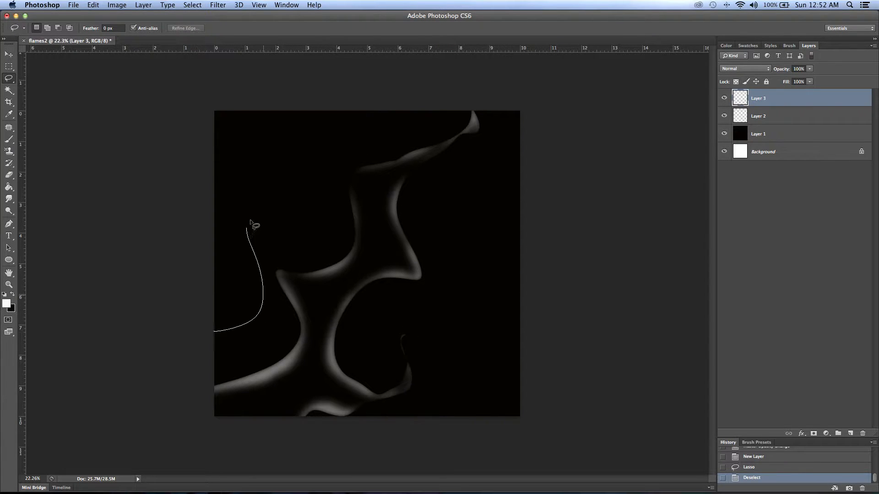
{"action": "left_click_drag", "start_coordinate": [253, 224], "coordinate": [322, 253]}
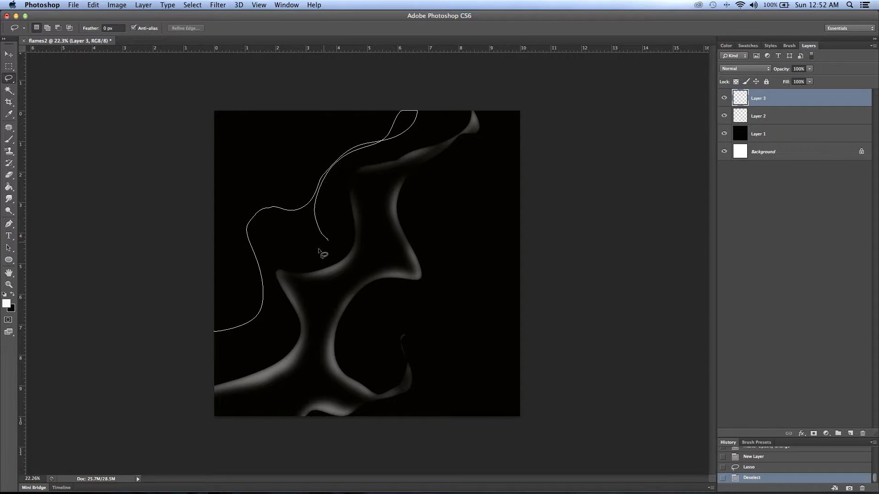
{"action": "left_click", "coordinate": [322, 253]}
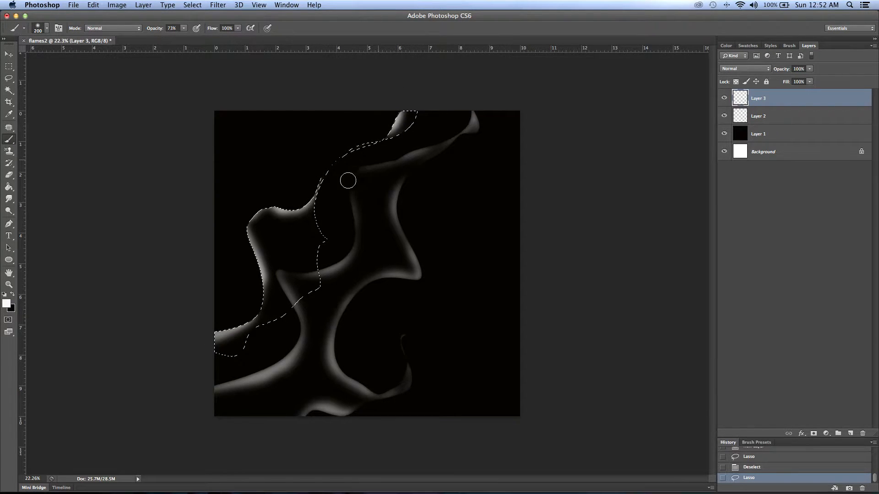
- Paint soft white along the flame's edges, deselect, and fade the merged layer to 68%
{"action": "left_click_drag", "start_coordinate": [347, 180], "coordinate": [273, 328]}
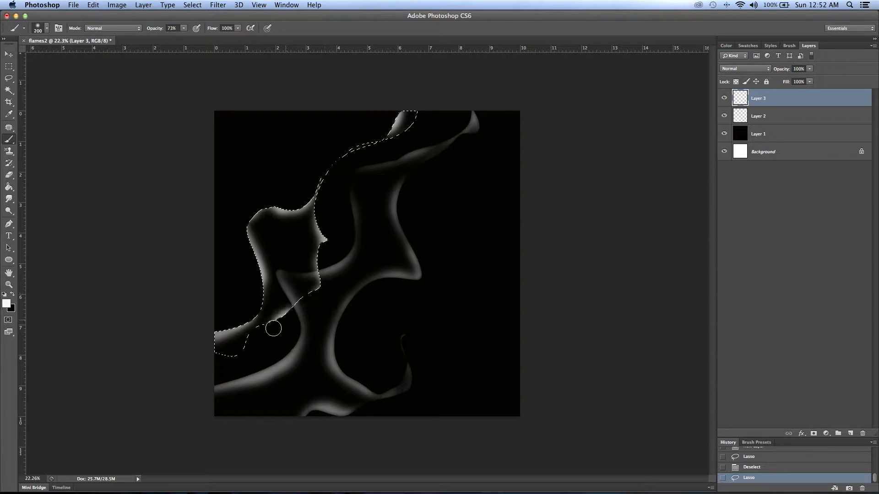
{"action": "left_click_drag", "start_coordinate": [272, 329], "coordinate": [208, 370]}
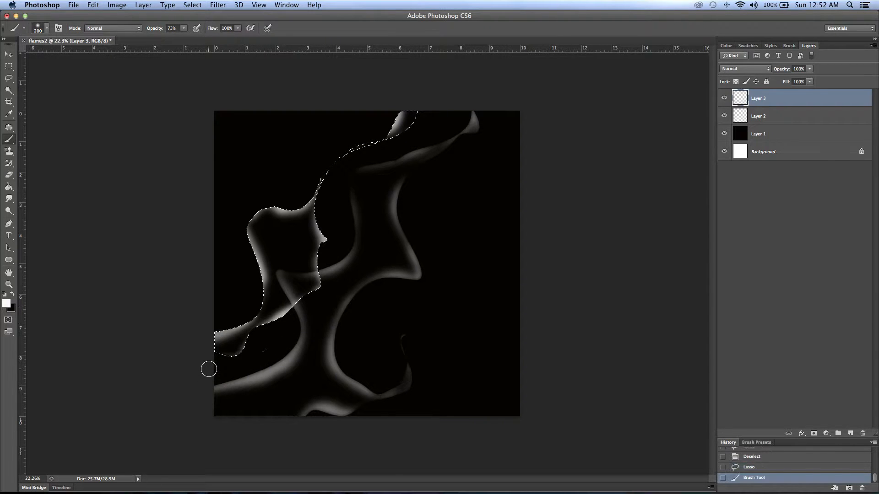
{"action": "key", "text": "cmd+d"}
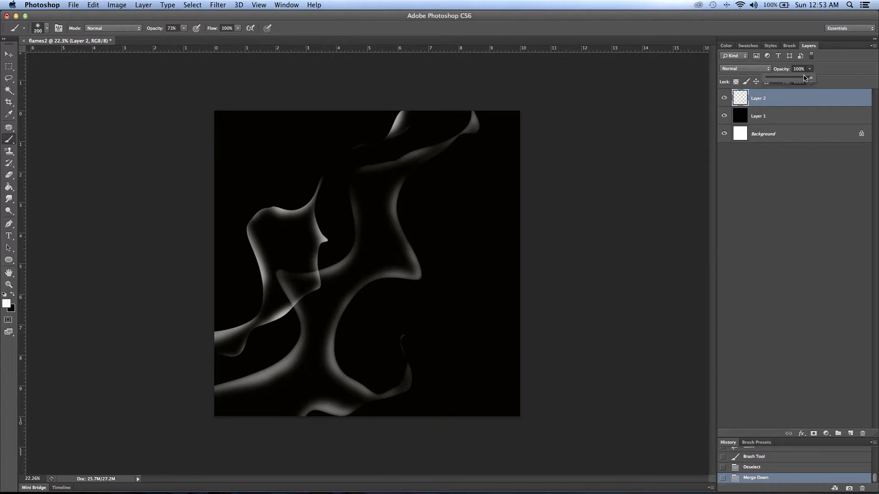
{"action": "left_click_drag", "start_coordinate": [808, 77], "coordinate": [796, 78]}
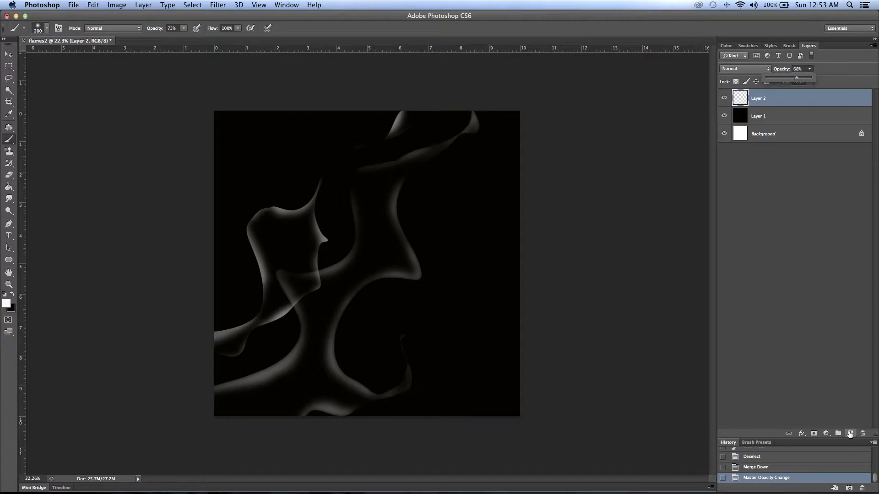
- Add Layer 3 and lasso a flame shape running through the centre
{"action": "left_click", "coordinate": [849, 434]}
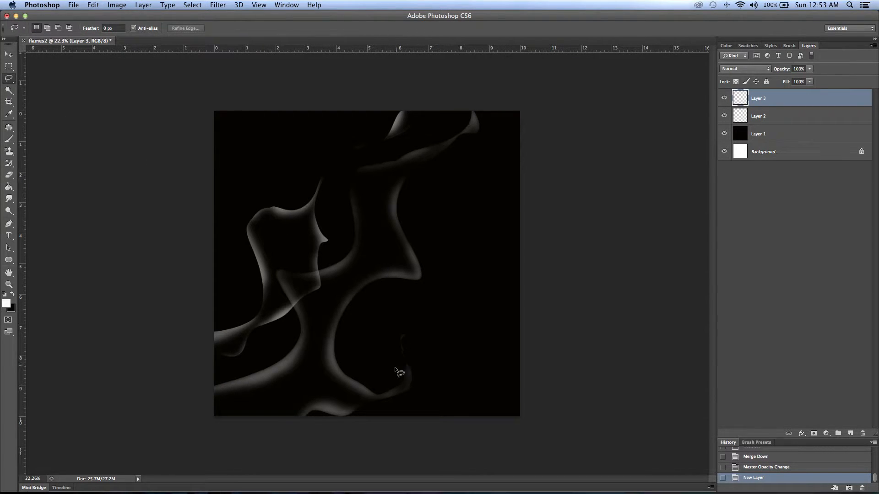
{"action": "left_click_drag", "start_coordinate": [398, 372], "coordinate": [442, 311]}
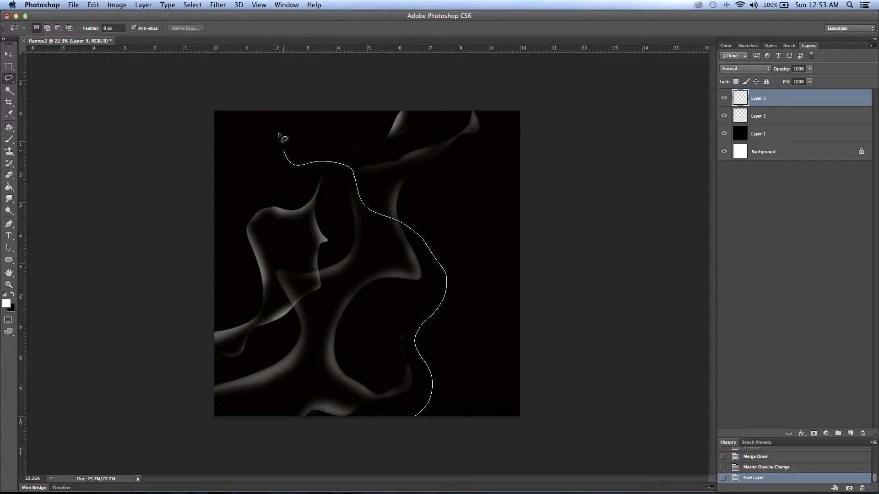
{"action": "left_click_drag", "start_coordinate": [283, 138], "coordinate": [460, 185]}
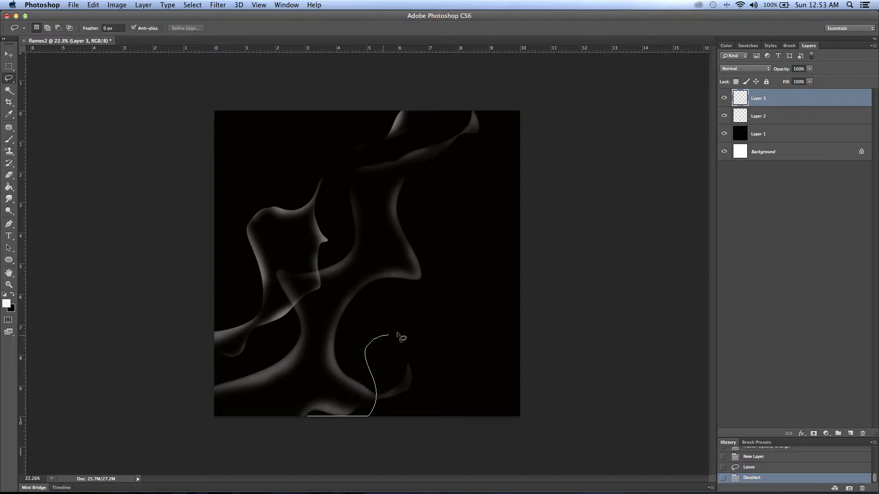
{"action": "left_click_drag", "start_coordinate": [392, 337], "coordinate": [306, 95]}
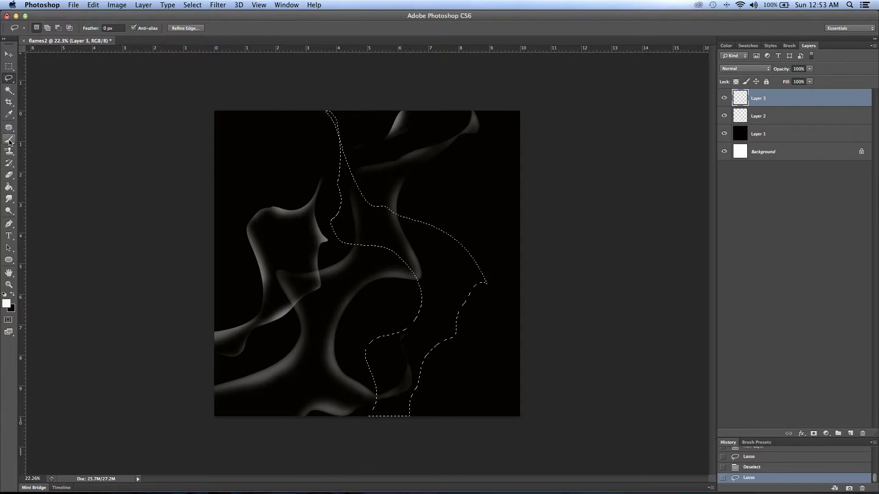
- Paint a soft white glow along the central flame's edges, then outline a left-side flame
{"action": "left_click_drag", "start_coordinate": [336, 207], "coordinate": [412, 274]}
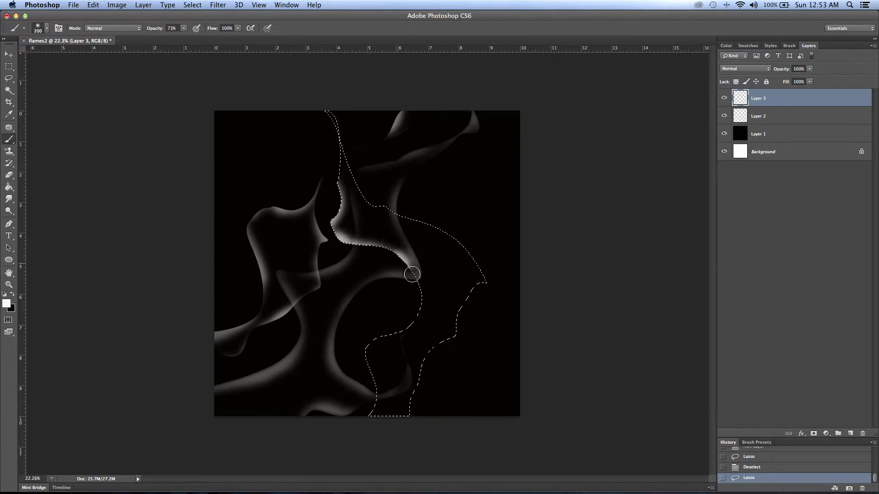
{"action": "left_click_drag", "start_coordinate": [412, 275], "coordinate": [425, 392]}
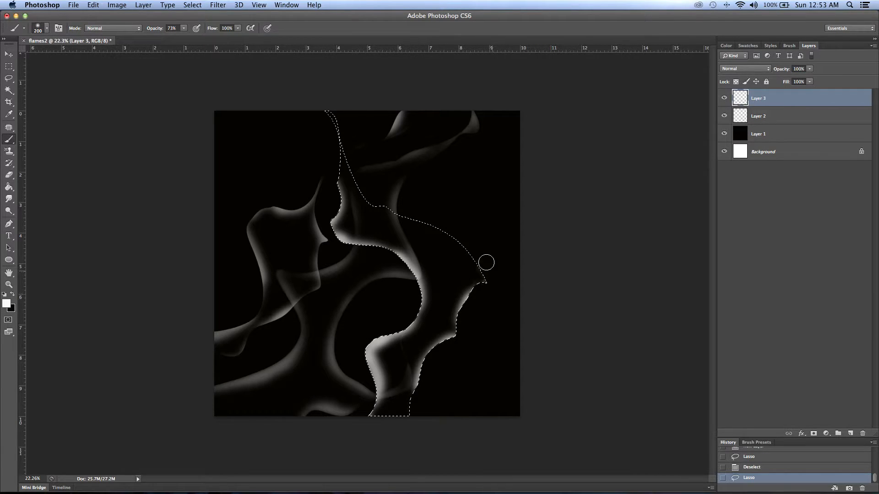
{"action": "left_click_drag", "start_coordinate": [486, 262], "coordinate": [363, 182]}
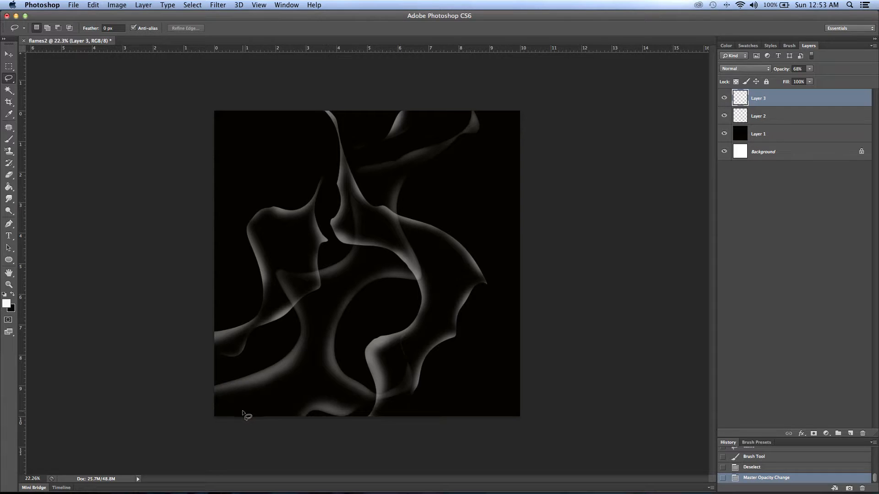
{"action": "left_click_drag", "start_coordinate": [214, 223], "coordinate": [249, 415]}
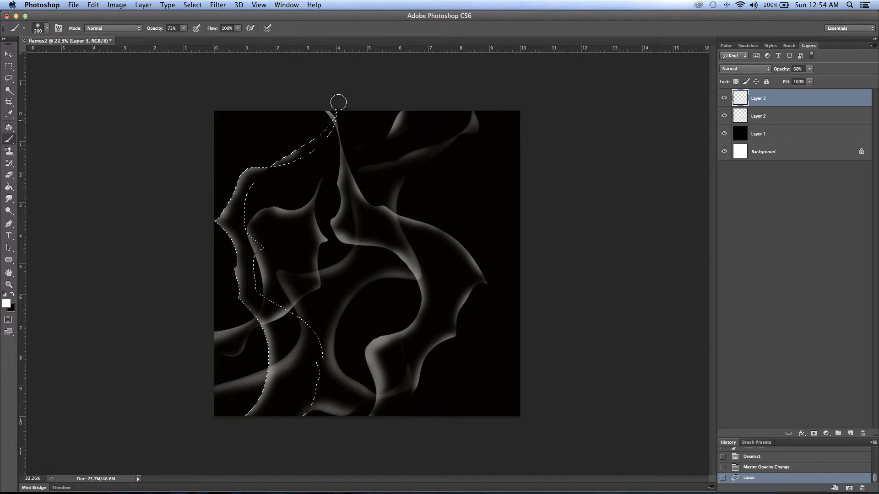
- Paint the left wisp, Gaussian blur Layer 3, move it below Layer 2 at 47% opacity
{"action": "left_click_drag", "start_coordinate": [338, 102], "coordinate": [275, 306]}
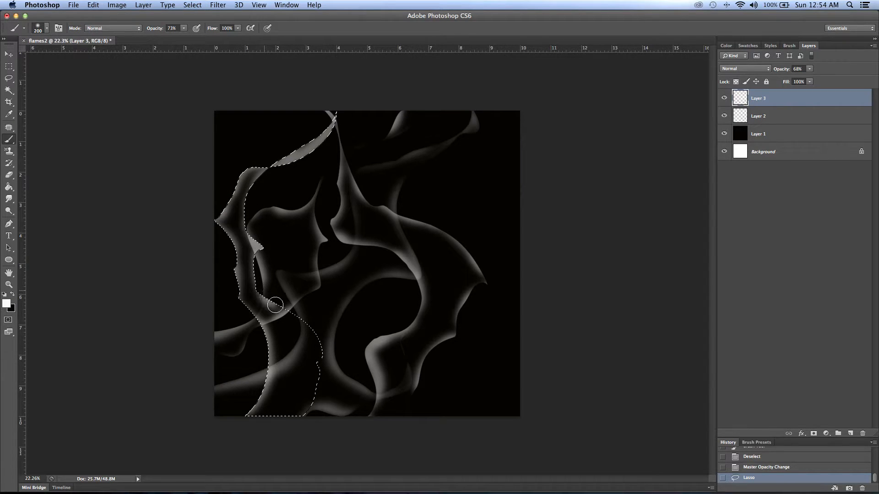
{"action": "left_click_drag", "start_coordinate": [274, 305], "coordinate": [196, 423]}
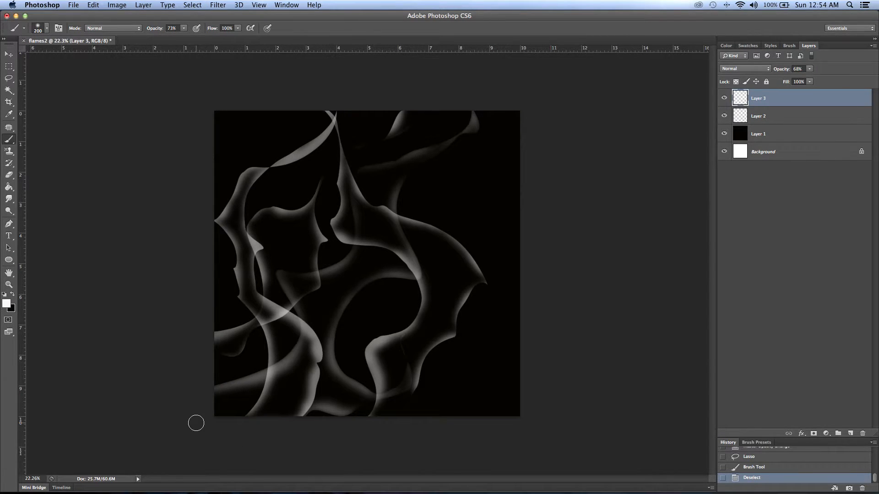
{"action": "left_click", "coordinate": [217, 5]}
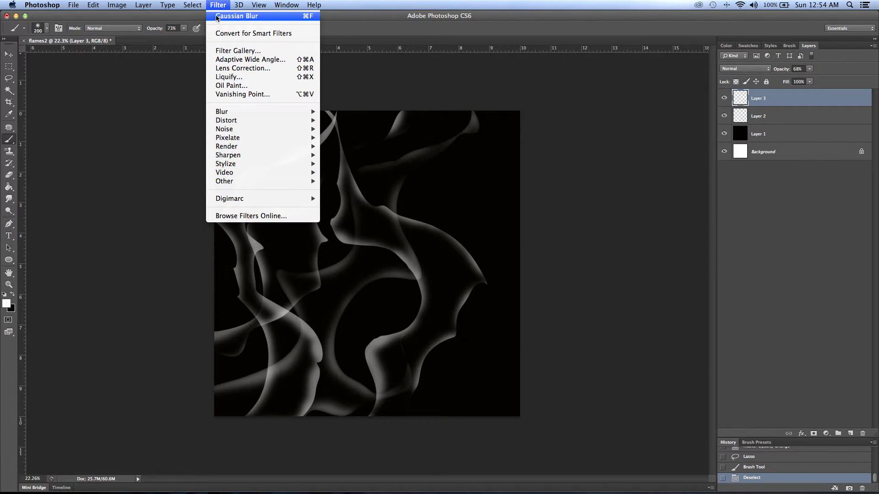
{"action": "left_click", "coordinate": [237, 16]}
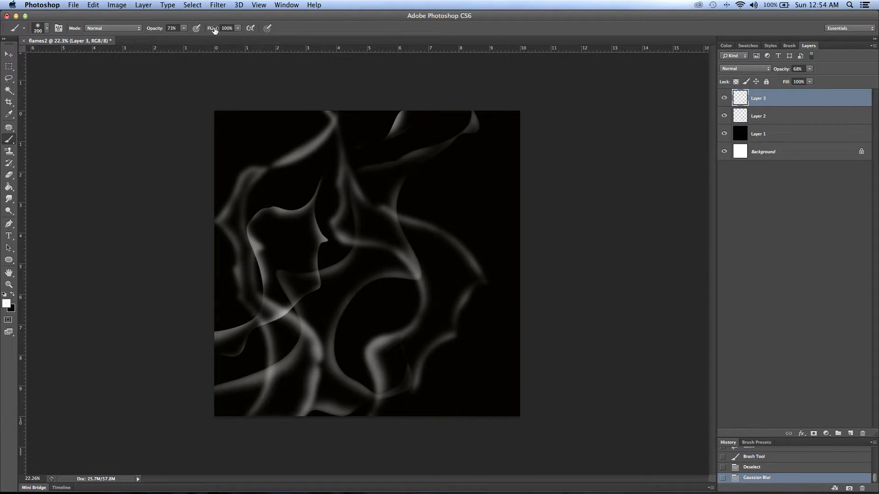
{"action": "mouse_move", "coordinate": [213, 41]}
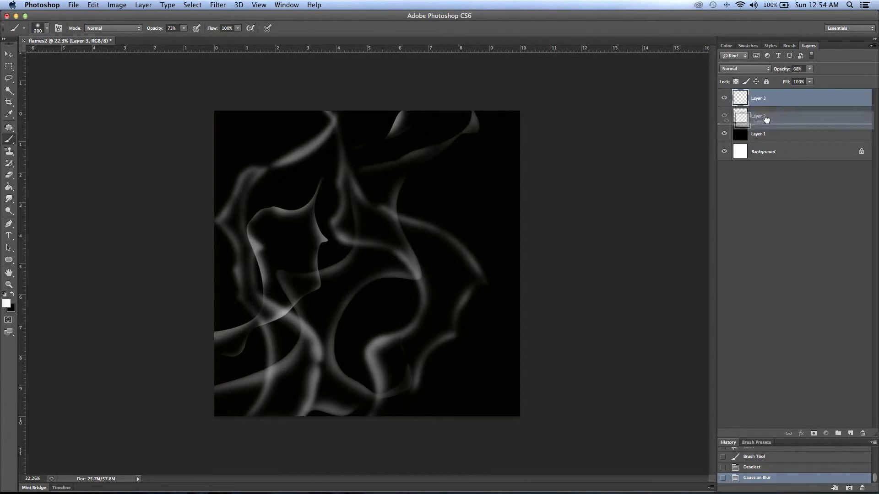
{"action": "left_click_drag", "start_coordinate": [759, 98], "coordinate": [759, 118]}
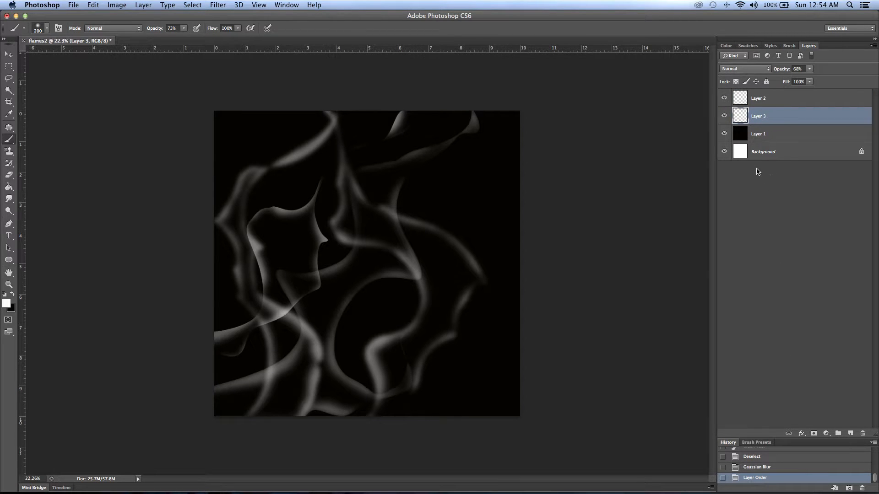
{"action": "left_click_drag", "start_coordinate": [813, 78], "coordinate": [801, 78]}
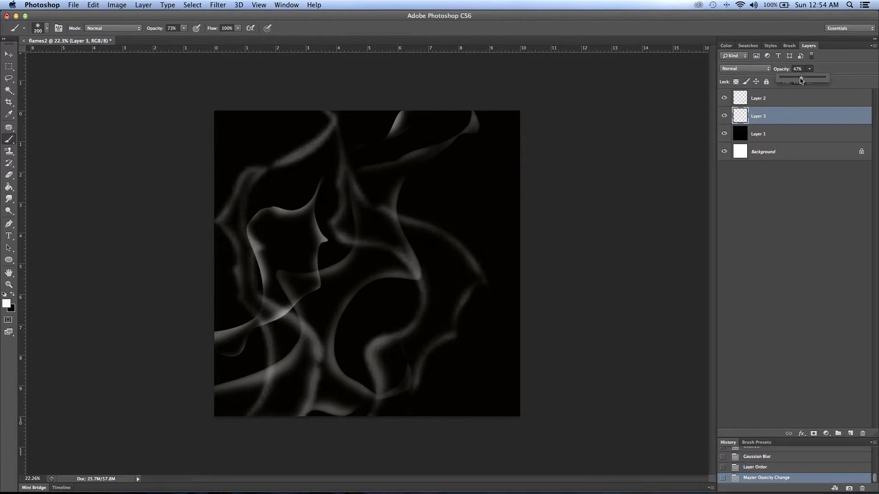
{"action": "mouse_move", "coordinate": [853, 330]}
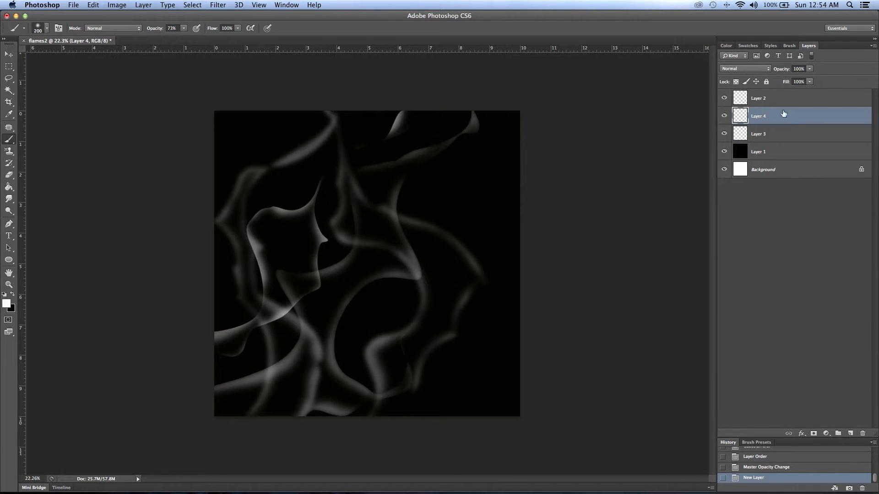
- Move Layer 4 to the top and paint a glowing wisp inside a lassoed flame shape
{"action": "left_click_drag", "start_coordinate": [779, 115], "coordinate": [779, 95]}
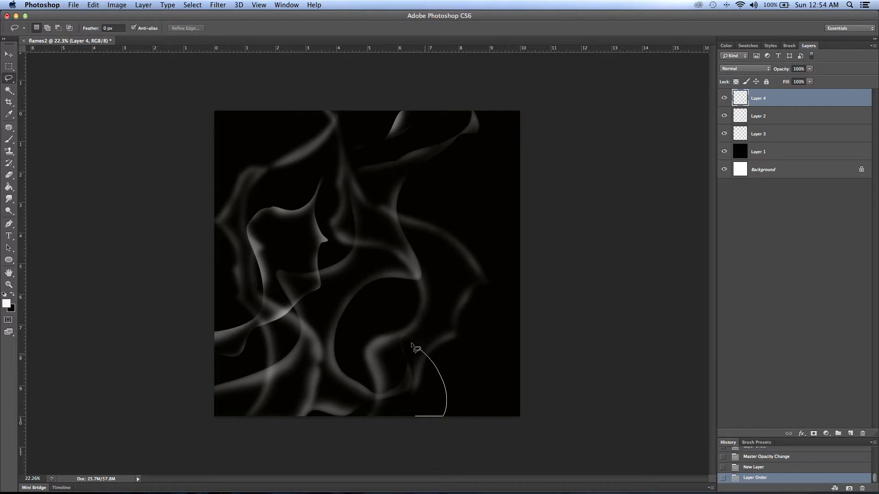
{"action": "left_click_drag", "start_coordinate": [414, 344], "coordinate": [476, 191]}
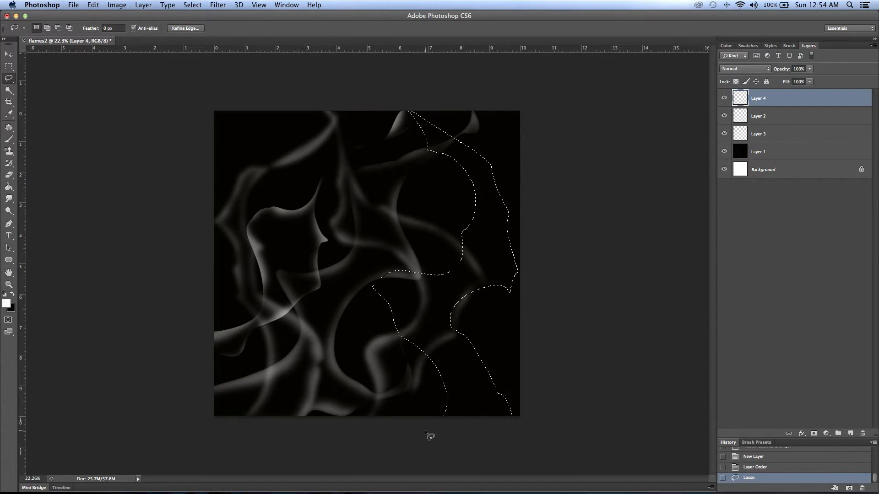
{"action": "key", "text": "cmd+d"}
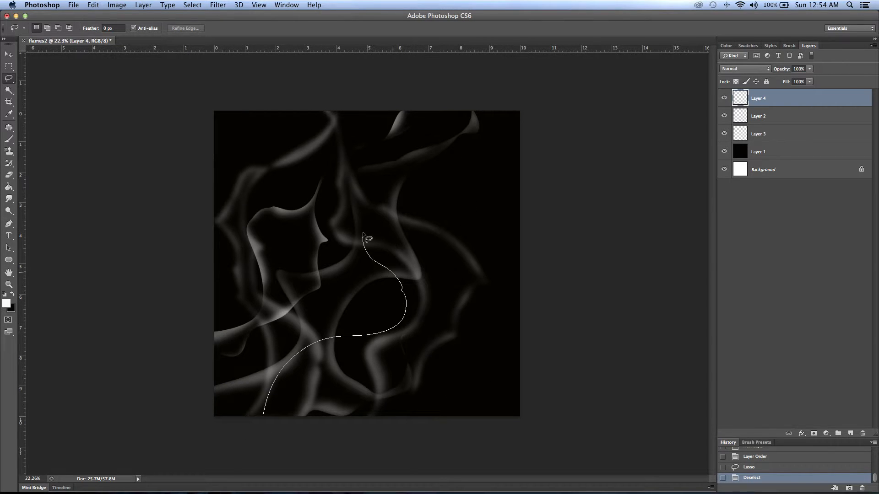
{"action": "left_click_drag", "start_coordinate": [367, 238], "coordinate": [487, 163]}
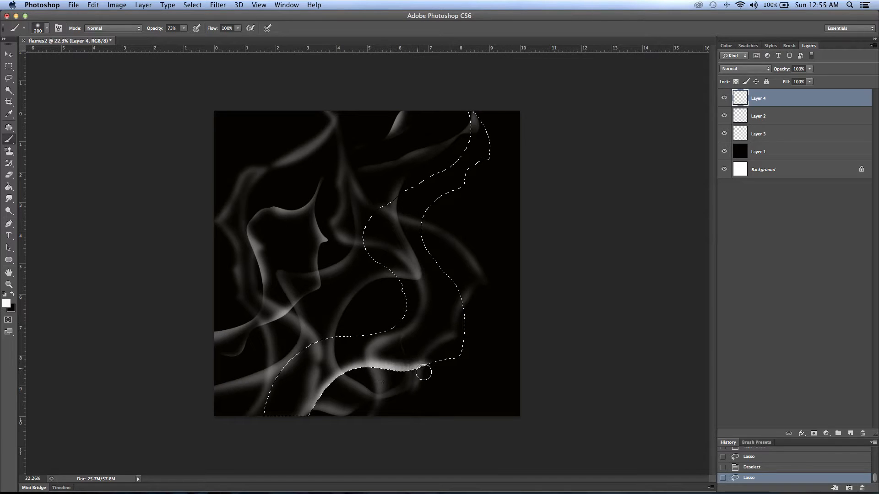
{"action": "left_click_drag", "start_coordinate": [423, 372], "coordinate": [423, 234]}
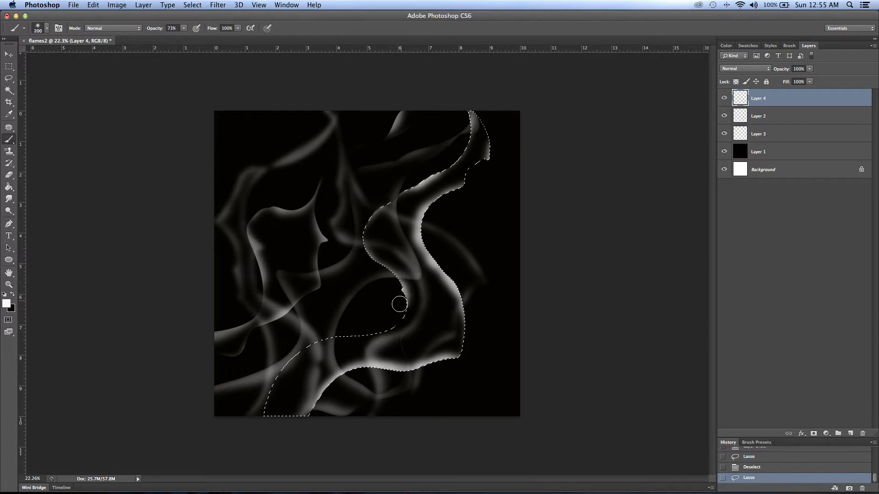
- Paint a second bright strand in a new selection, deselect, and fade Layer 4 to 68%
{"action": "left_click_drag", "start_coordinate": [399, 305], "coordinate": [282, 369]}
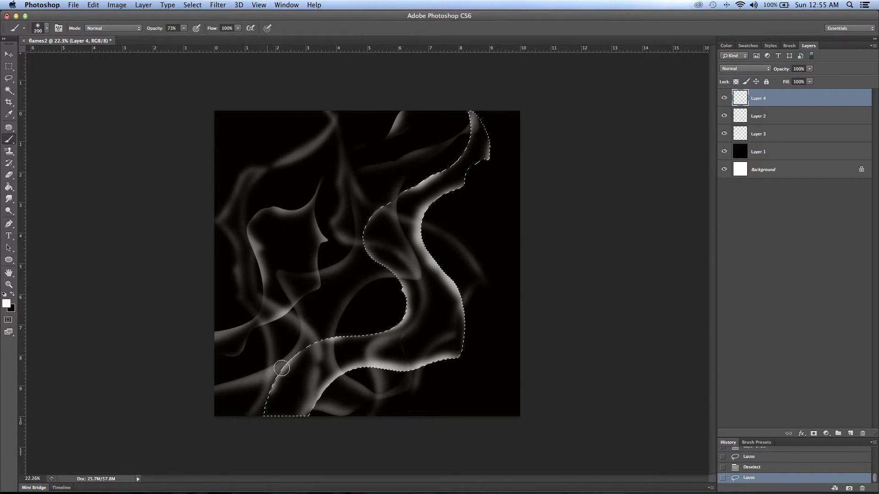
{"action": "left_click_drag", "start_coordinate": [282, 369], "coordinate": [260, 302]}
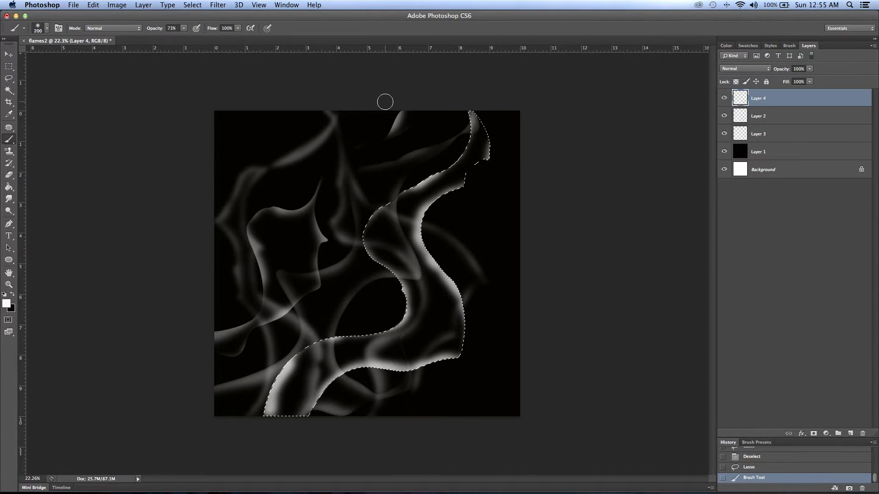
{"action": "key", "text": "cmd+d"}
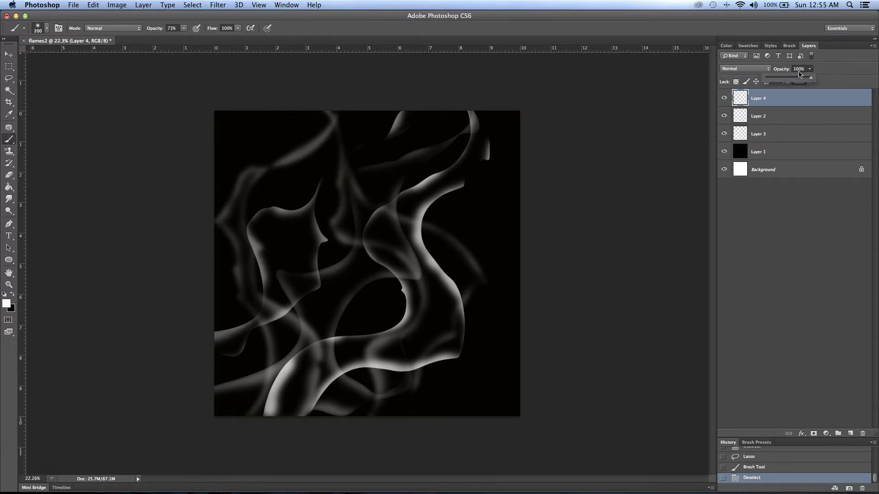
{"action": "left_click_drag", "start_coordinate": [801, 78], "coordinate": [796, 77]}
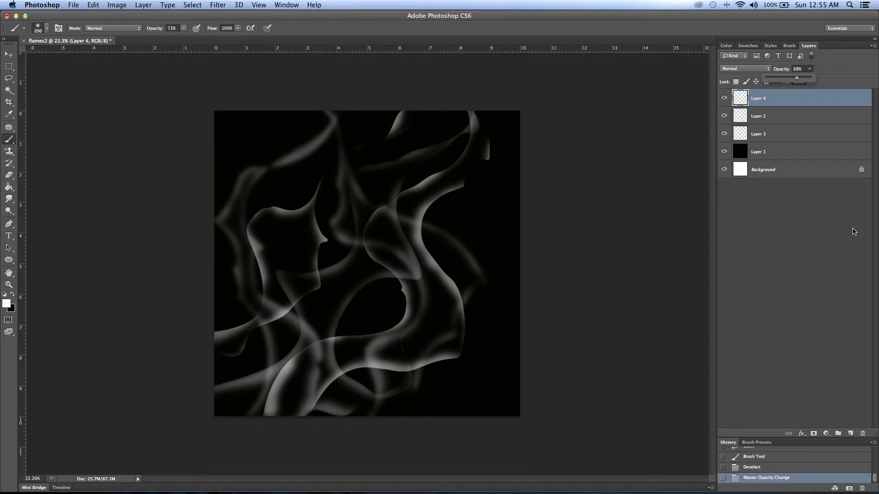
{"action": "left_click", "coordinate": [93, 5]}
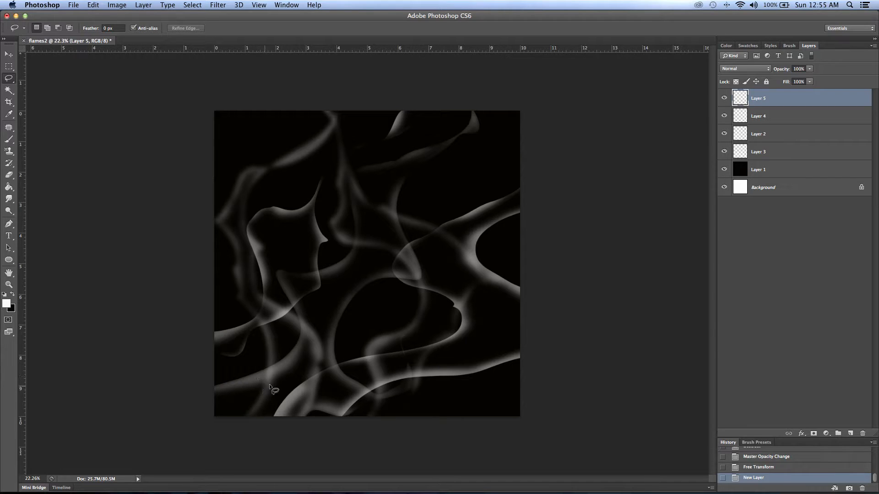
{"action": "mouse_move", "coordinate": [292, 440]}
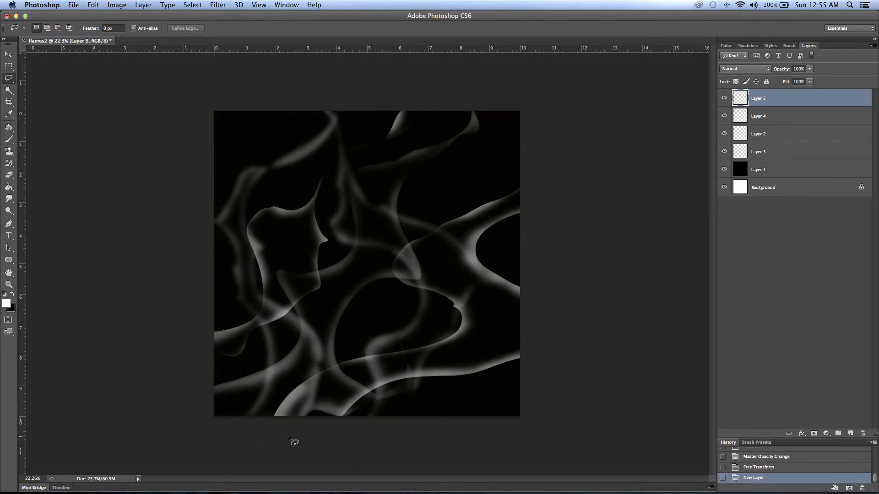
- Lasso two tall flame shapes, paint white strands along the central and right outlines, then deselect
{"action": "left_click_drag", "start_coordinate": [292, 440], "coordinate": [359, 188]}
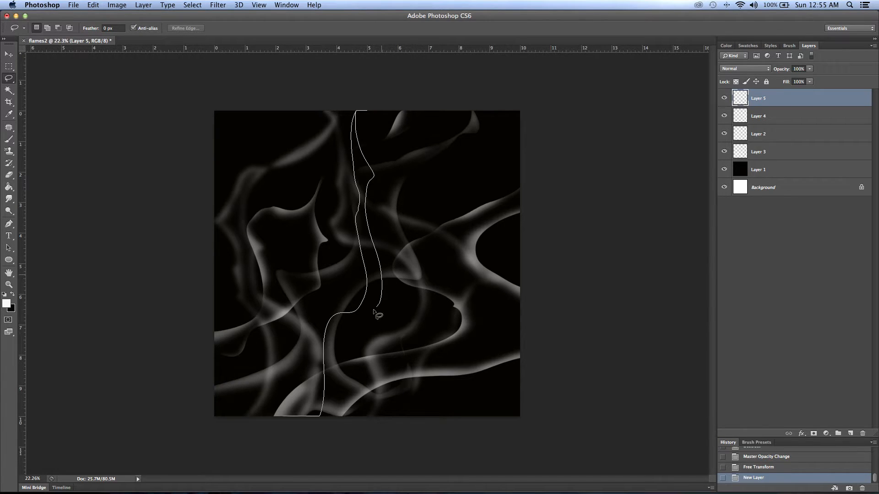
{"action": "left_click_drag", "start_coordinate": [377, 314], "coordinate": [473, 254]}
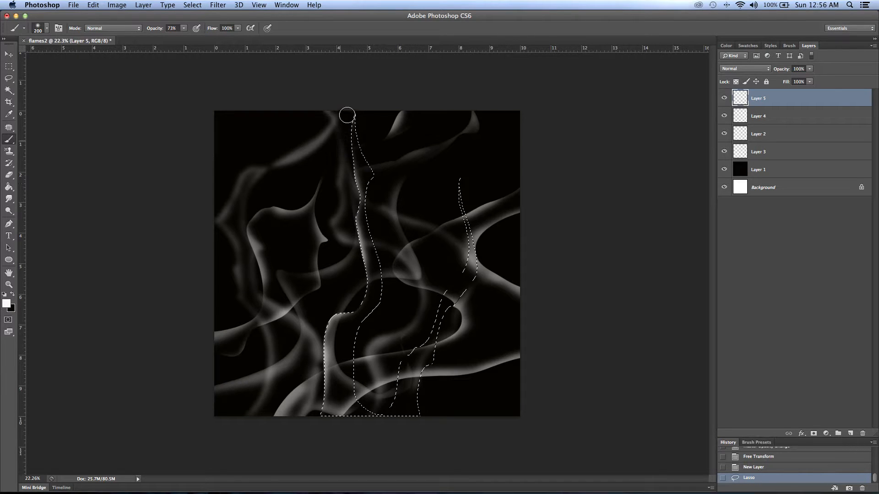
{"action": "left_click_drag", "start_coordinate": [347, 115], "coordinate": [360, 369]}
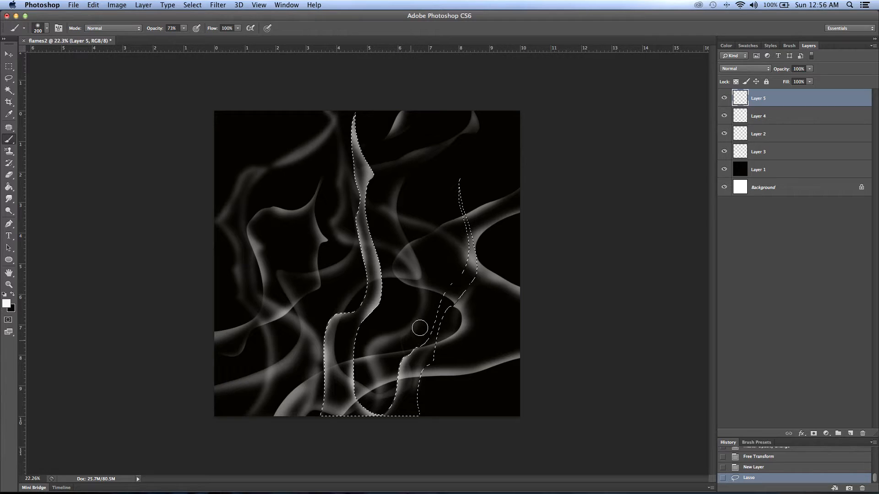
{"action": "left_click_drag", "start_coordinate": [419, 328], "coordinate": [471, 197]}
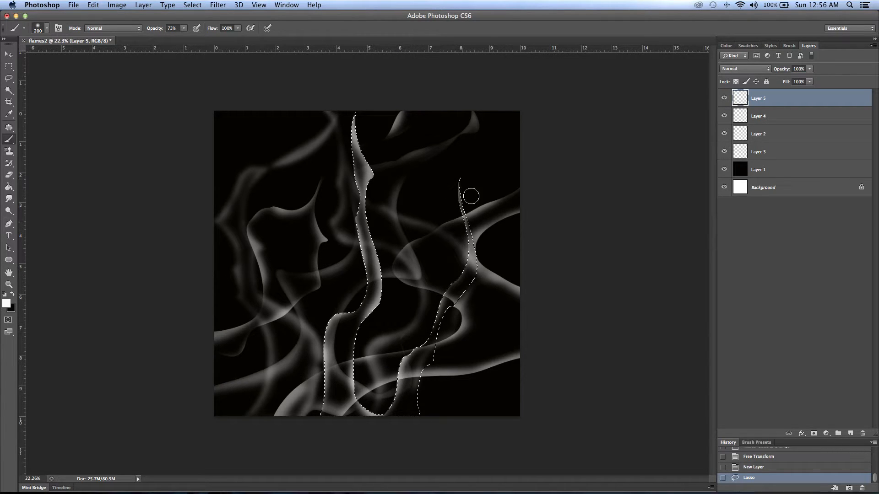
{"action": "left_click_drag", "start_coordinate": [471, 196], "coordinate": [419, 401]}
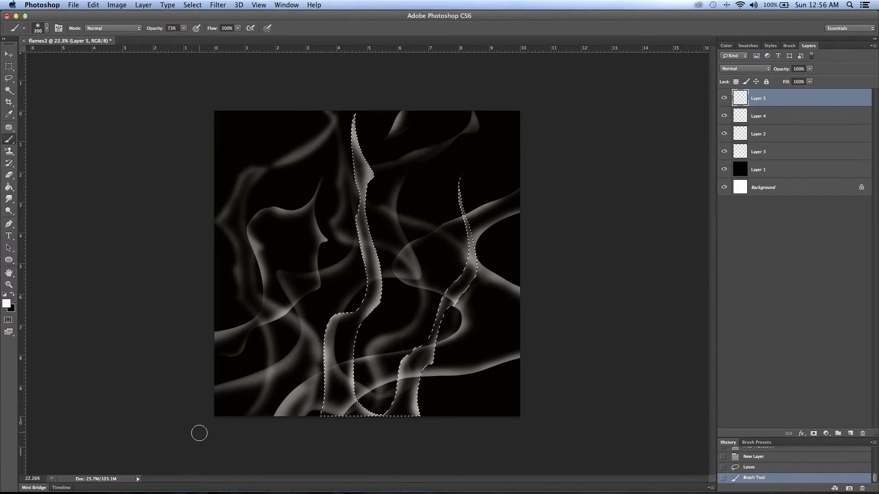
{"action": "key", "text": "cmd+d"}
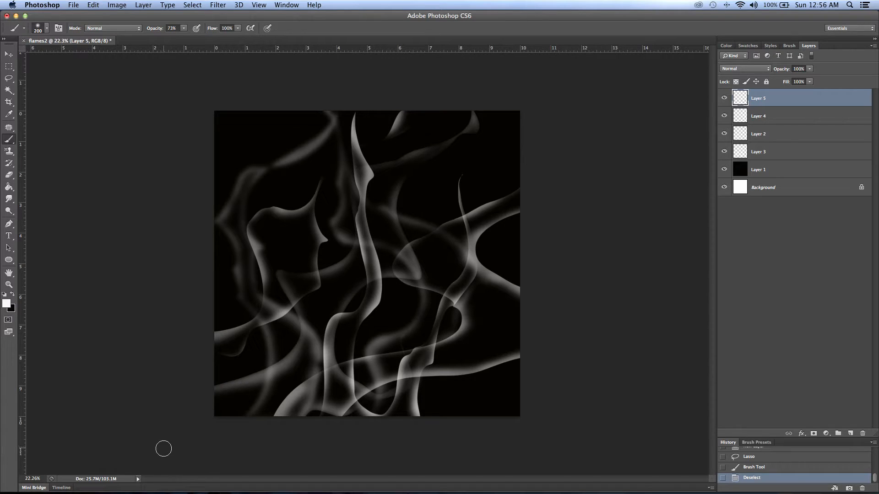
{"action": "mouse_move", "coordinate": [154, 215]}
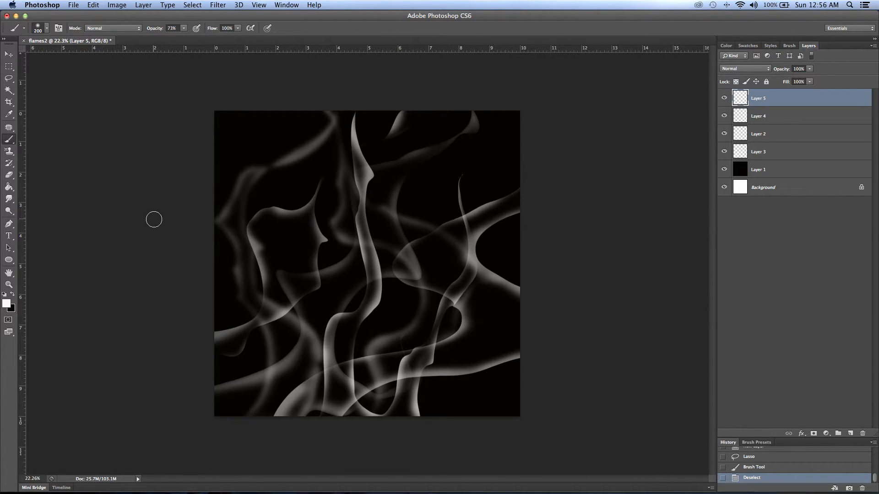
{"action": "mouse_move", "coordinate": [169, 234]}
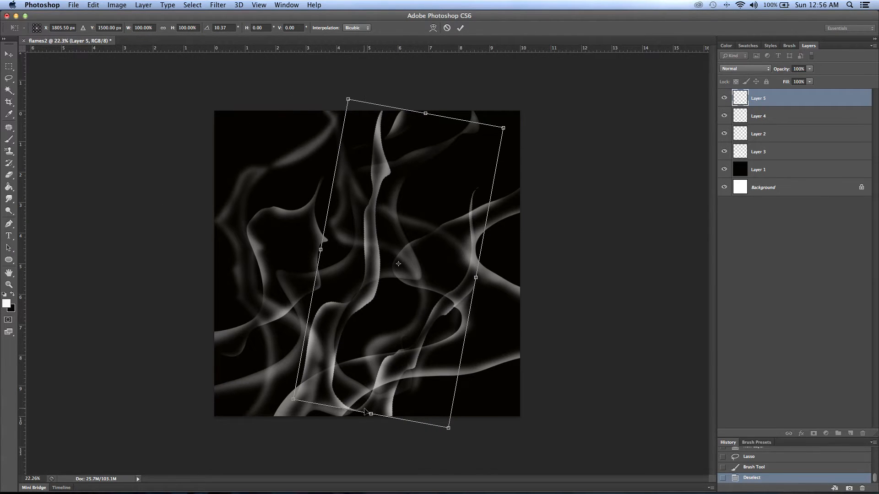
- Rotate Layer 5's flame strands about 10° and fade the layer to 69% opacity
{"action": "left_click_drag", "start_coordinate": [370, 413], "coordinate": [365, 440]}
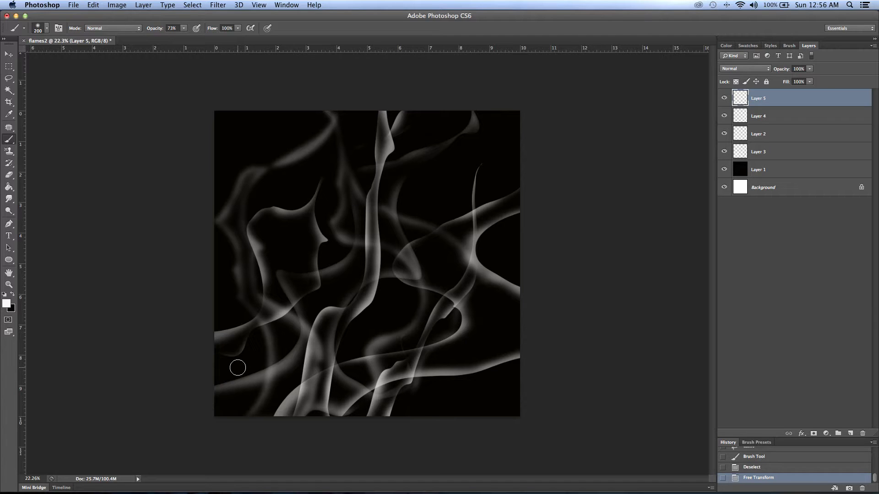
{"action": "mouse_move", "coordinate": [84, 121]}
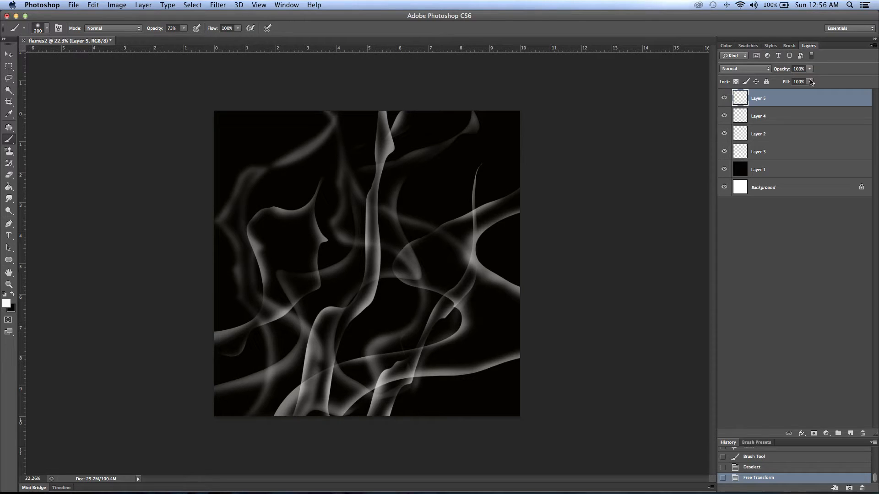
{"action": "left_click_drag", "start_coordinate": [797, 78], "coordinate": [796, 81]}
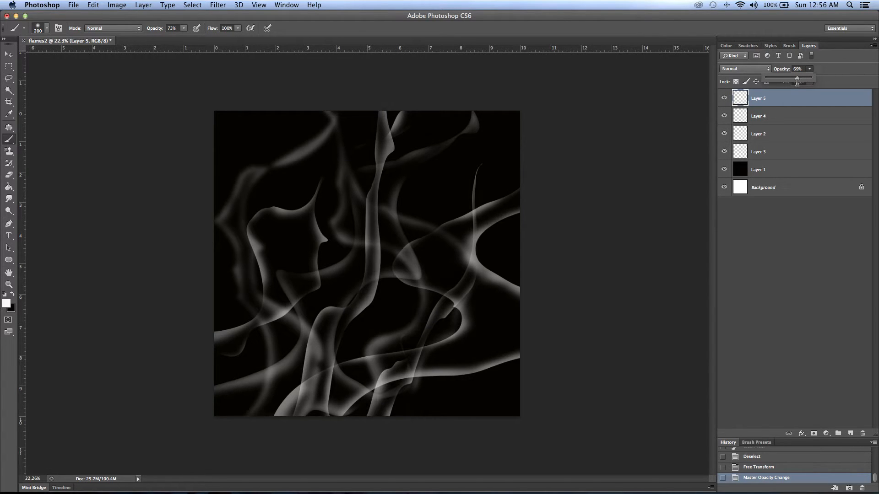
{"action": "mouse_move", "coordinate": [845, 400]}
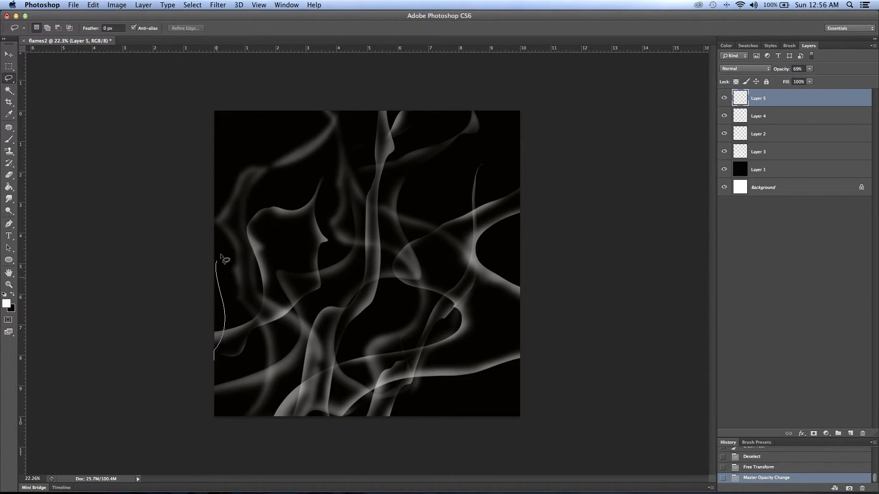
- Lasso a new flame outline from the left across the image toward the top right
{"action": "left_click_drag", "start_coordinate": [219, 257], "coordinate": [261, 250]}
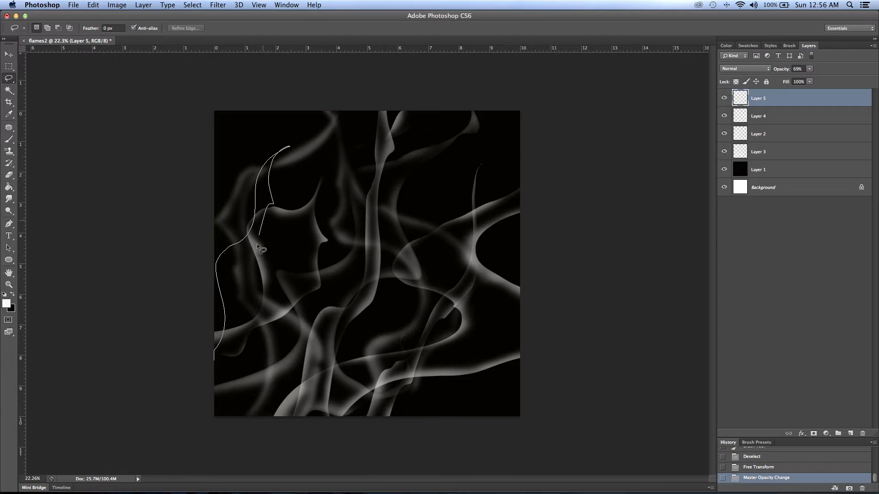
{"action": "left_click_drag", "start_coordinate": [260, 249], "coordinate": [479, 115]}
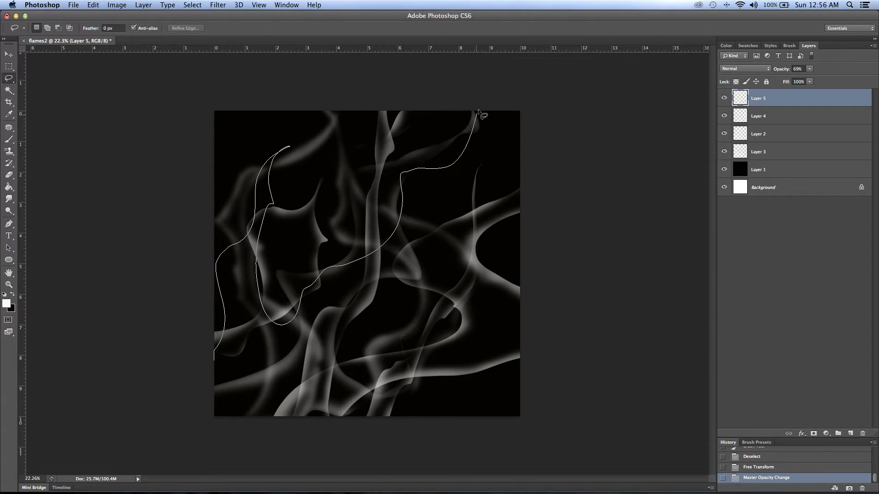
{"action": "left_click_drag", "start_coordinate": [480, 115], "coordinate": [337, 365]}
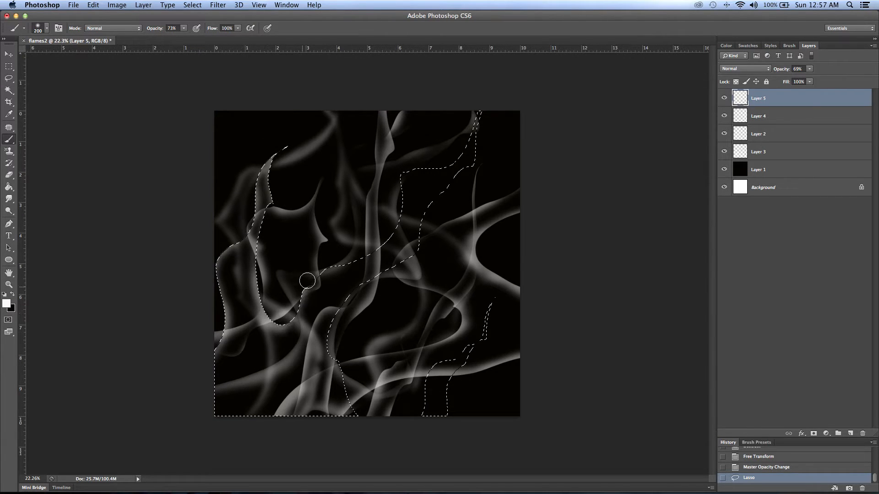
- Brush soft white strands along the outline's left, rising and lower edges, then deselect
{"action": "left_click_drag", "start_coordinate": [307, 280], "coordinate": [407, 165]}
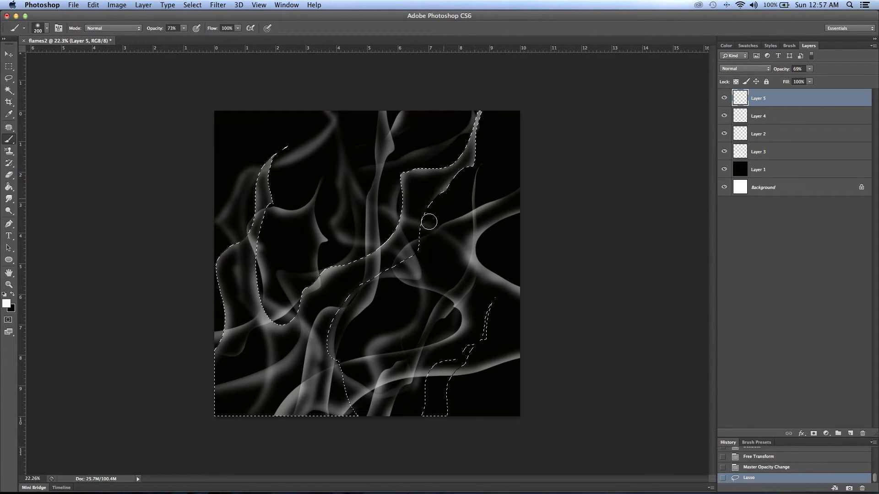
{"action": "left_click_drag", "start_coordinate": [429, 221], "coordinate": [345, 363]}
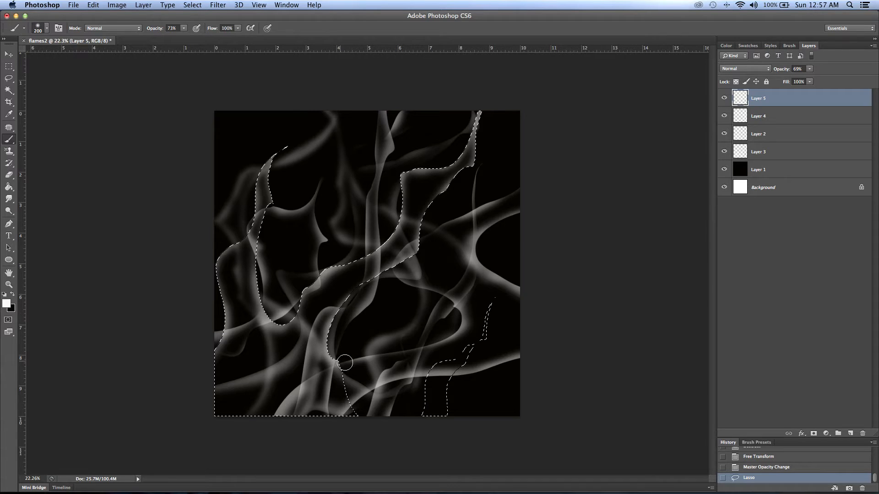
{"action": "left_click_drag", "start_coordinate": [345, 363], "coordinate": [443, 359]}
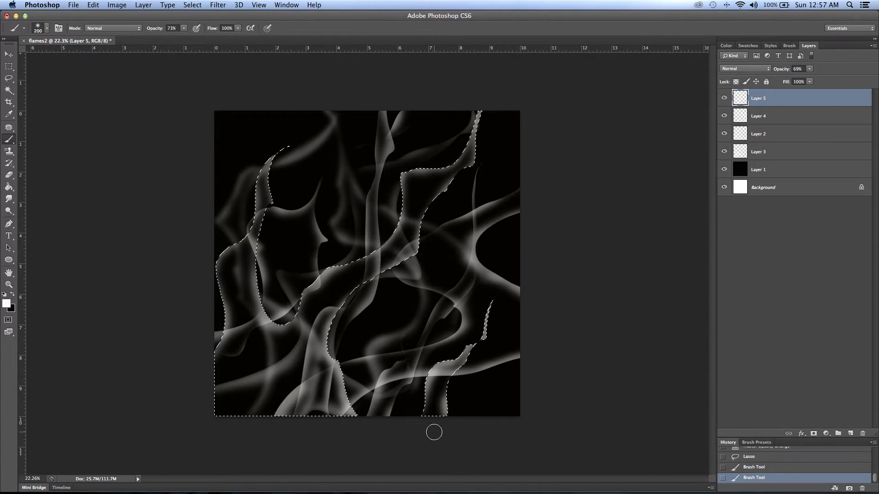
{"action": "left_click", "coordinate": [192, 5]}
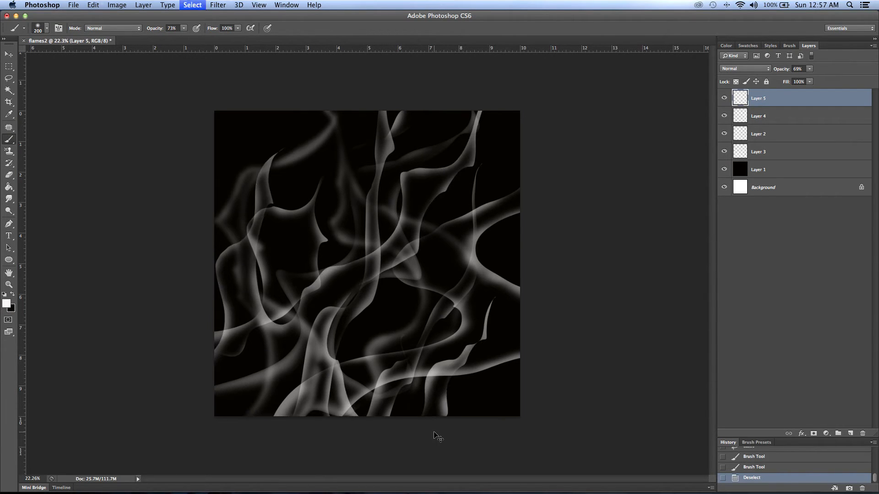
{"action": "mouse_move", "coordinate": [434, 432]}
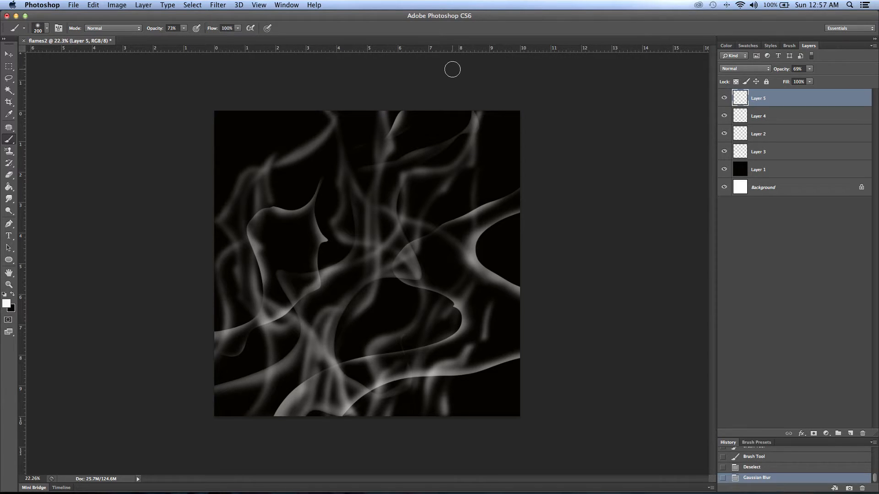
- Drag Layer 2 higher in the Layers panel and add empty Layer 6
{"action": "left_click_drag", "start_coordinate": [758, 98], "coordinate": [758, 151]}
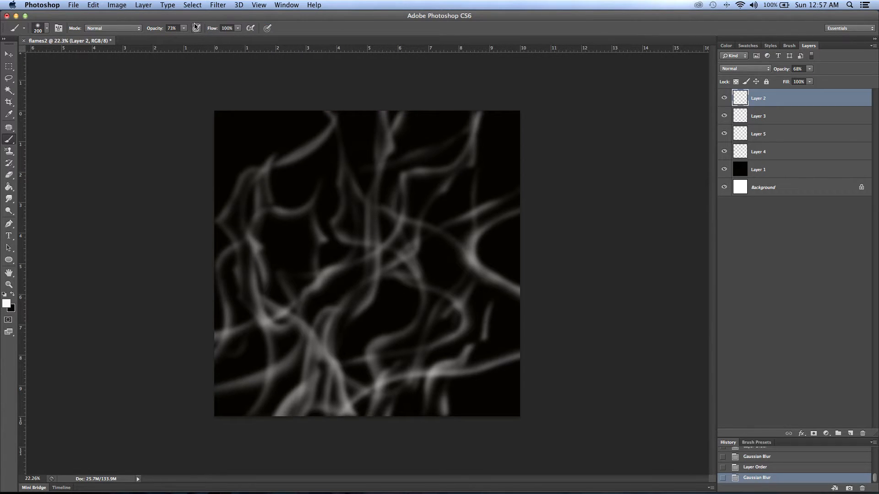
{"action": "mouse_move", "coordinate": [242, 89]}
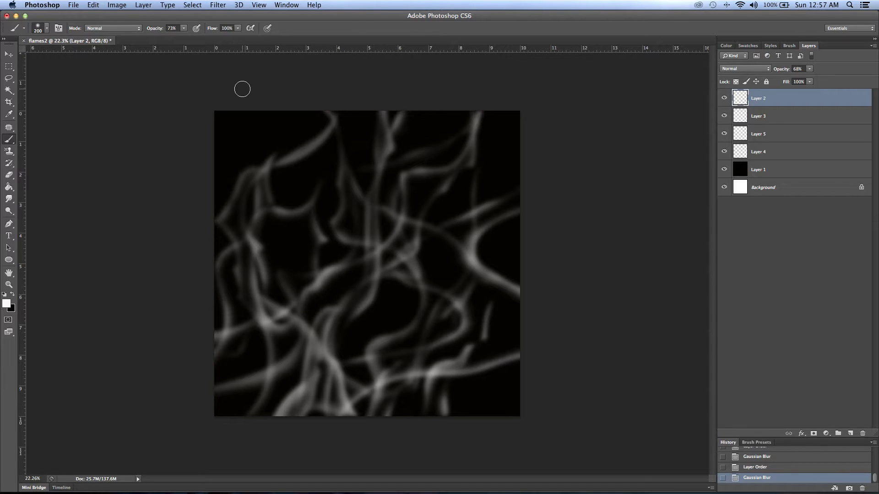
{"action": "left_click", "coordinate": [840, 434]}
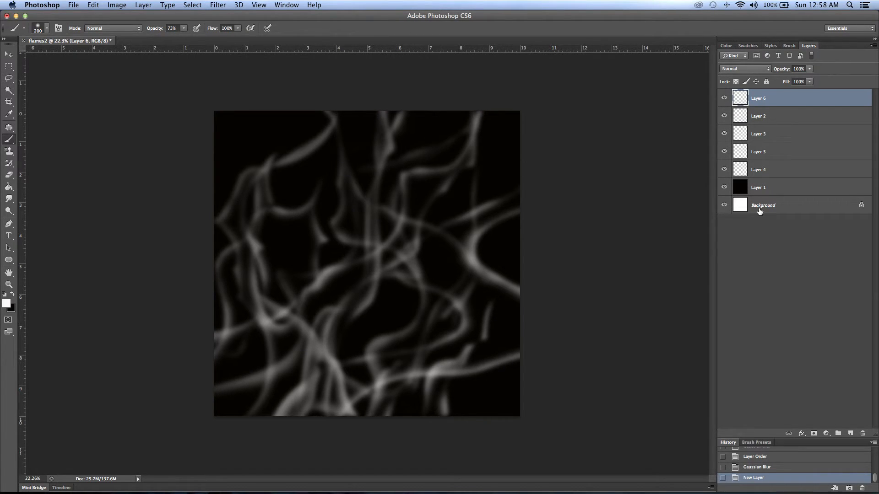
- Merge flame layers 2, 3 and 5 down into Layer 4, then select empty Layer 6
{"action": "left_click", "coordinate": [779, 115]}
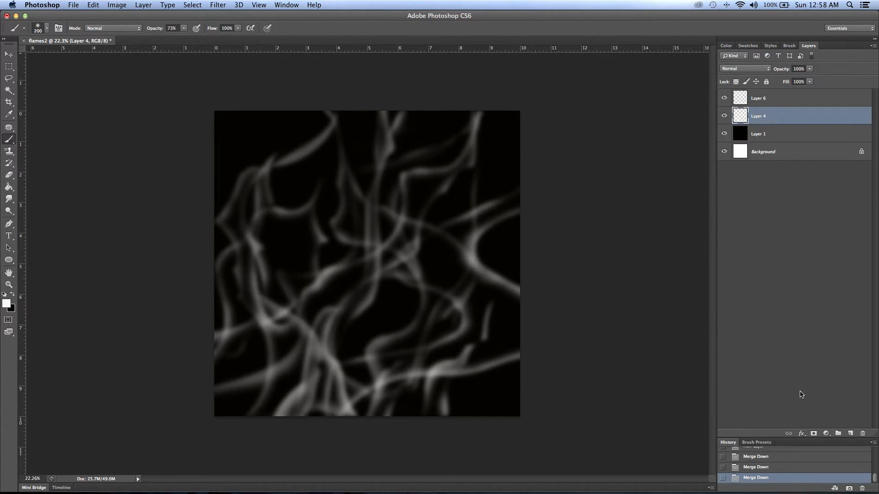
{"action": "left_click", "coordinate": [773, 98]}
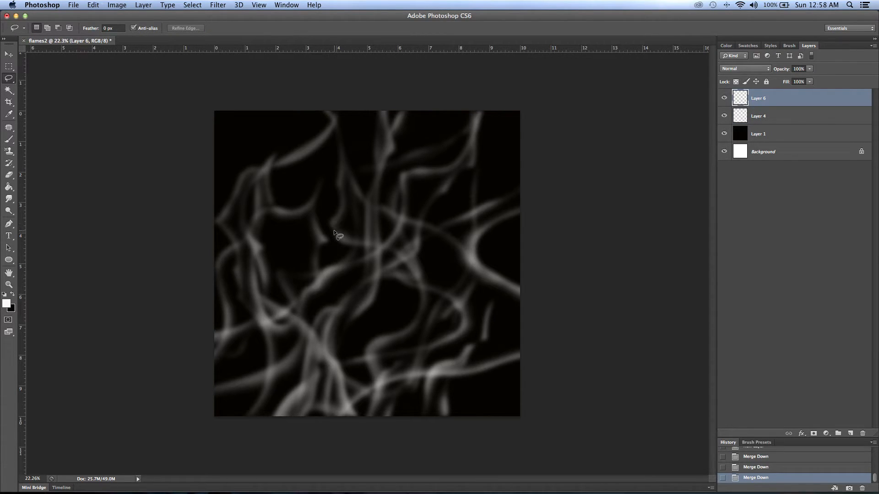
{"action": "mouse_move", "coordinate": [338, 228]}
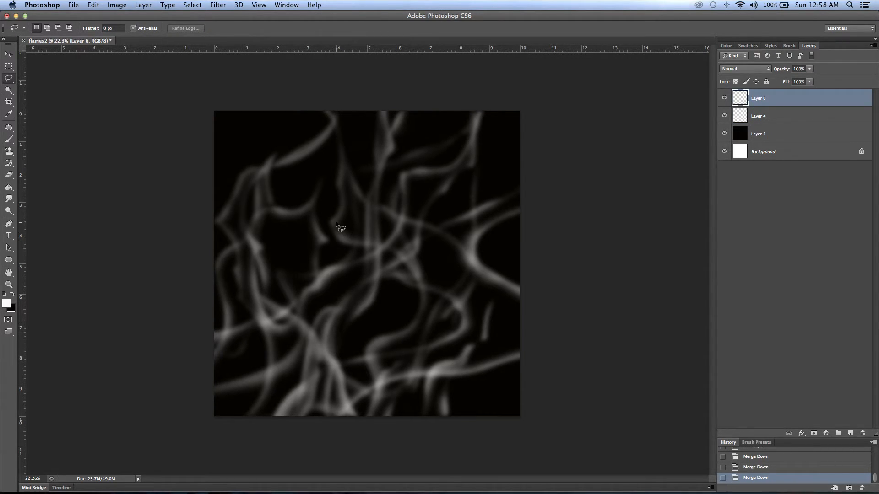
{"action": "mouse_move", "coordinate": [280, 420]}
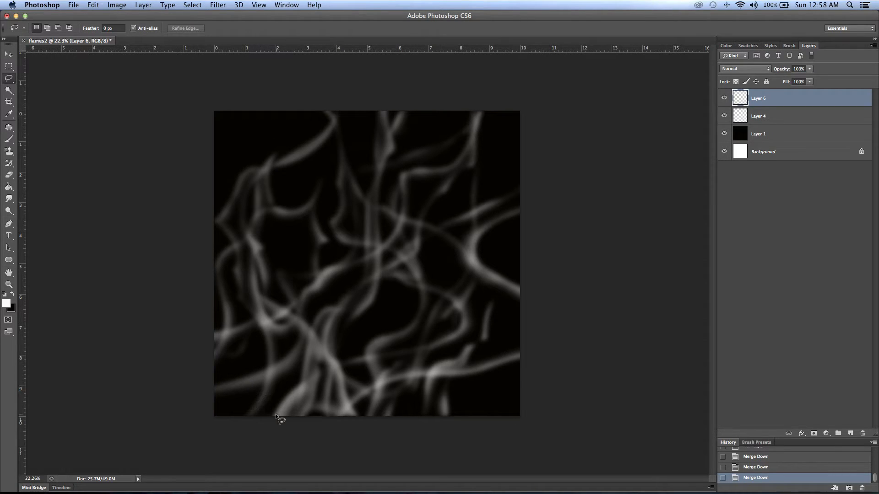
- Lasso a flame rising from the bottom edge, then discard that selection with Cmd+D
{"action": "left_click_drag", "start_coordinate": [280, 420], "coordinate": [374, 342]}
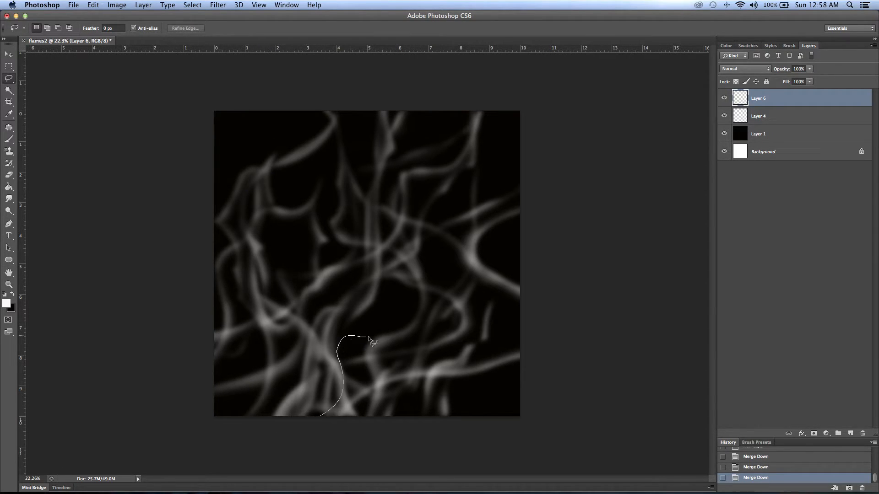
{"action": "left_click_drag", "start_coordinate": [372, 342], "coordinate": [477, 168]}
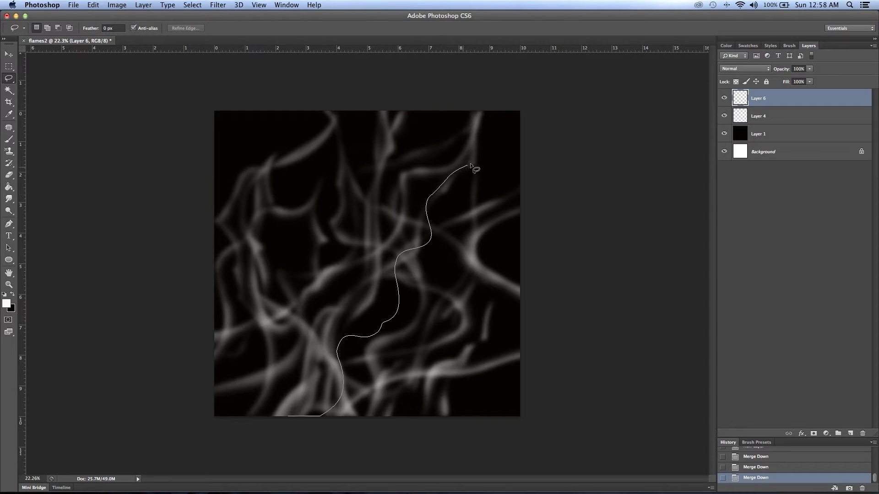
{"action": "left_click_drag", "start_coordinate": [476, 169], "coordinate": [403, 329]}
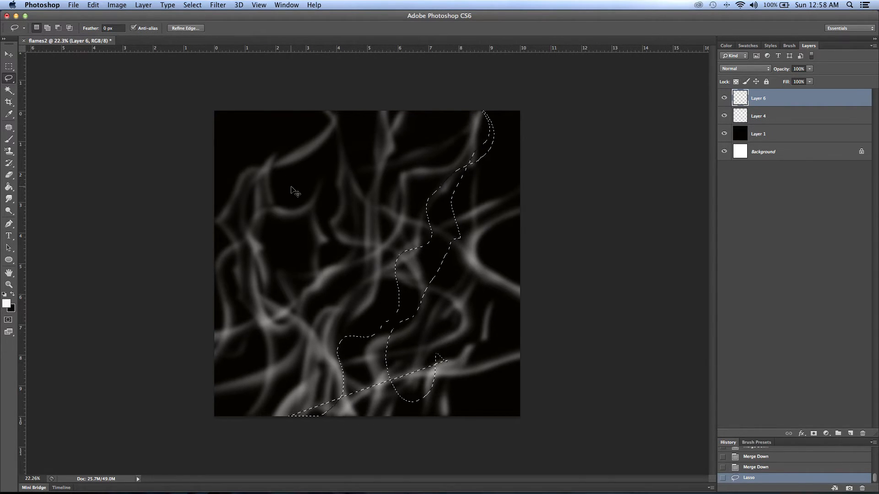
{"action": "key", "text": "cmd+d"}
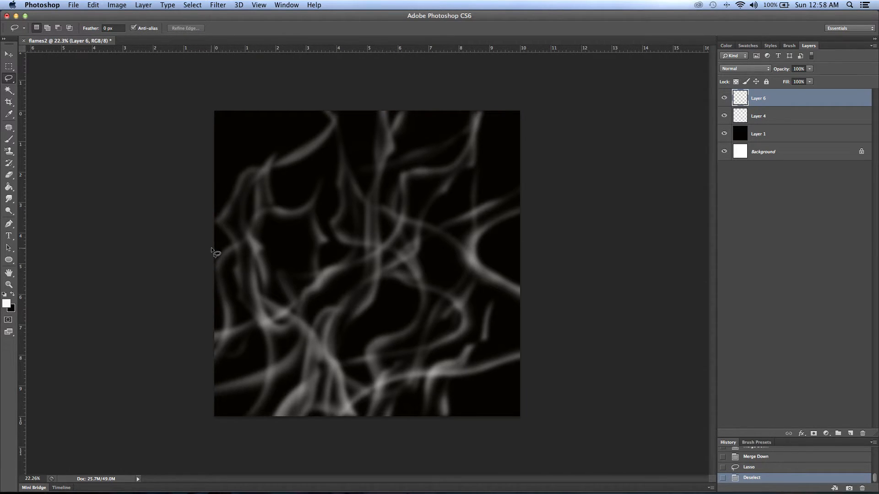
{"action": "mouse_move", "coordinate": [297, 115]}
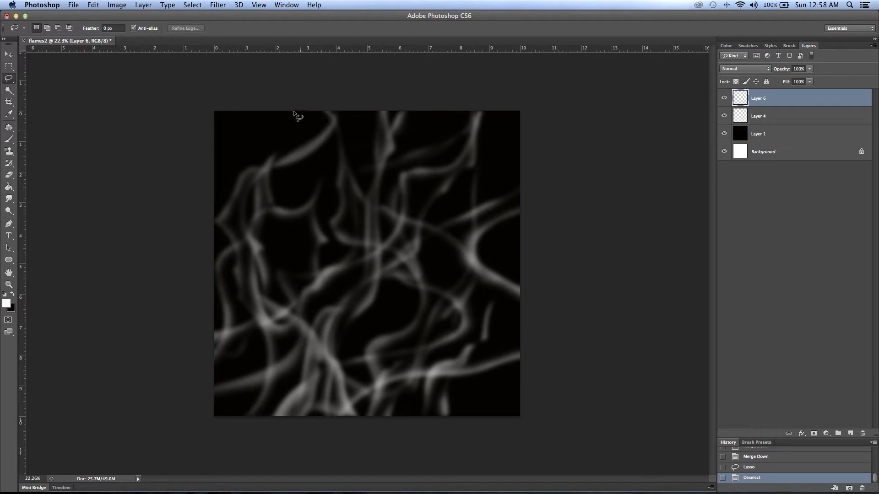
- Lasso a new flame shape running from the top edge down the left side
{"action": "left_click_drag", "start_coordinate": [298, 115], "coordinate": [235, 270]}
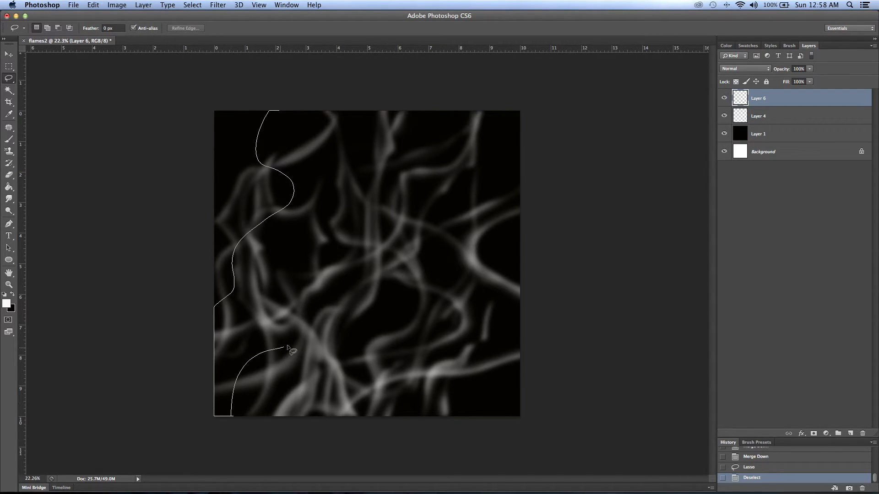
{"action": "left_click_drag", "start_coordinate": [292, 350], "coordinate": [340, 90]}
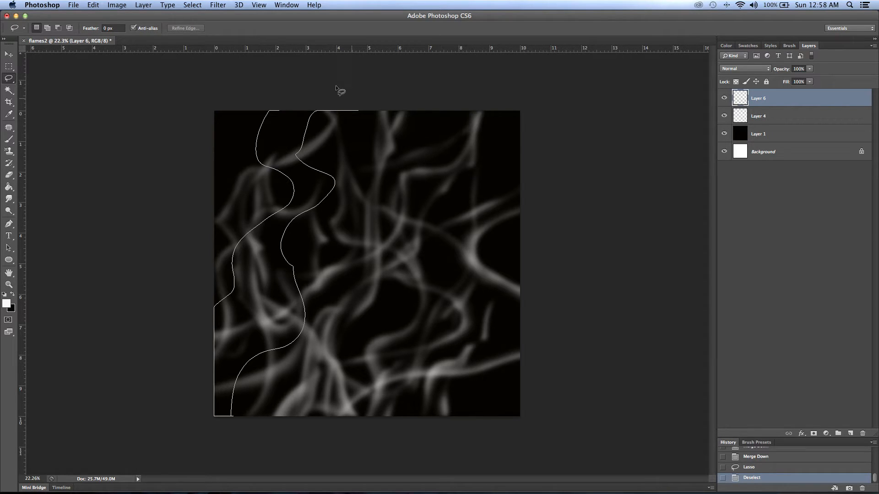
{"action": "left_click", "coordinate": [258, 125]}
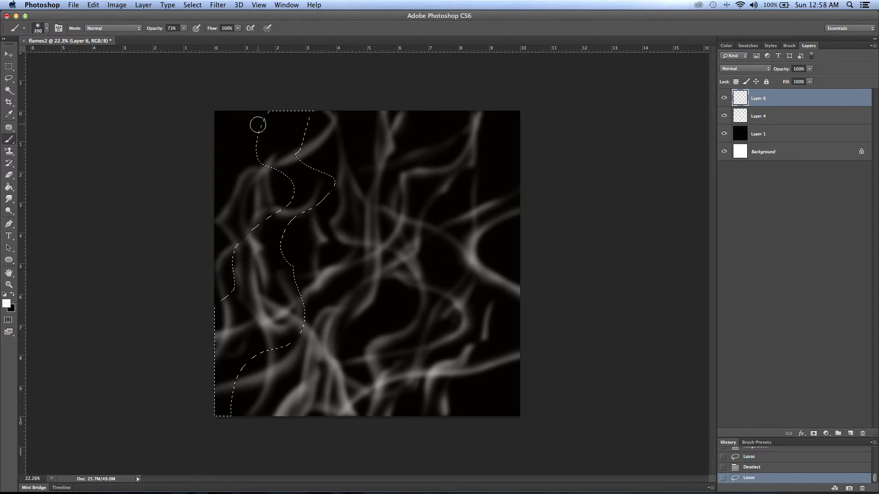
- Brush white at 73% opacity inside the left-side flame selection on Layer 6
{"action": "left_click_drag", "start_coordinate": [258, 124], "coordinate": [242, 235]}
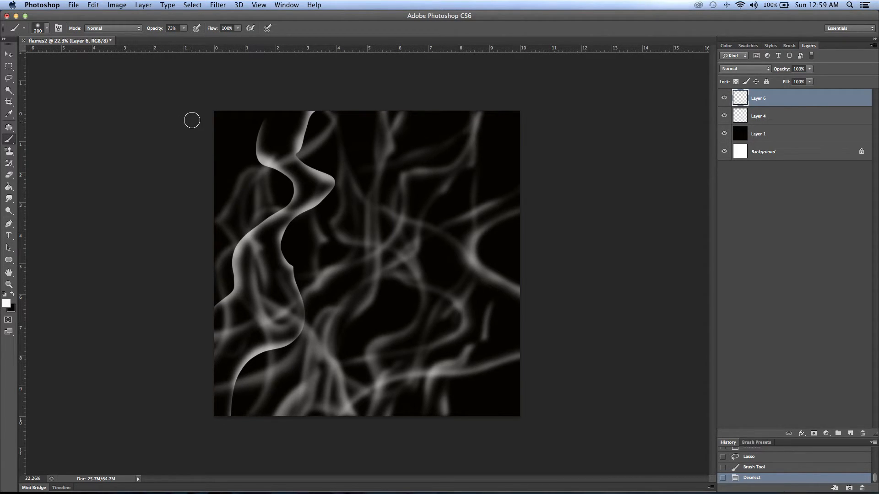
{"action": "mouse_move", "coordinate": [194, 145]}
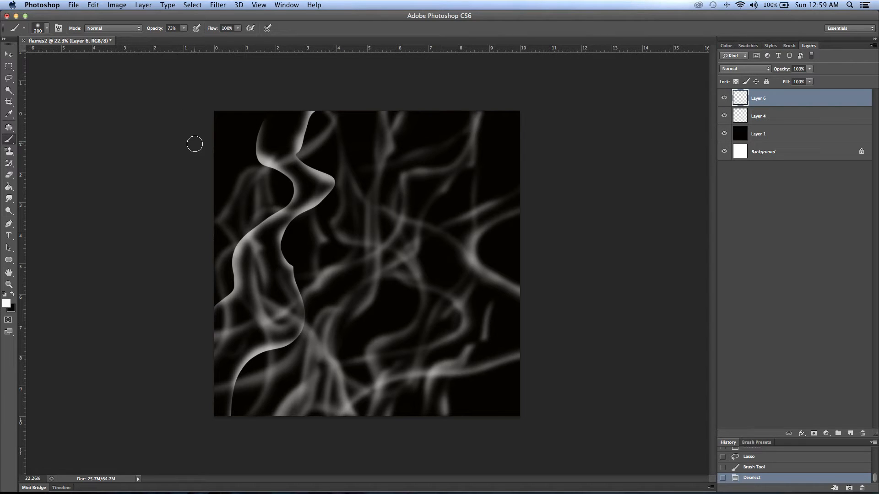
{"action": "mouse_move", "coordinate": [197, 149]}
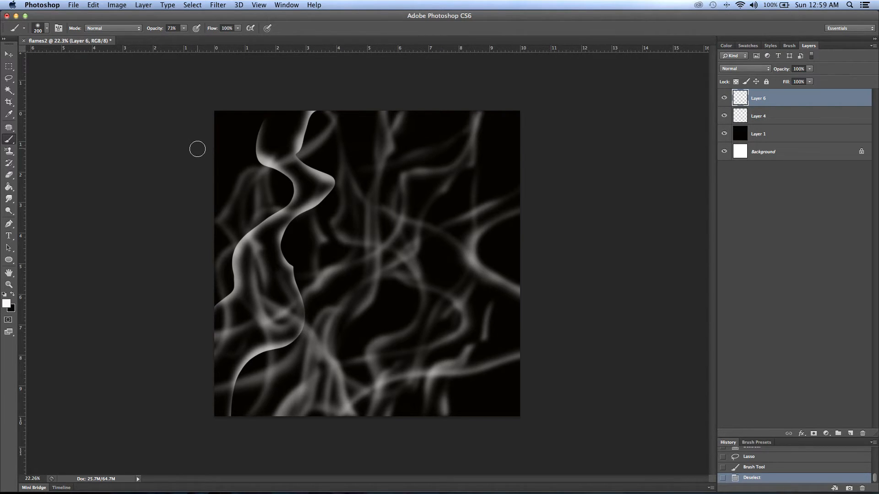
{"action": "mouse_move", "coordinate": [180, 108]}
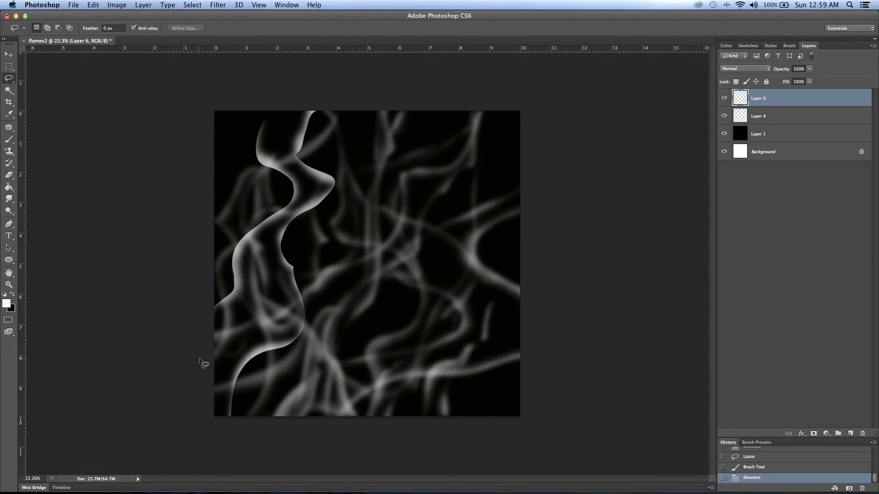
- Lasso an inner flame tongue, brighten its edge with white, and deselect
{"action": "left_click_drag", "start_coordinate": [211, 359], "coordinate": [297, 218]}
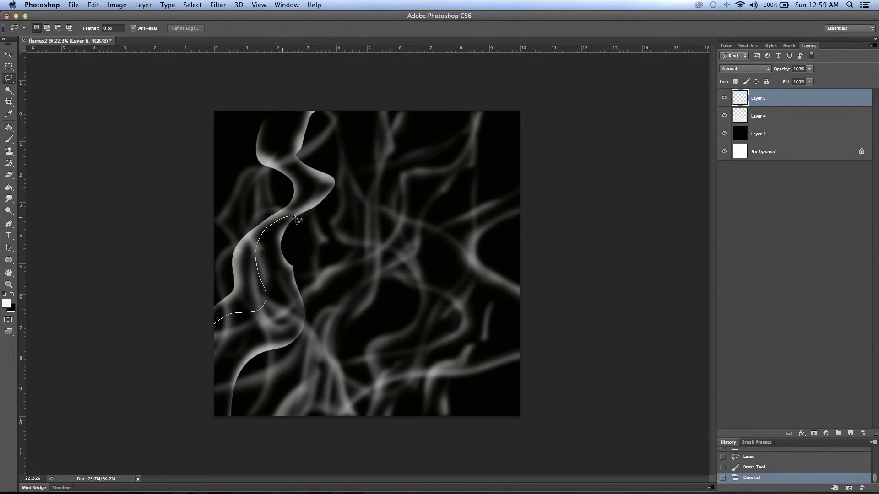
{"action": "left_click_drag", "start_coordinate": [297, 219], "coordinate": [212, 379]}
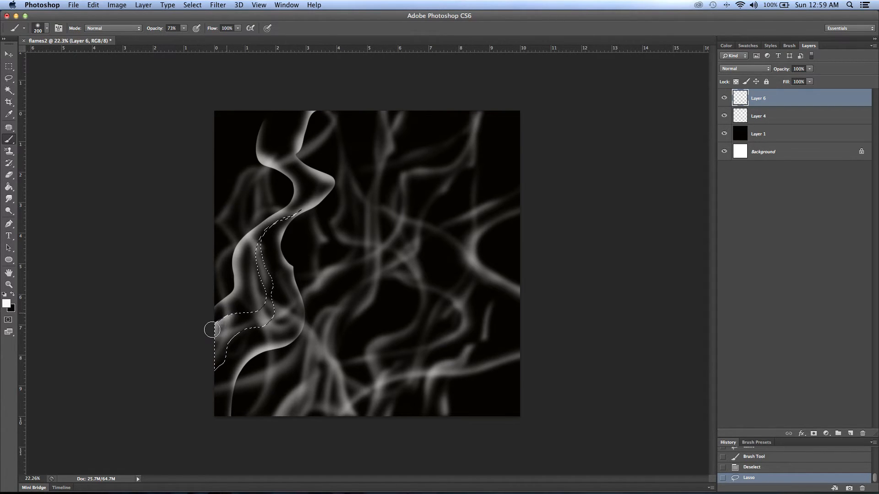
{"action": "left_click_drag", "start_coordinate": [212, 329], "coordinate": [239, 274]}
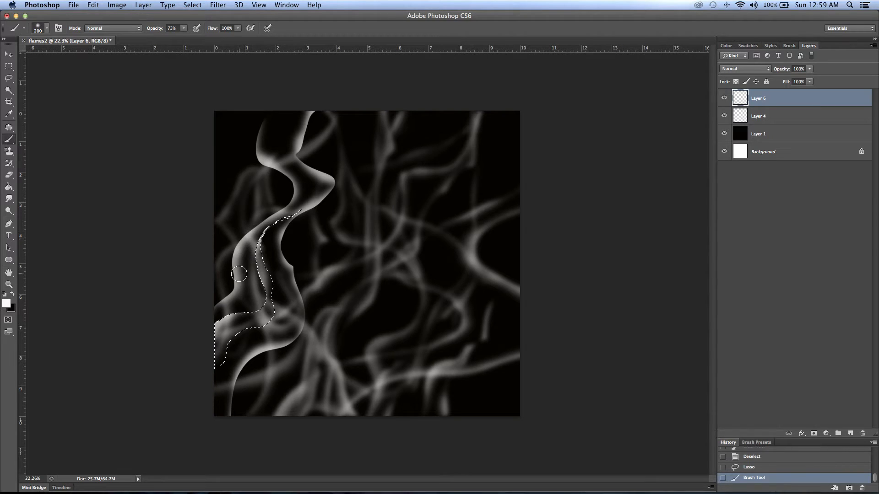
{"action": "key", "text": "cmd+d"}
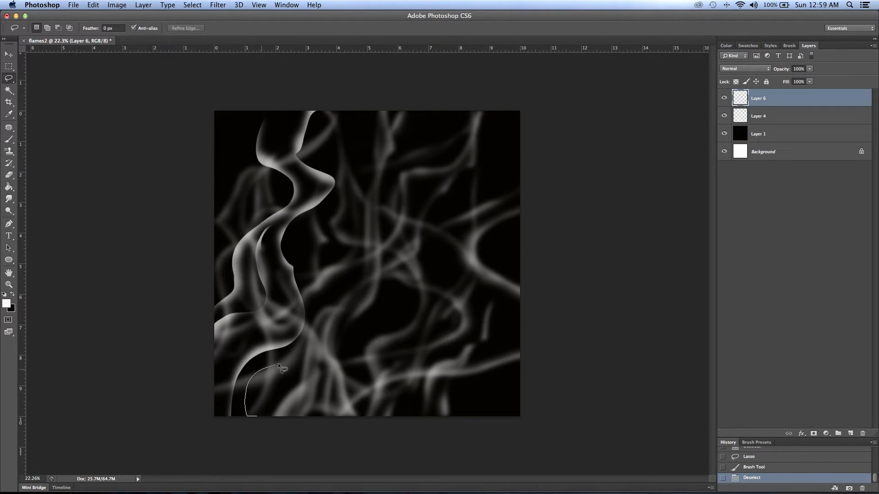
- Outline a thin strip near the flame's base, paint it white, and deselect
{"action": "left_click_drag", "start_coordinate": [252, 370], "coordinate": [294, 252]}
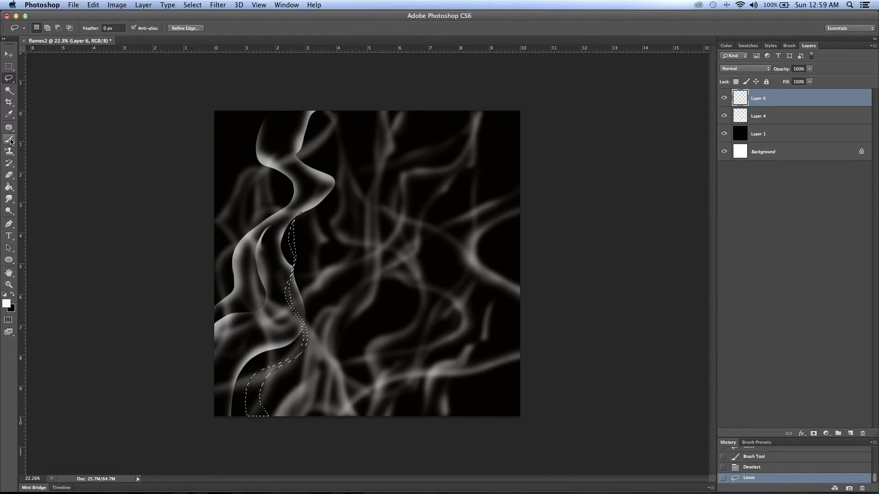
{"action": "left_click", "coordinate": [9, 140]}
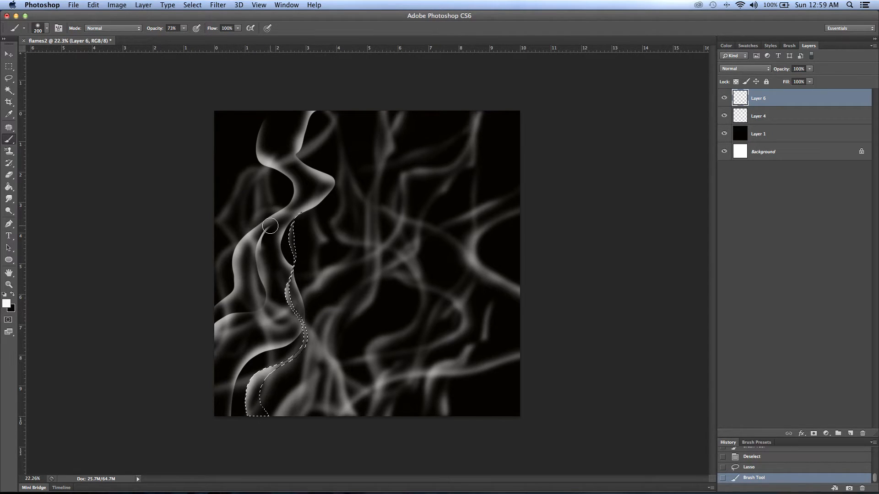
{"action": "key", "text": "cmd+d"}
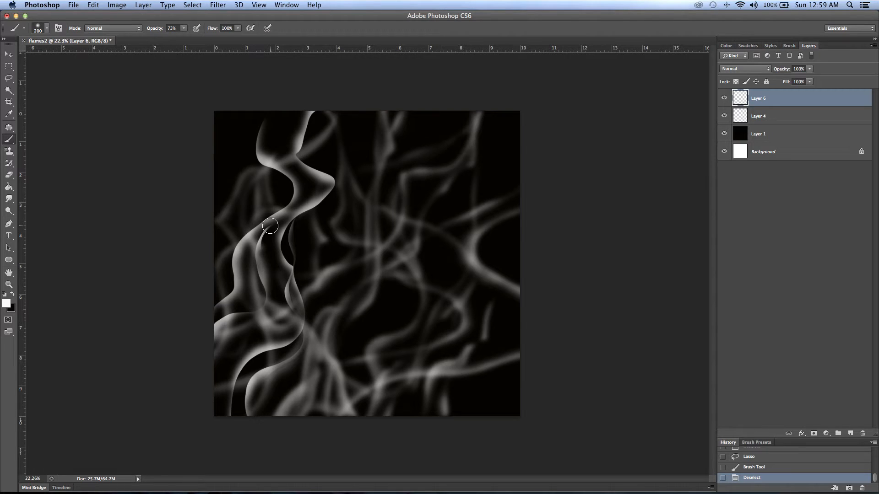
{"action": "mouse_move", "coordinate": [215, 127]}
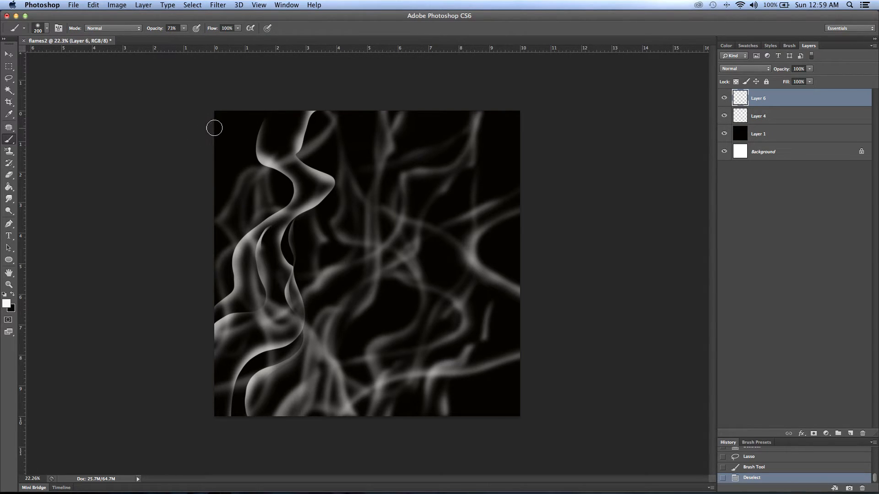
- Undo the too-strong reapplied blur and blur Layer 6 with Gaussian radius 6.4
{"action": "left_click", "coordinate": [218, 5]}
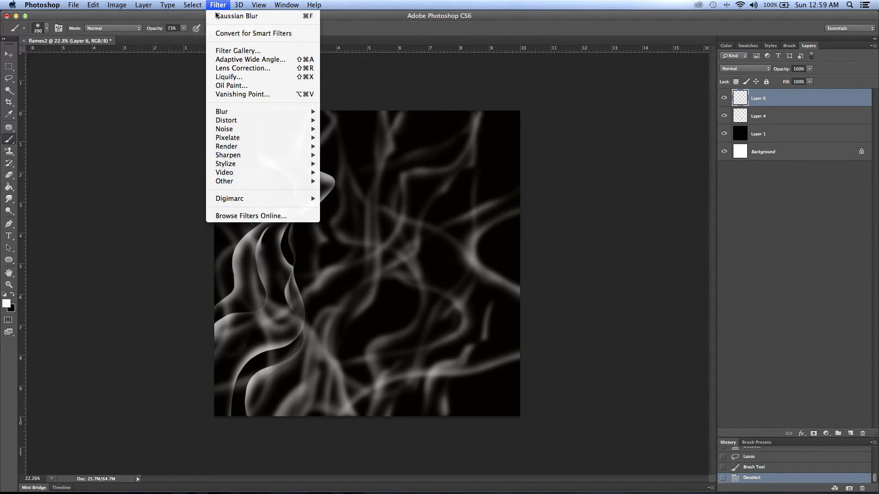
{"action": "left_click", "coordinate": [237, 16]}
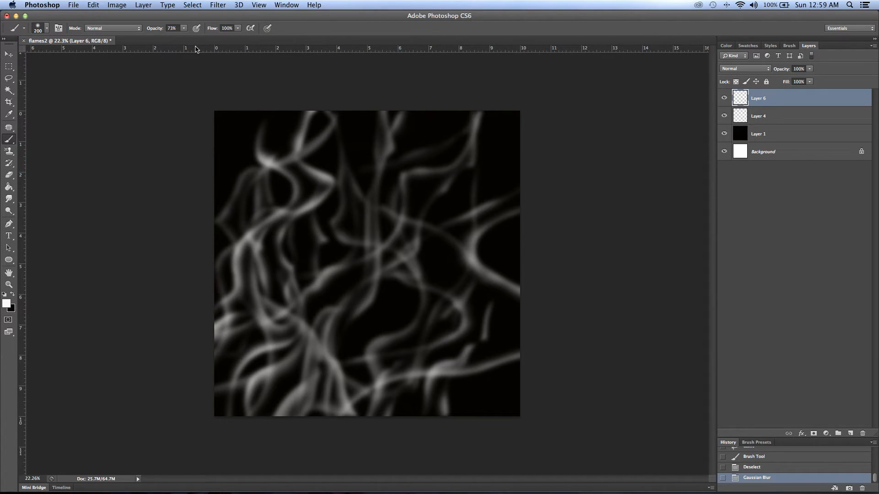
{"action": "mouse_move", "coordinate": [199, 54]}
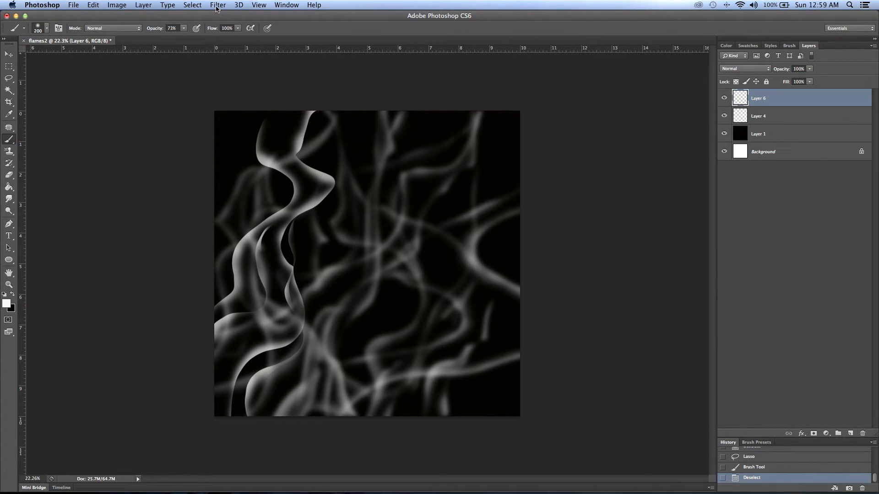
{"action": "left_click", "coordinate": [217, 5]}
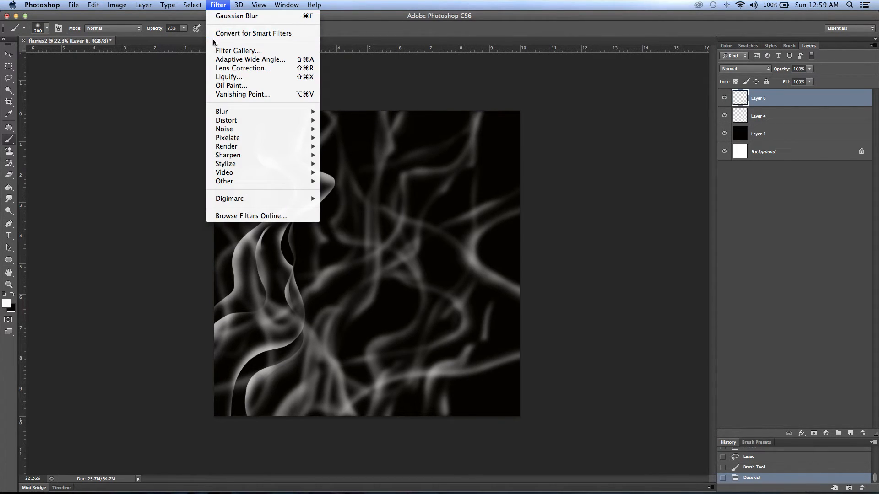
{"action": "mouse_move", "coordinate": [226, 120]}
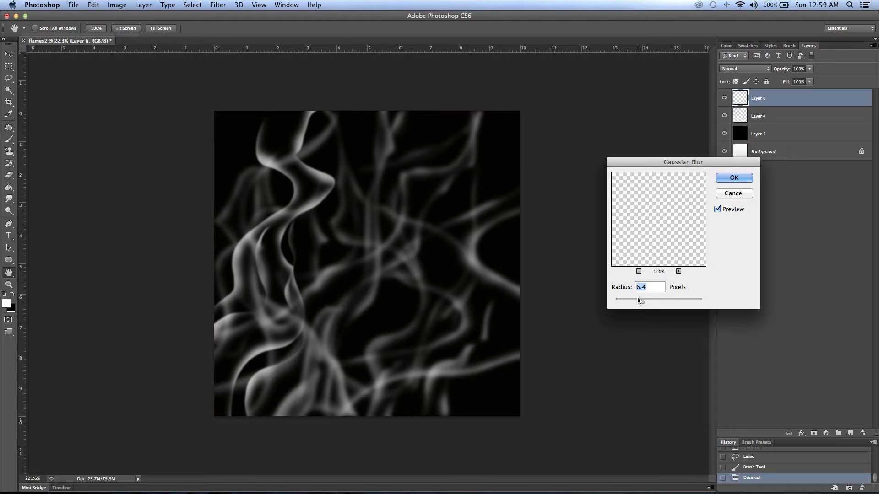
{"action": "left_click", "coordinate": [733, 177]}
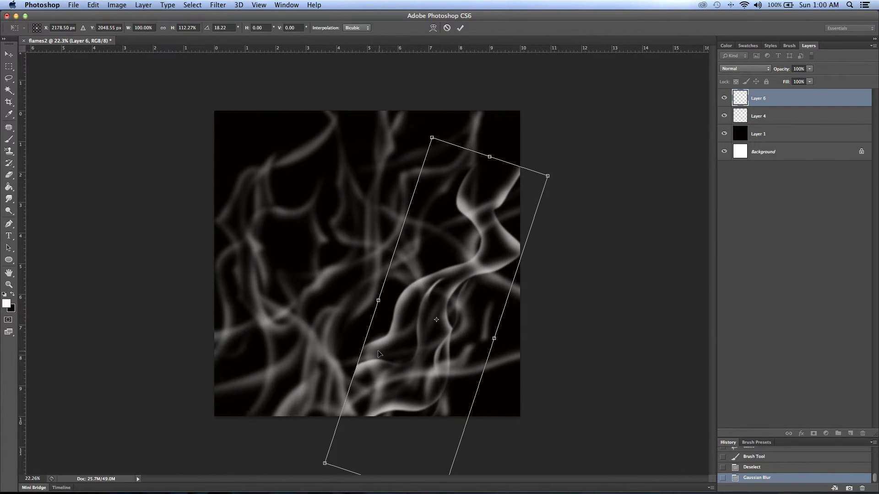
- Tilt the flame toward the lower right and fade its tip, upper curve and stray wisps at 49% eraser opacity
{"action": "left_click_drag", "start_coordinate": [436, 319], "coordinate": [408, 307]}
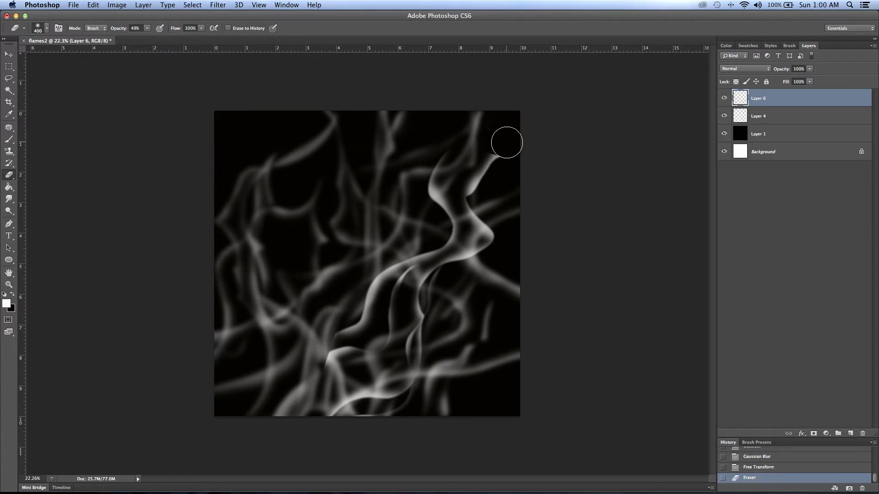
{"action": "left_click_drag", "start_coordinate": [508, 142], "coordinate": [458, 126]}
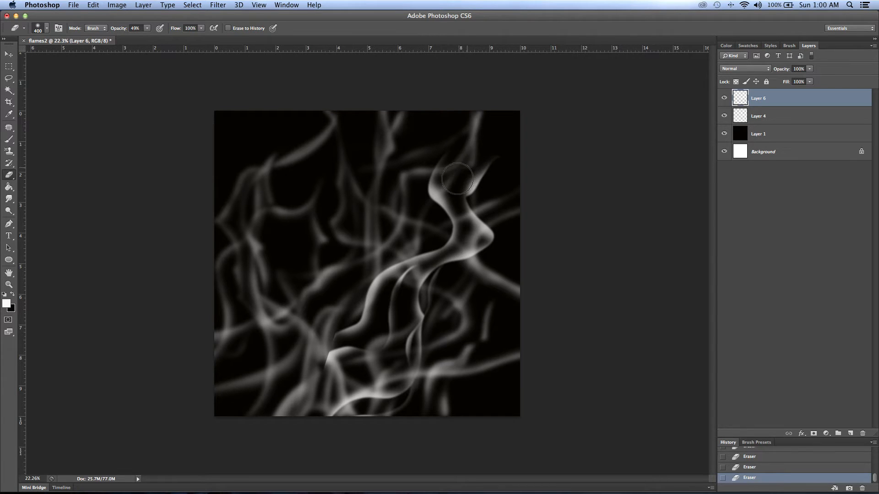
{"action": "left_click_drag", "start_coordinate": [457, 179], "coordinate": [406, 217]}
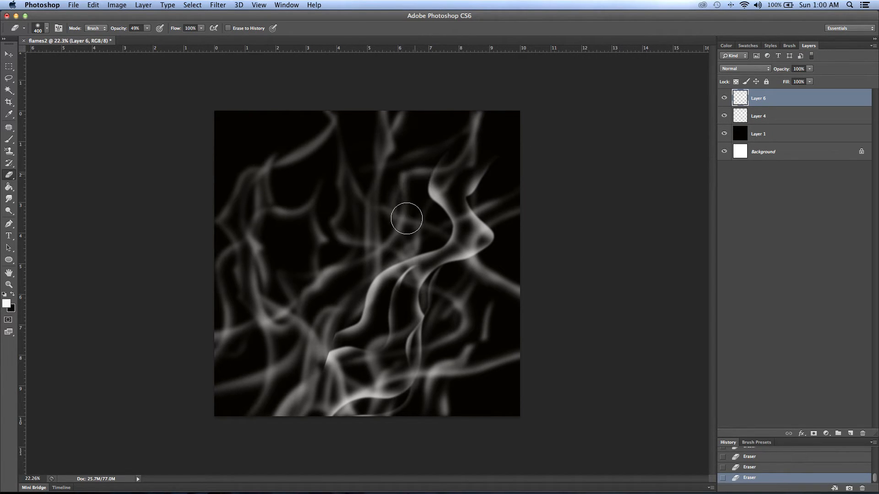
{"action": "left_click_drag", "start_coordinate": [406, 217], "coordinate": [380, 230]}
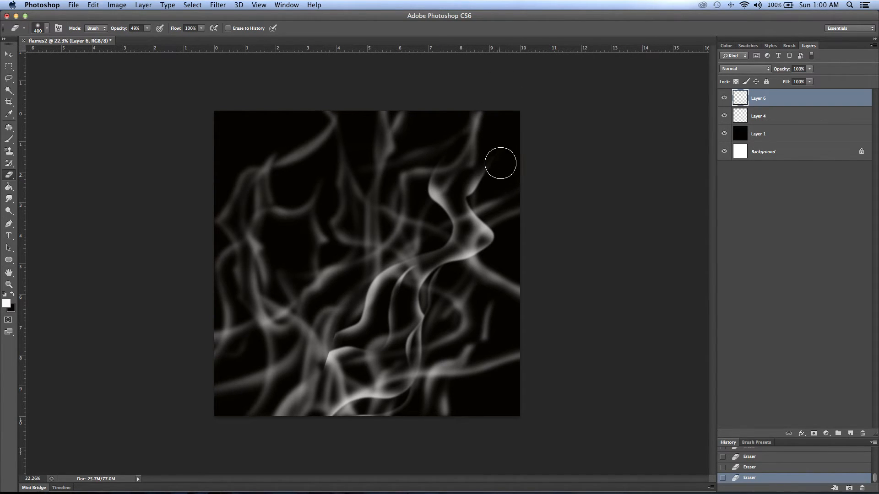
{"action": "left_click_drag", "start_coordinate": [499, 162], "coordinate": [502, 191]}
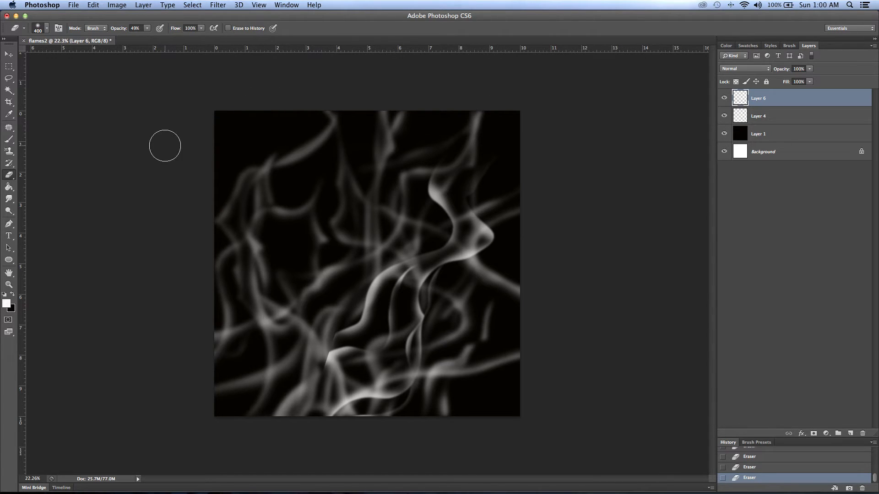
{"action": "mouse_move", "coordinate": [332, 331]}
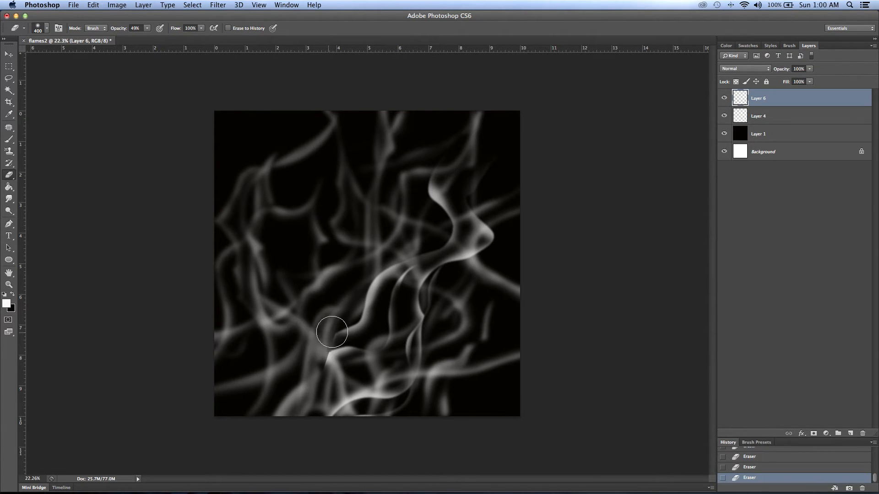
{"action": "left_click_drag", "start_coordinate": [330, 330], "coordinate": [311, 379]}
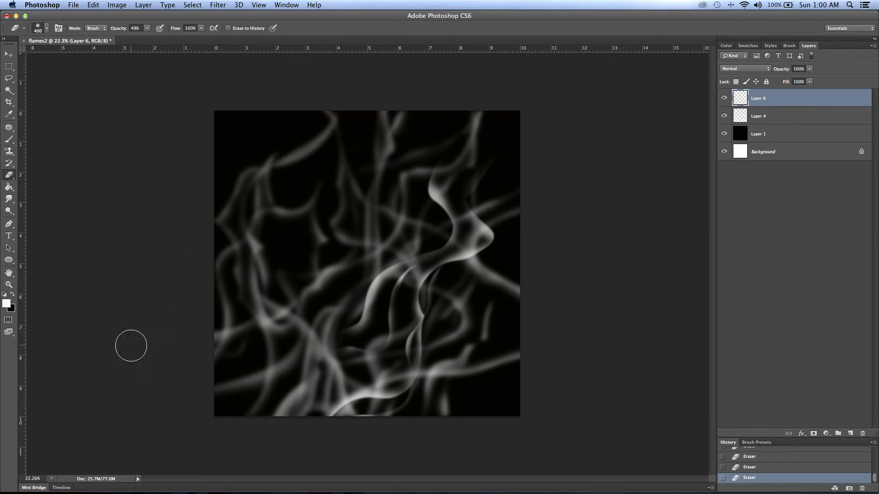
{"action": "left_click", "coordinate": [9, 55]}
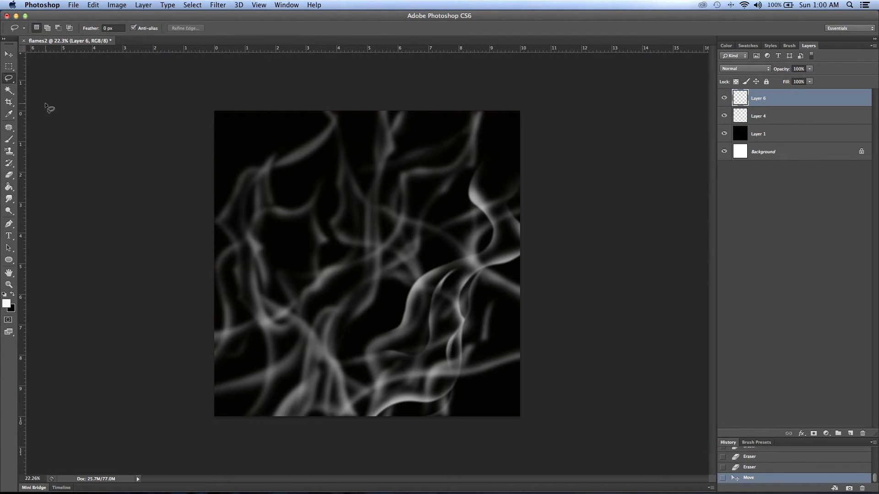
{"action": "mouse_move", "coordinate": [208, 266]}
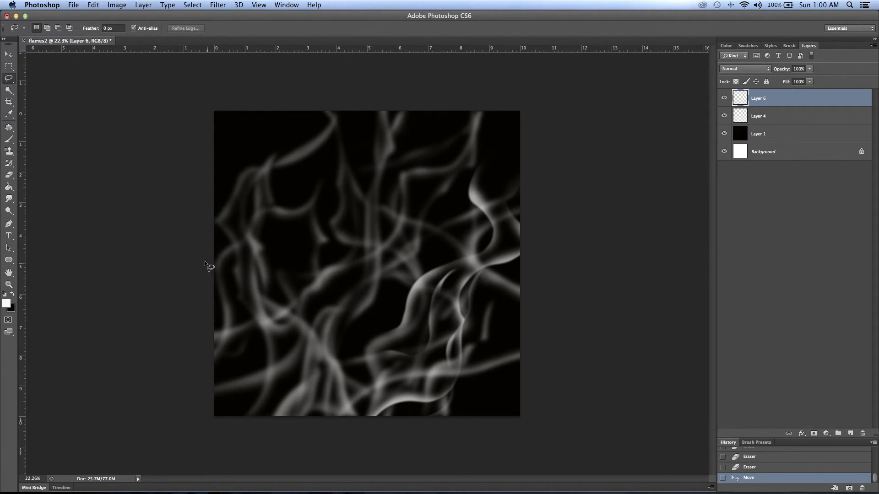
- Reposition the lower-right wisps and lasso a curving flame area from the left edge upward
{"action": "left_click_drag", "start_coordinate": [215, 281], "coordinate": [279, 190]}
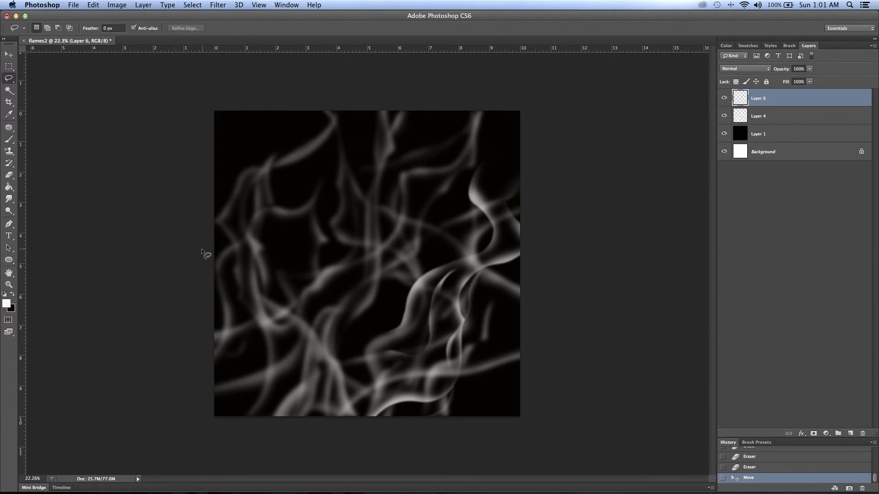
{"action": "mouse_move", "coordinate": [200, 282]}
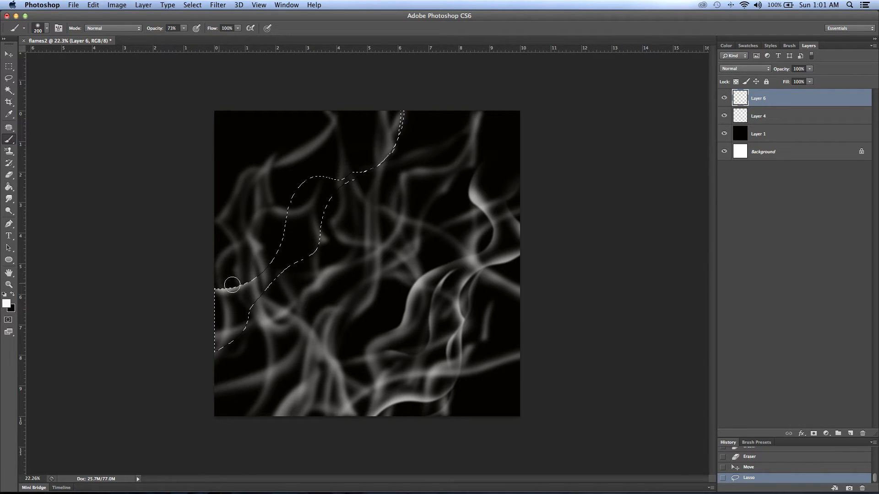
- Paint white at 73% opacity along the lassoed curve from the left edge to the top
{"action": "left_click_drag", "start_coordinate": [231, 285], "coordinate": [367, 157]}
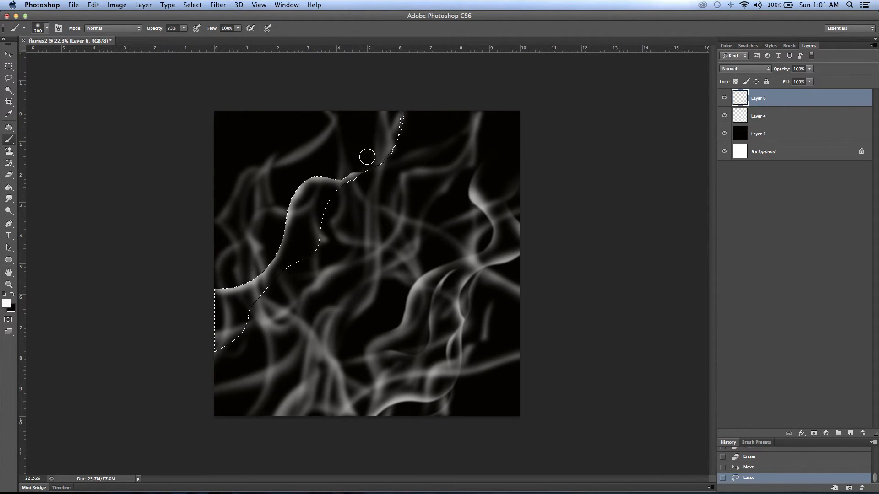
{"action": "left_click_drag", "start_coordinate": [368, 155], "coordinate": [325, 241]}
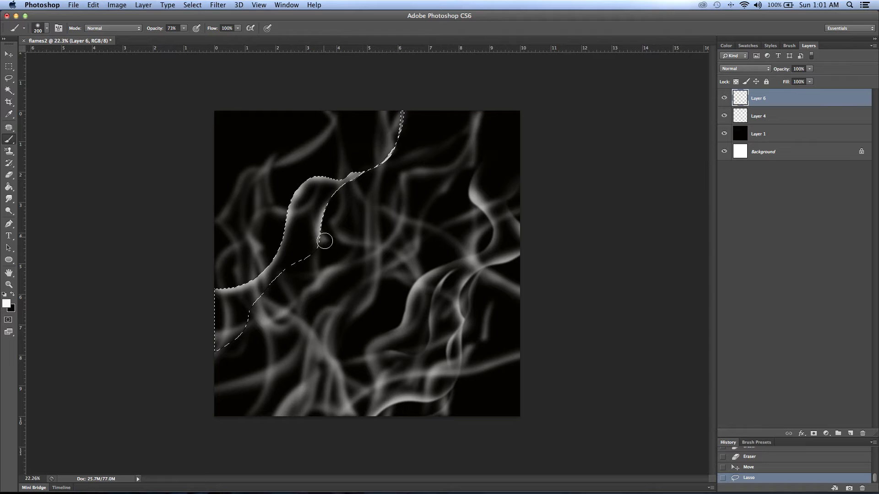
{"action": "left_click_drag", "start_coordinate": [325, 241], "coordinate": [218, 321]}
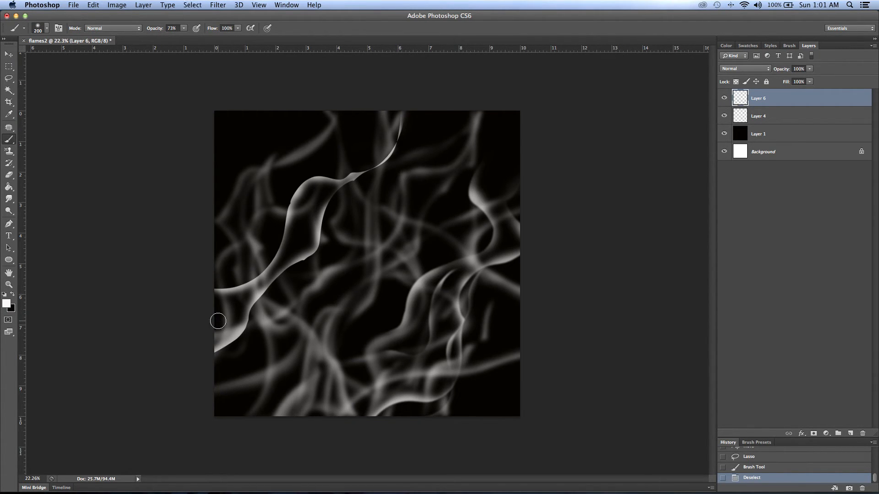
{"action": "mouse_move", "coordinate": [59, 354]}
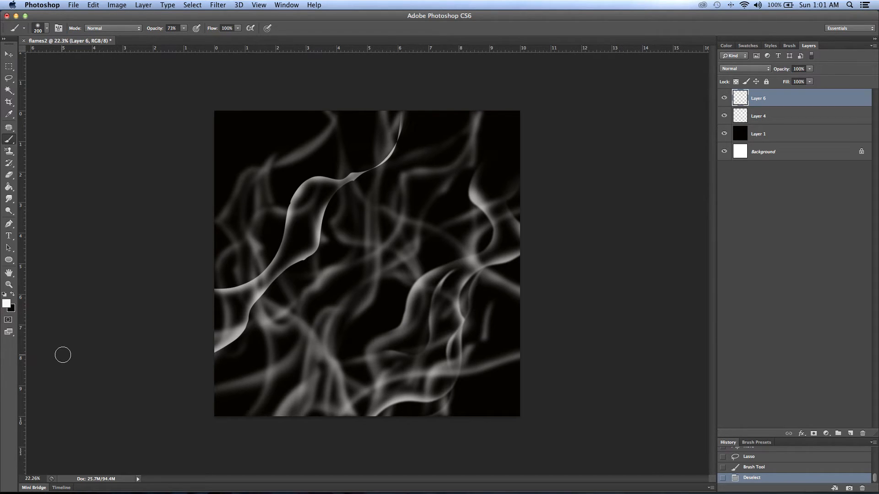
{"action": "mouse_move", "coordinate": [67, 355]}
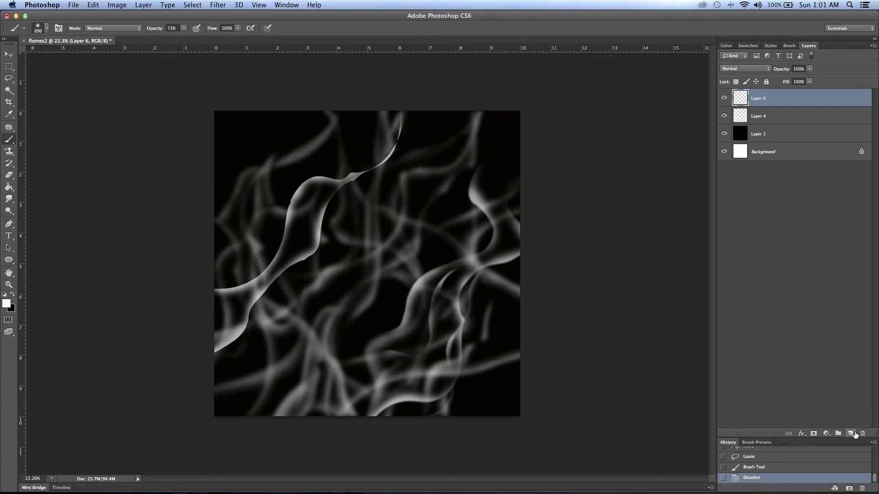
- Add a Color-blend layer filled with dark red #890b0b to tint all the wisps
{"action": "left_click", "coordinate": [850, 433]}
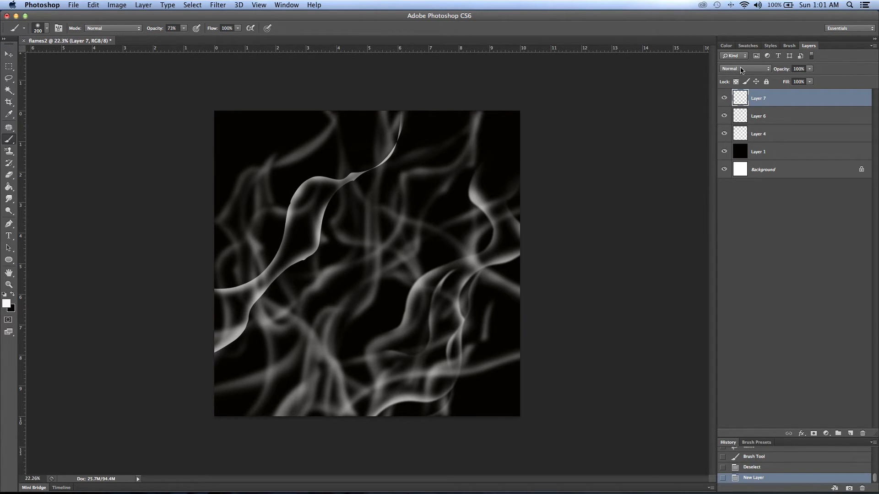
{"action": "left_click", "coordinate": [745, 68]}
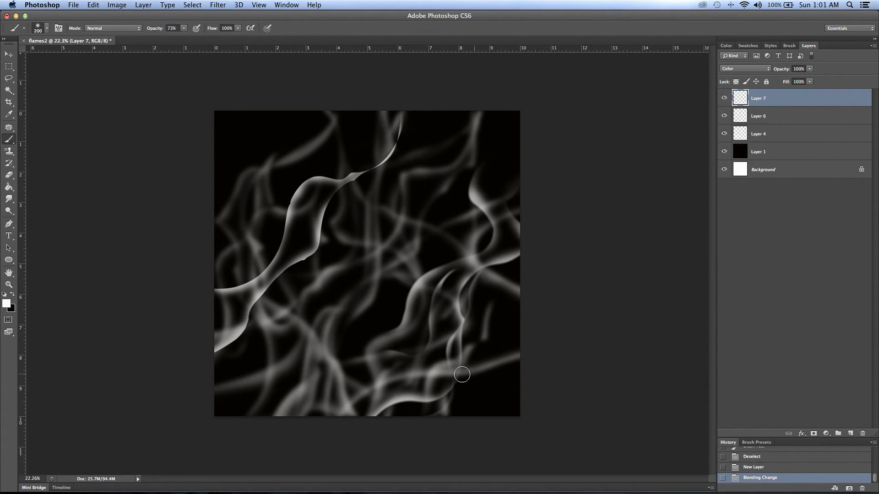
{"action": "left_click", "coordinate": [6, 304]}
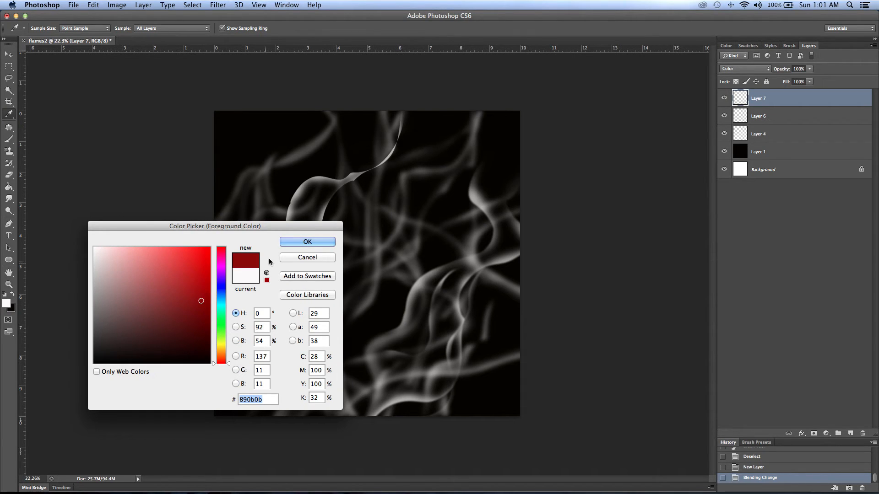
{"action": "left_click", "coordinate": [306, 242]}
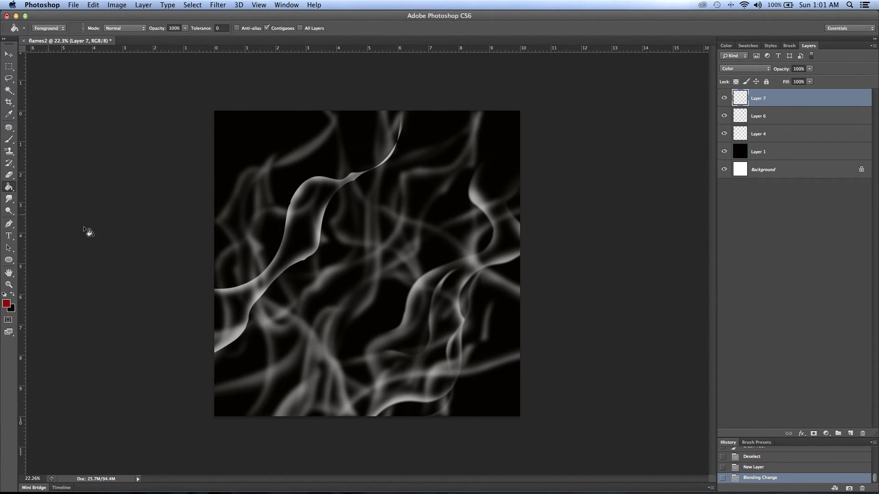
{"action": "left_click", "coordinate": [258, 409]}
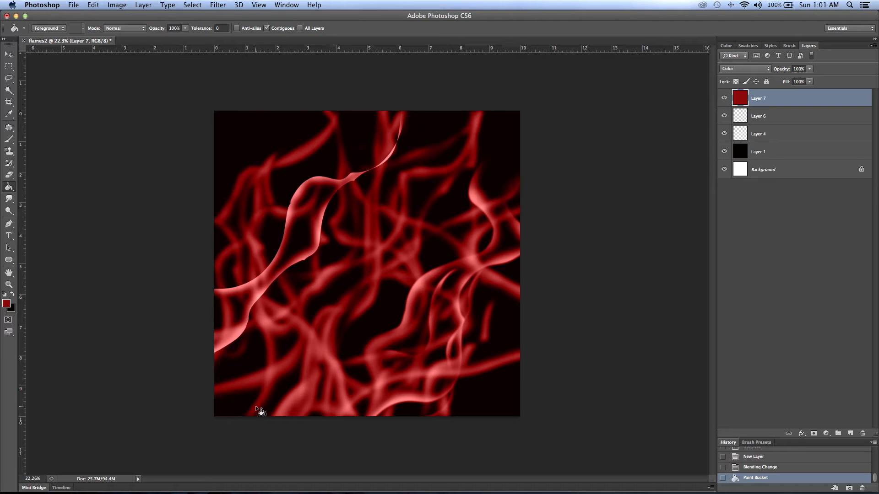
{"action": "mouse_move", "coordinate": [410, 437]}
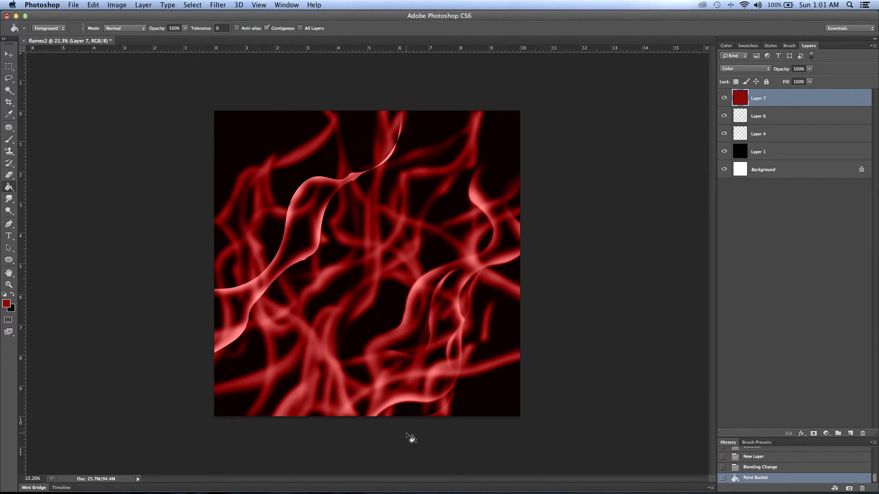
{"action": "mouse_move", "coordinate": [411, 442]}
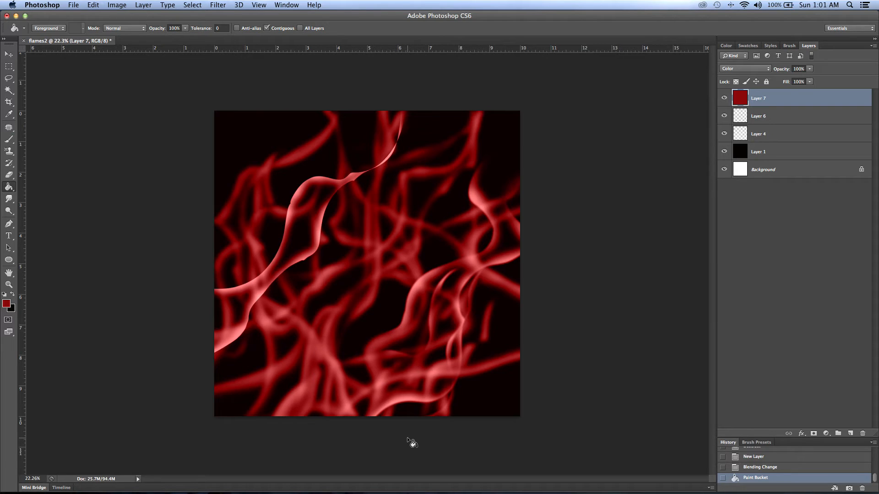
{"action": "mouse_move", "coordinate": [507, 362]}
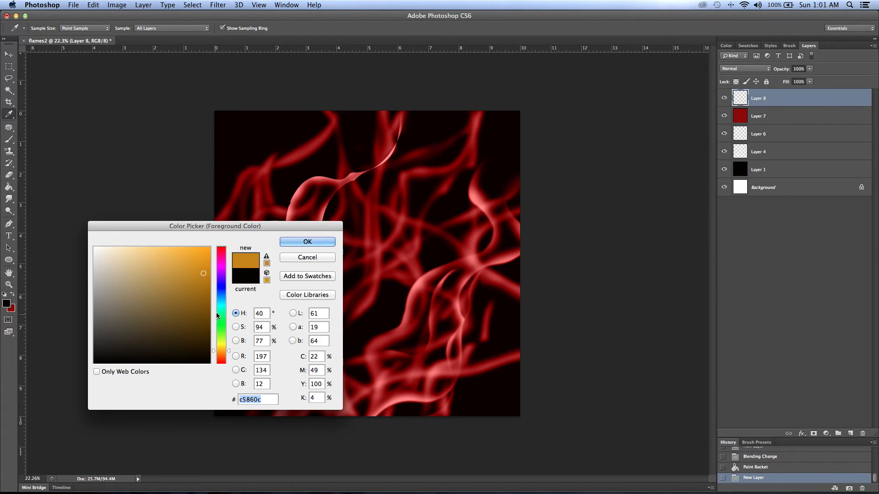
- Fill a new layer with golden orange #c5860c and set its blend mode to Color
{"action": "left_click", "coordinate": [307, 242]}
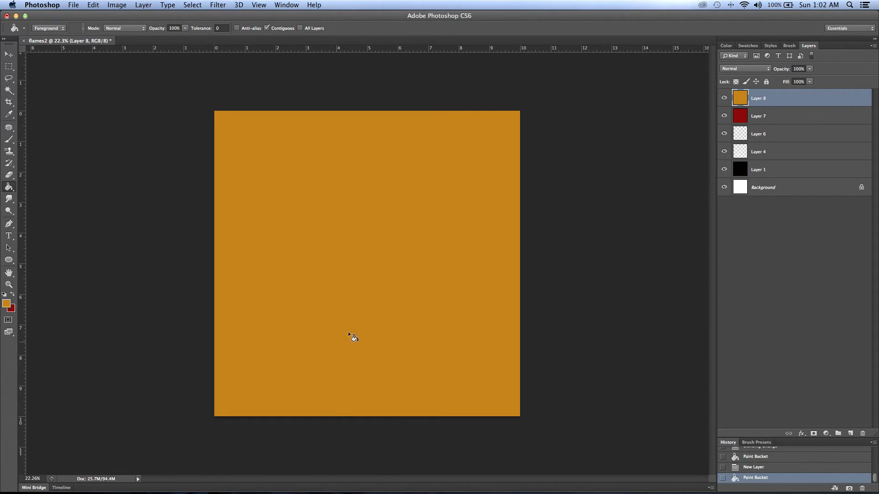
{"action": "left_click", "coordinate": [744, 68]}
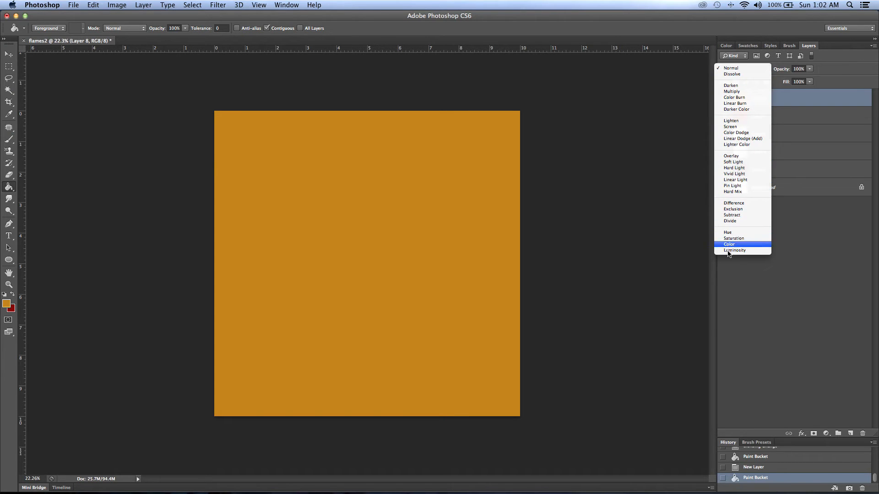
{"action": "left_click", "coordinate": [730, 245]}
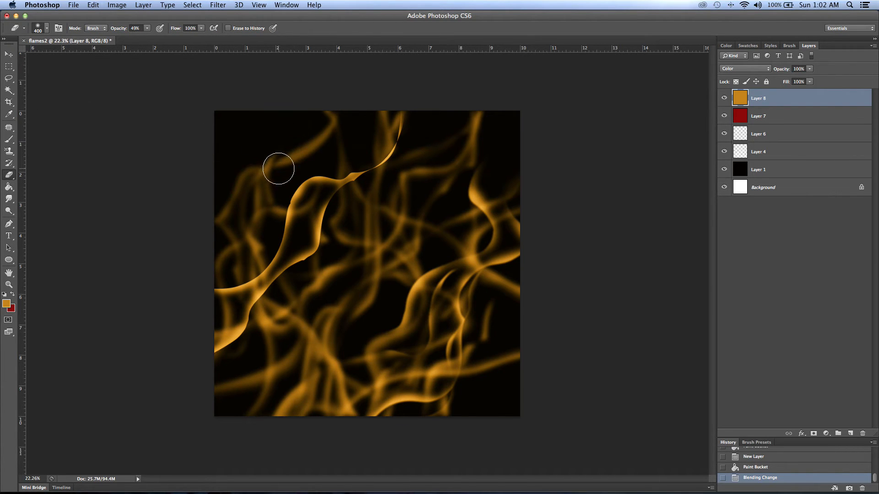
{"action": "mouse_move", "coordinate": [291, 165]}
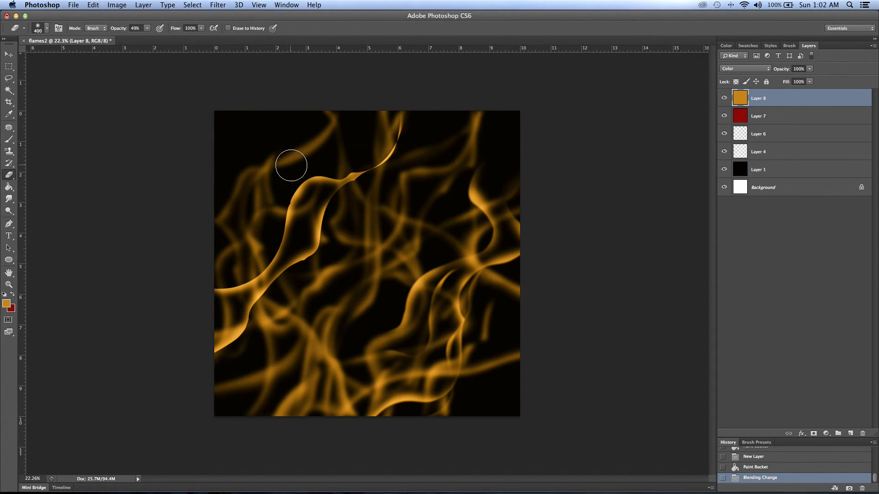
{"action": "mouse_move", "coordinate": [275, 162]}
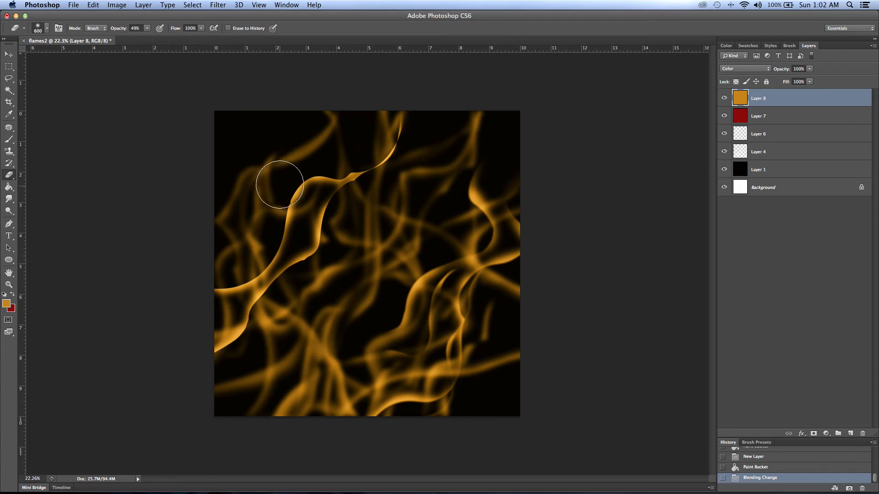
- Erase the gold tint at 40% opacity over the upper-left, top and upper-right wisps
{"action": "left_click_drag", "start_coordinate": [279, 184], "coordinate": [300, 105]}
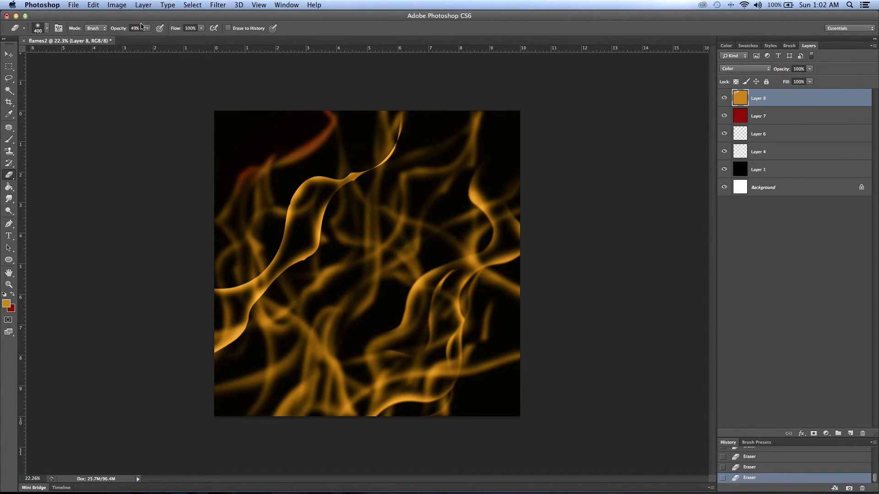
{"action": "left_click", "coordinate": [147, 28]}
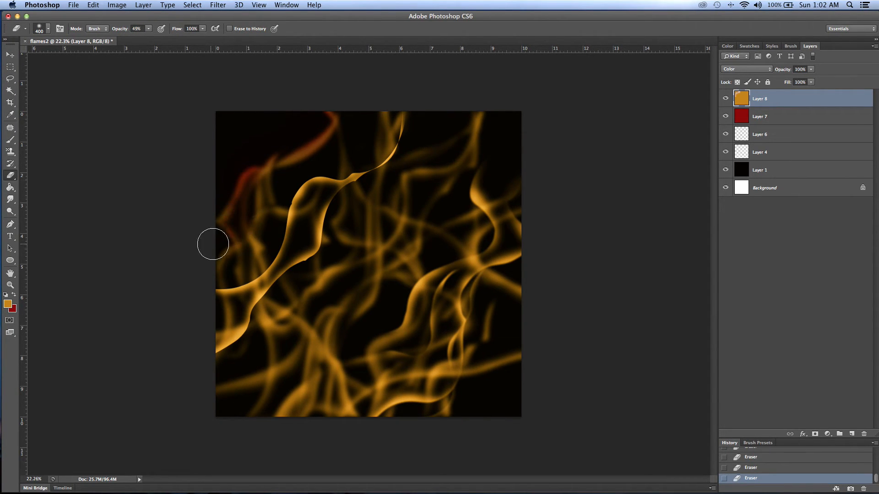
{"action": "left_click_drag", "start_coordinate": [213, 244], "coordinate": [351, 169]}
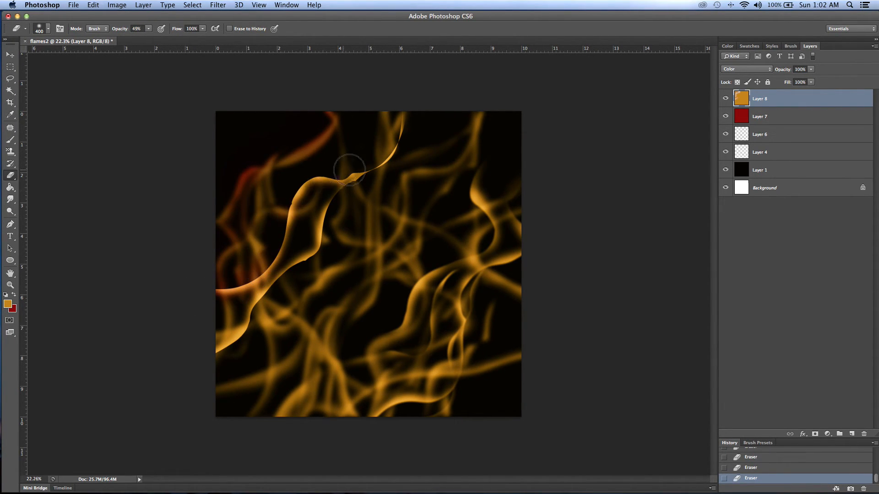
{"action": "left_click_drag", "start_coordinate": [351, 170], "coordinate": [471, 163]}
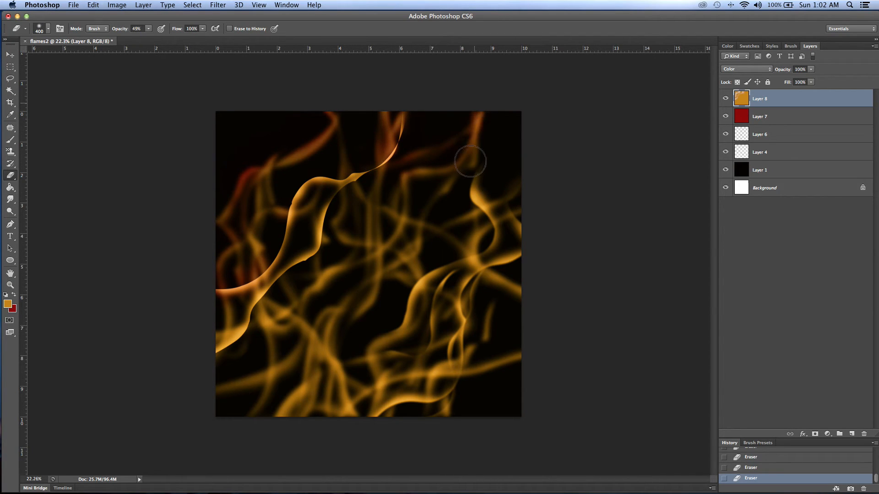
{"action": "left_click_drag", "start_coordinate": [471, 161], "coordinate": [516, 264]}
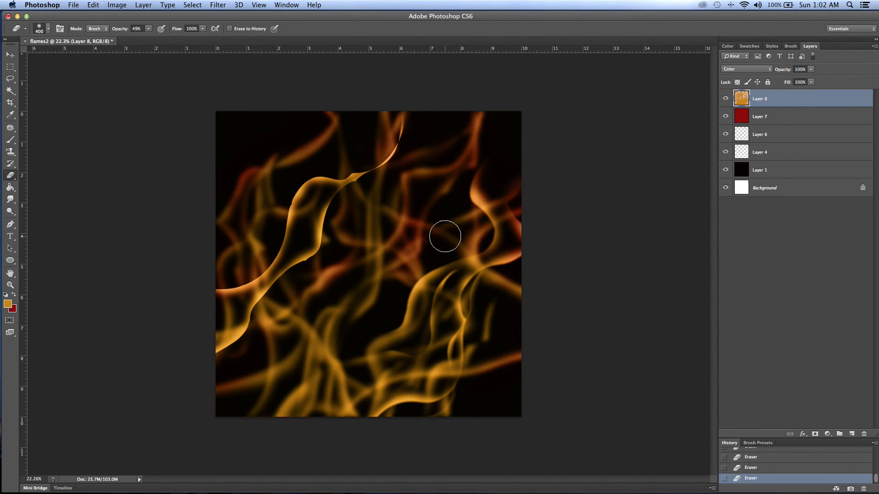
- Erase gold from the middle-right, central, lower-left and right-hand flames to reveal red
{"action": "left_click_drag", "start_coordinate": [444, 235], "coordinate": [365, 346]}
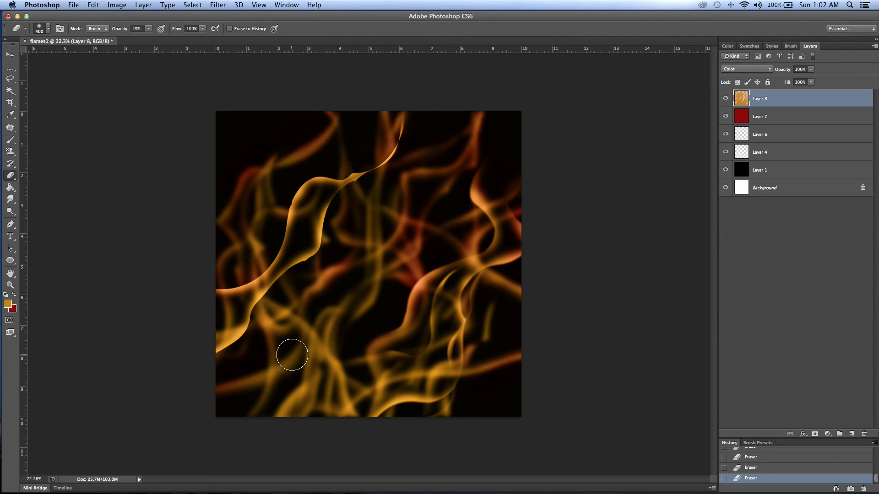
{"action": "left_click_drag", "start_coordinate": [291, 354], "coordinate": [373, 210]}
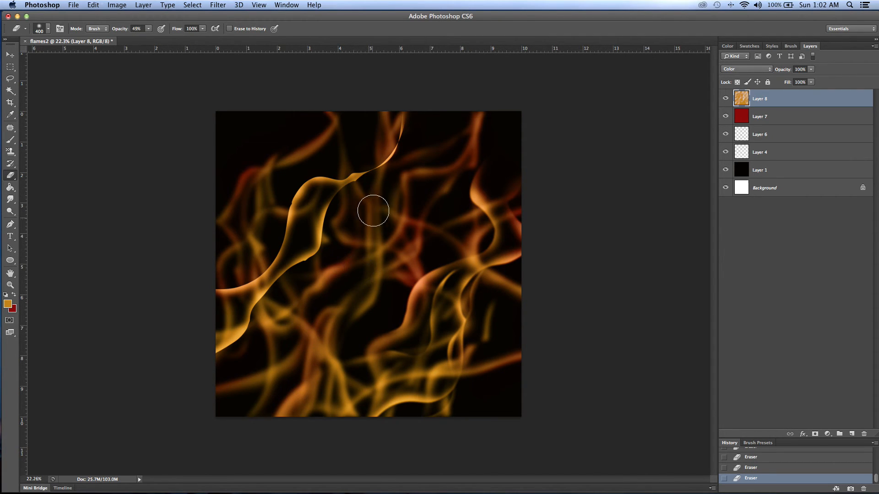
{"action": "left_click_drag", "start_coordinate": [372, 210], "coordinate": [362, 164]}
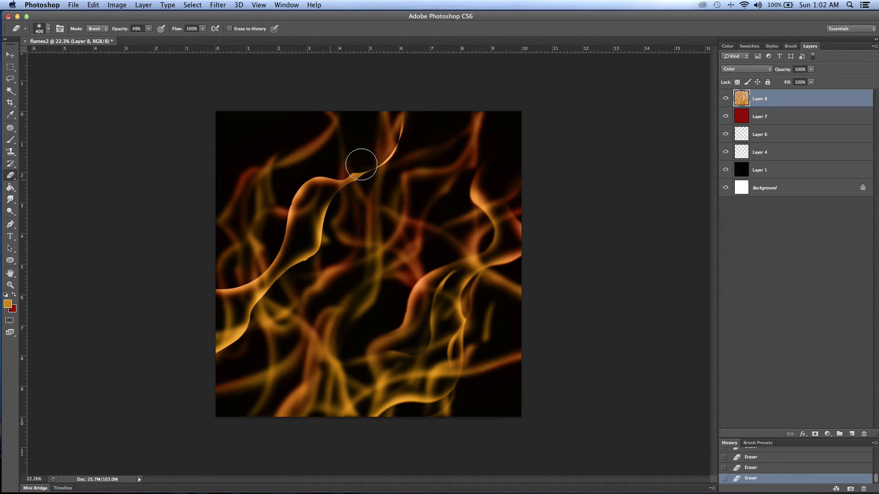
{"action": "left_click_drag", "start_coordinate": [361, 164], "coordinate": [204, 303]}
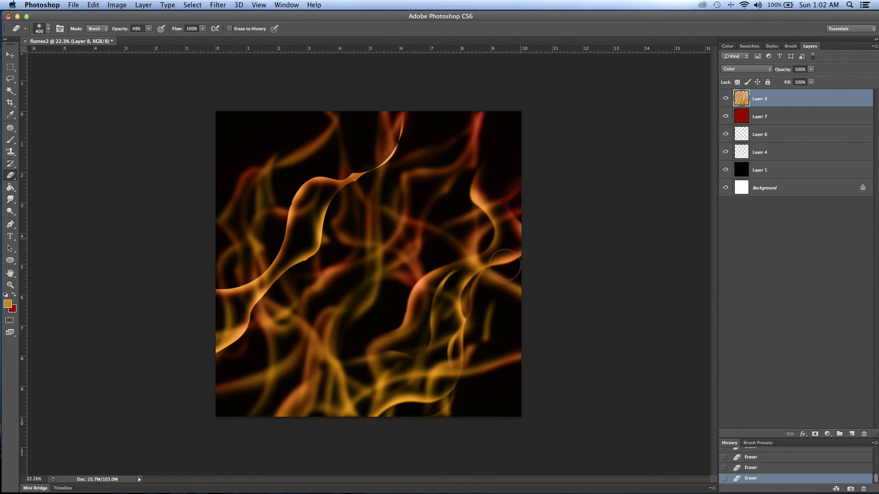
{"action": "left_click_drag", "start_coordinate": [505, 264], "coordinate": [489, 378]}
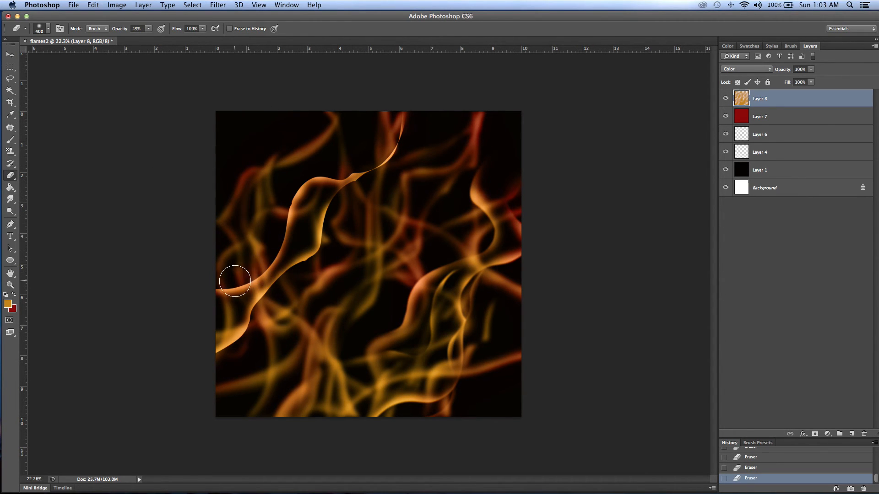
{"action": "left_click_drag", "start_coordinate": [235, 280], "coordinate": [275, 311]}
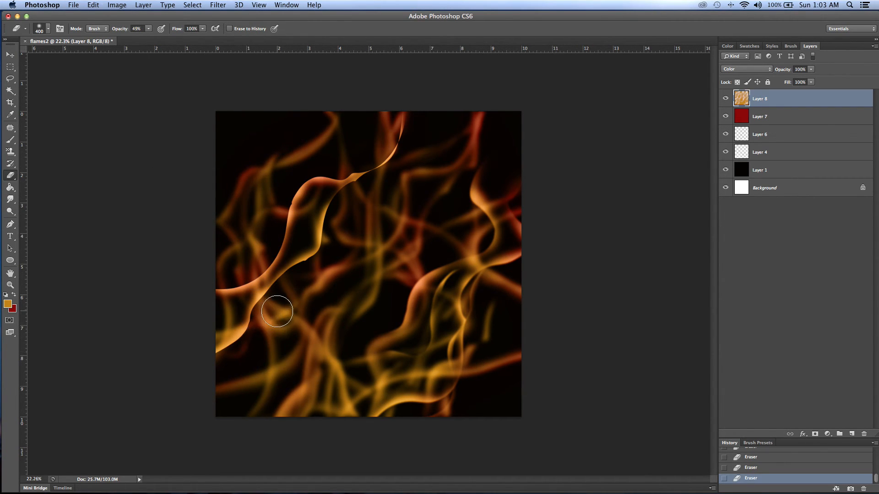
{"action": "mouse_move", "coordinate": [454, 233]}
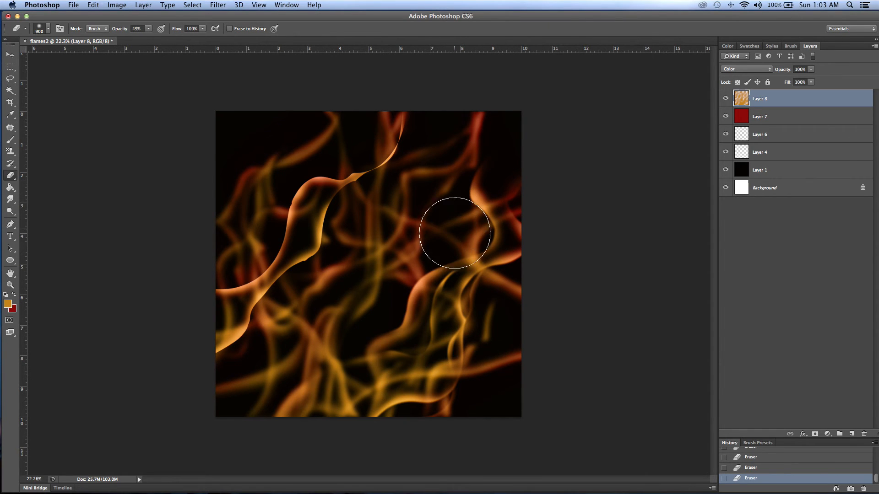
{"action": "left_click_drag", "start_coordinate": [455, 232], "coordinate": [363, 350]}
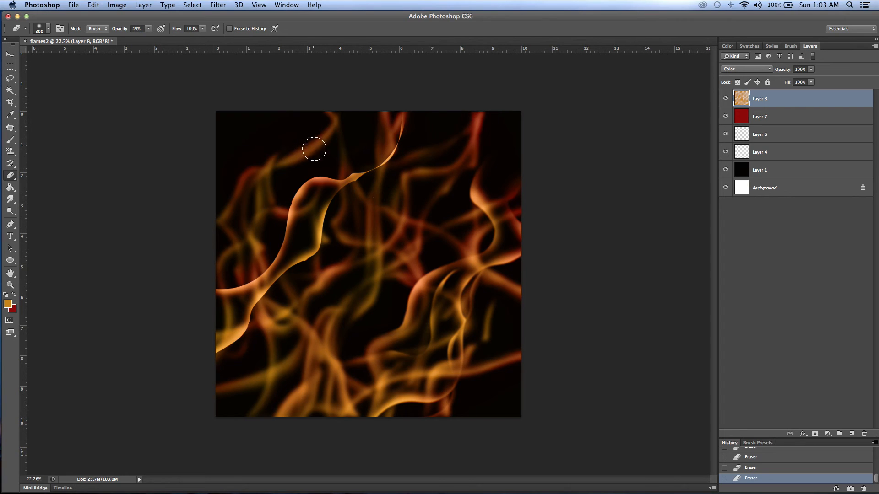
{"action": "left_click_drag", "start_coordinate": [314, 149], "coordinate": [219, 342]}
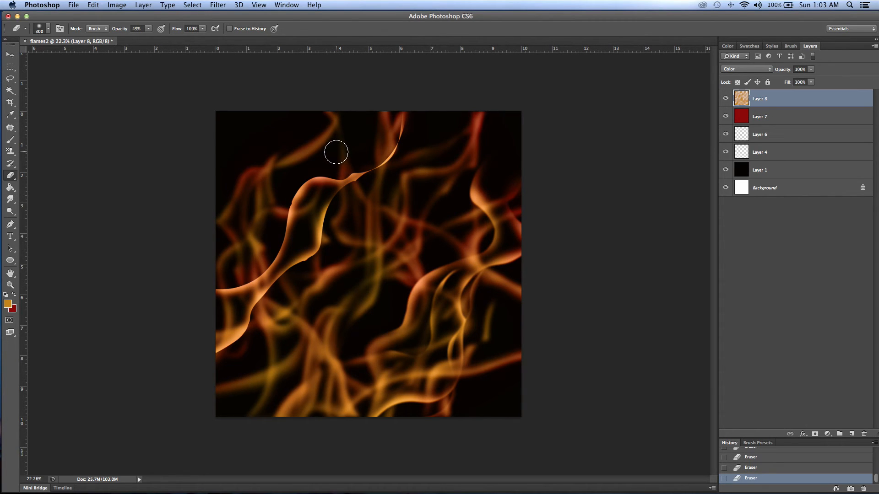
{"action": "mouse_move", "coordinate": [316, 111]}
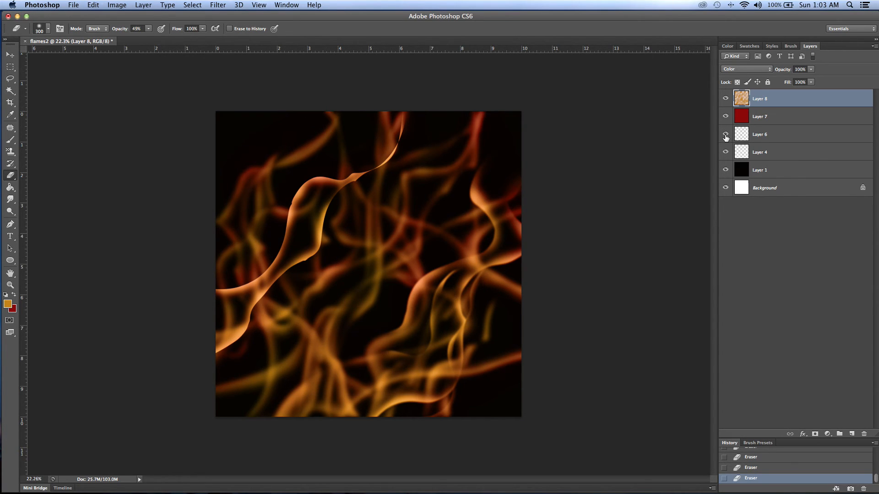
- Toggle Layer 6 and Layer 4 visibility to compare the flame composite
{"action": "left_click", "coordinate": [725, 134]}
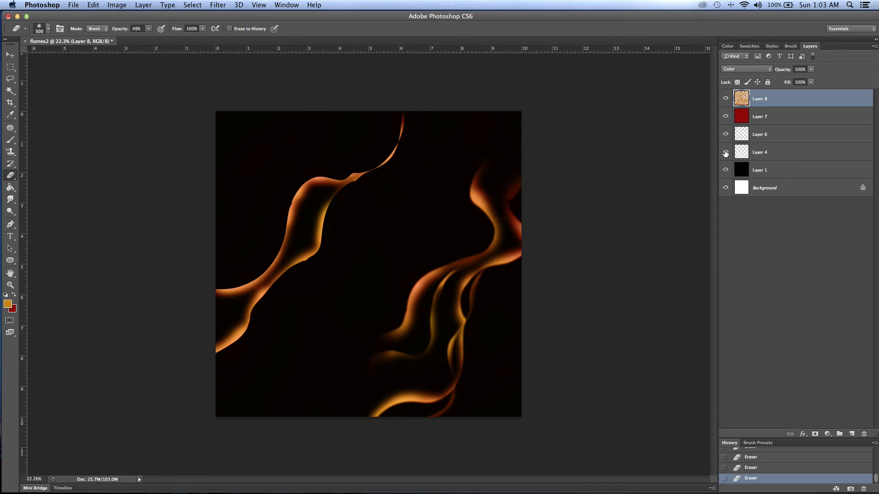
{"action": "left_click", "coordinate": [725, 152]}
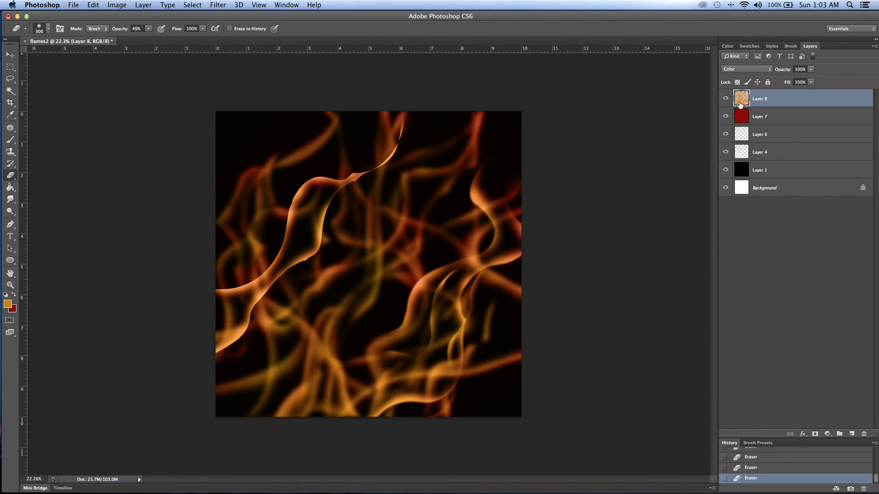
{"action": "mouse_move", "coordinate": [760, 155]}
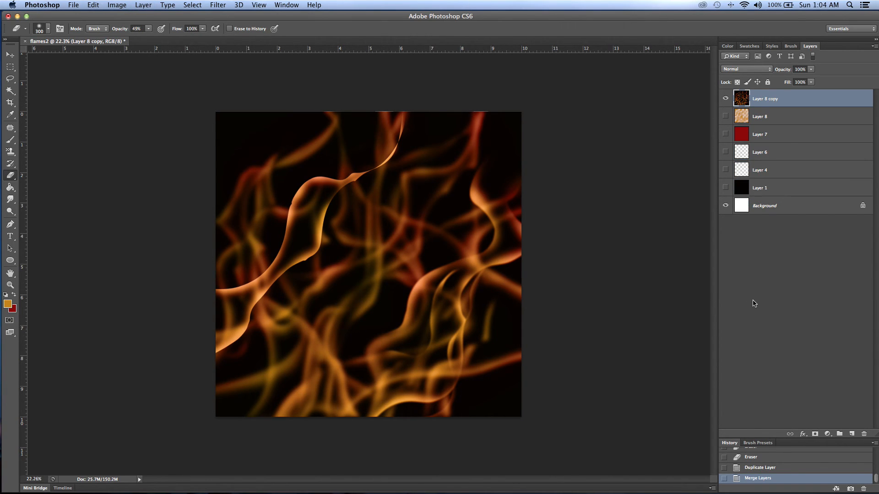
{"action": "mouse_move", "coordinate": [31, 133]}
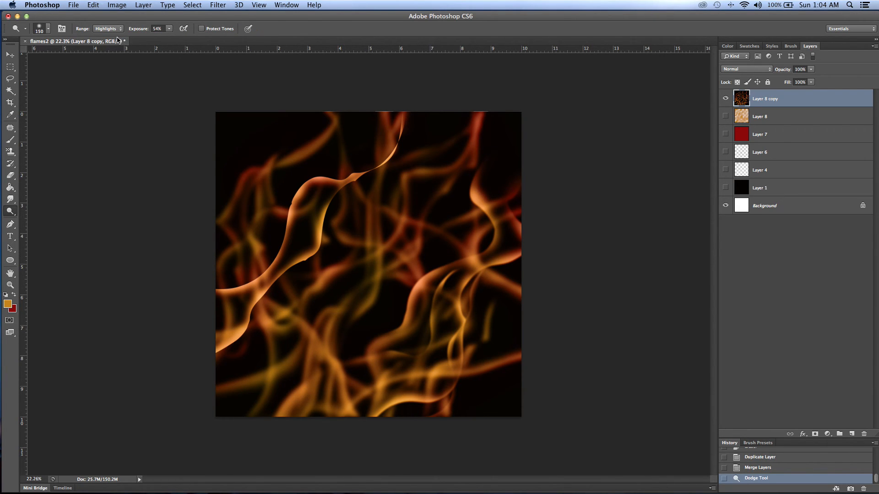
{"action": "mouse_move", "coordinate": [168, 178]}
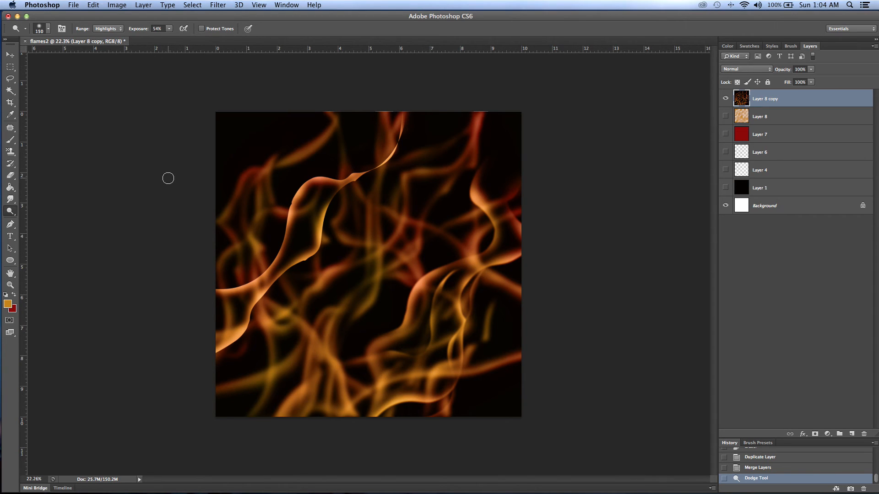
{"action": "mouse_move", "coordinate": [175, 148]}
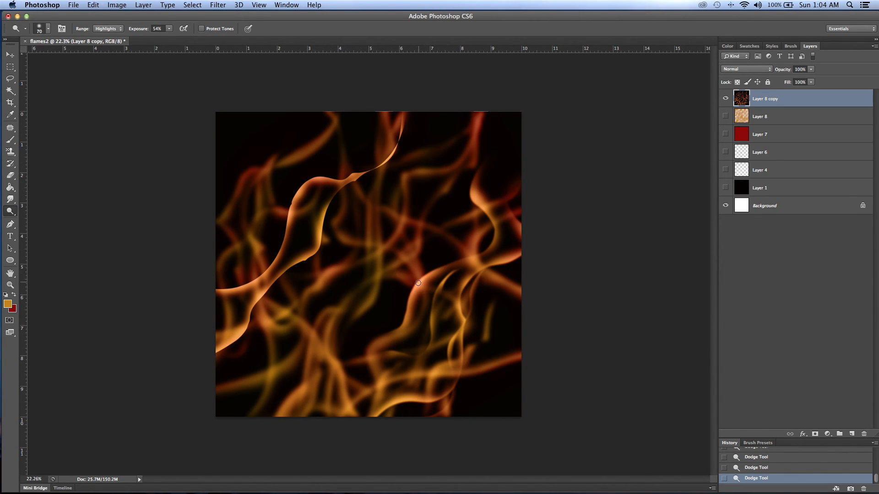
- Dodge highlights at 54% exposure on the right-of-centre flames and the large upper swoosh
{"action": "left_click_drag", "start_coordinate": [418, 282], "coordinate": [436, 273]}
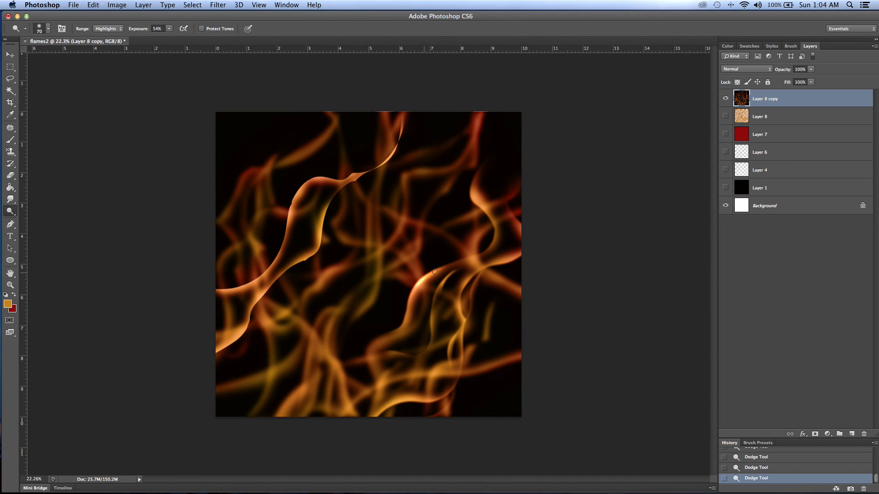
{"action": "left_click_drag", "start_coordinate": [435, 272], "coordinate": [478, 258]}
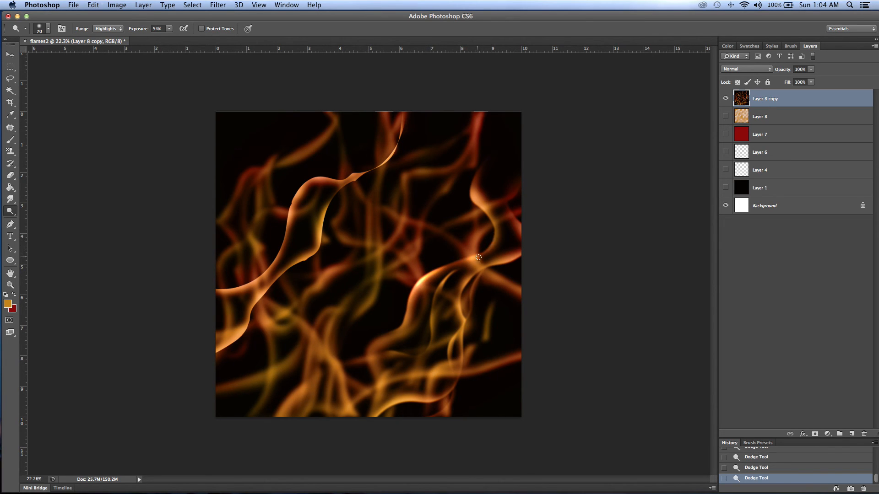
{"action": "left_click_drag", "start_coordinate": [478, 257], "coordinate": [489, 248]}
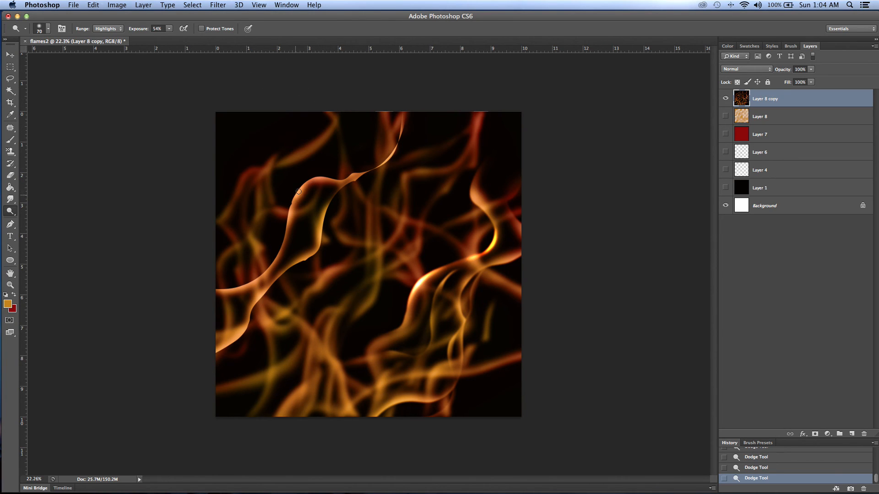
{"action": "left_click_drag", "start_coordinate": [298, 192], "coordinate": [332, 180]}
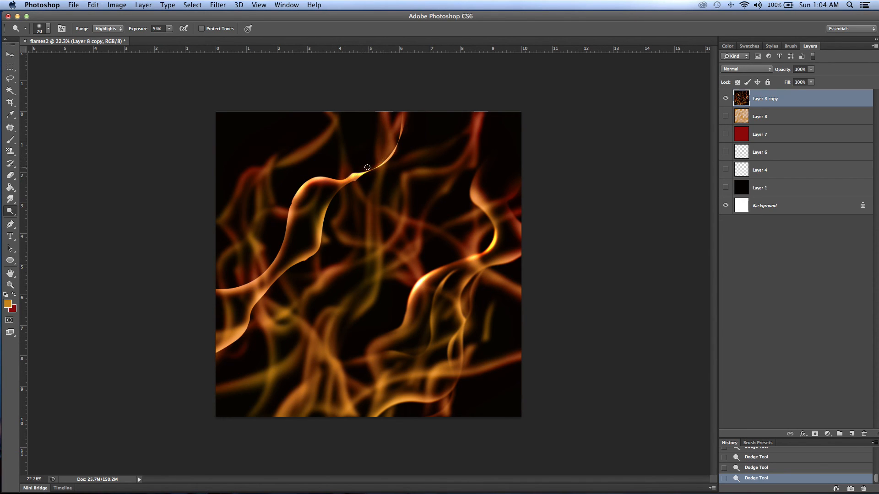
{"action": "left_click_drag", "start_coordinate": [367, 167], "coordinate": [290, 224]}
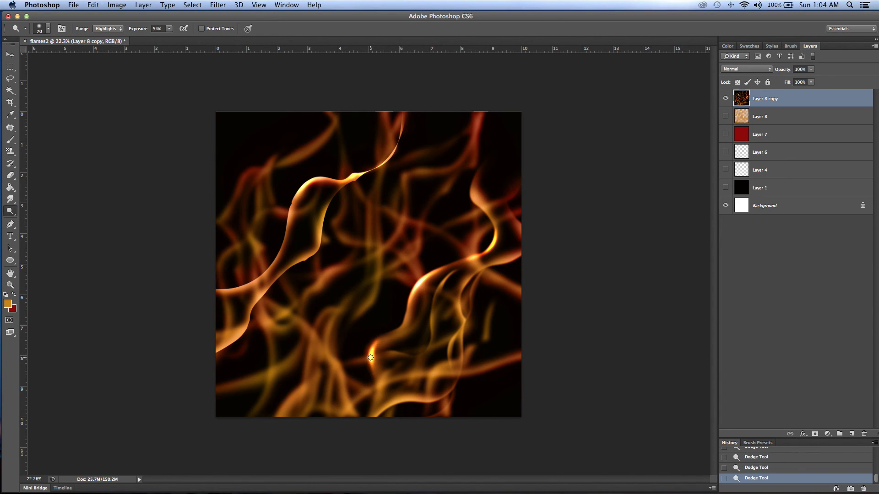
- Add dodged hot spots to the lower central flame and the thin flames lower left
{"action": "left_click_drag", "start_coordinate": [370, 357], "coordinate": [372, 347]}
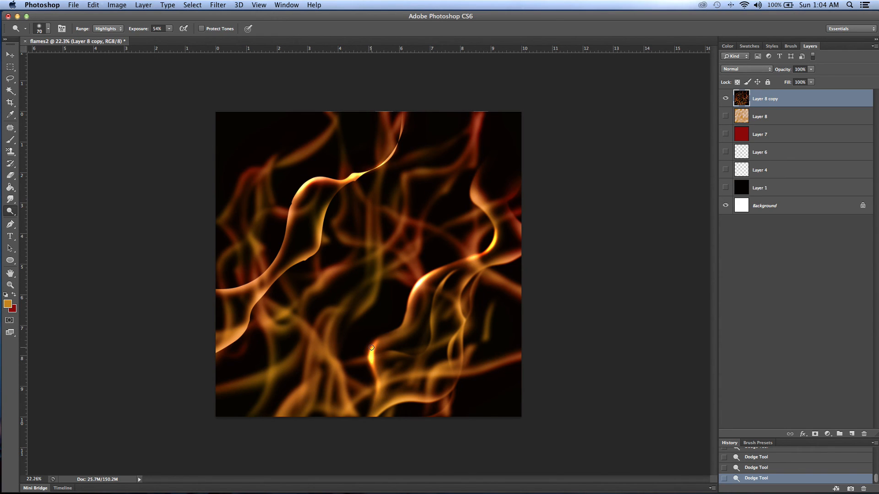
{"action": "left_click_drag", "start_coordinate": [372, 347], "coordinate": [380, 248]}
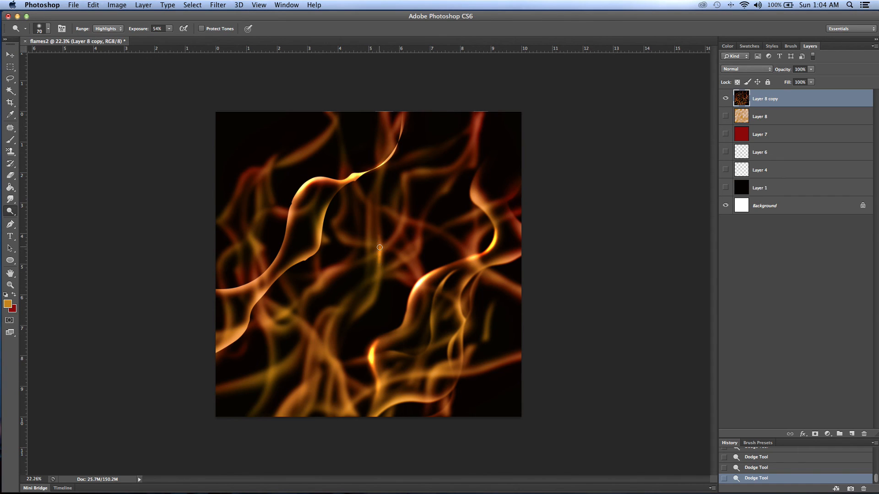
{"action": "left_click_drag", "start_coordinate": [380, 248], "coordinate": [374, 287]}
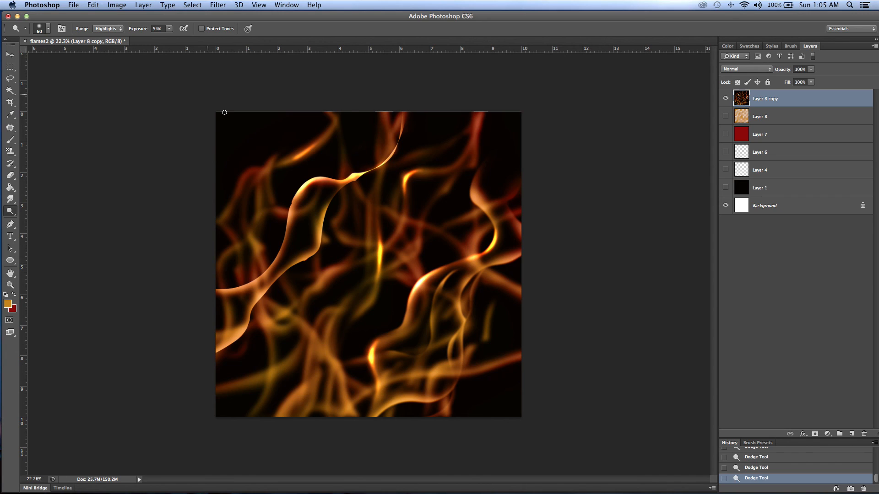
{"action": "mouse_move", "coordinate": [220, 211]}
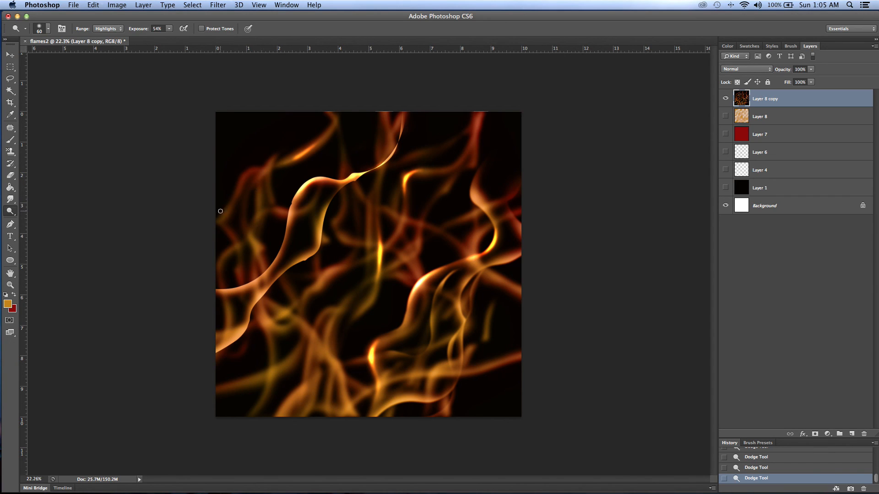
{"action": "mouse_move", "coordinate": [140, 57]}
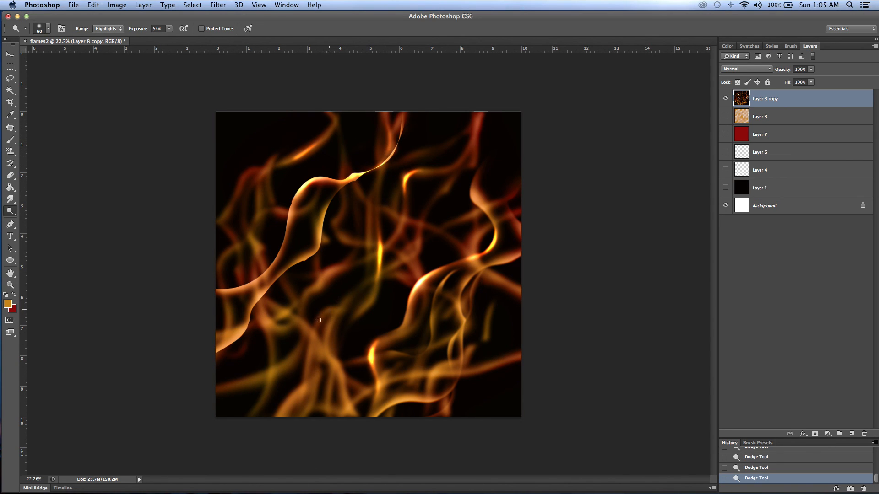
{"action": "left_click_drag", "start_coordinate": [318, 320], "coordinate": [329, 328]}
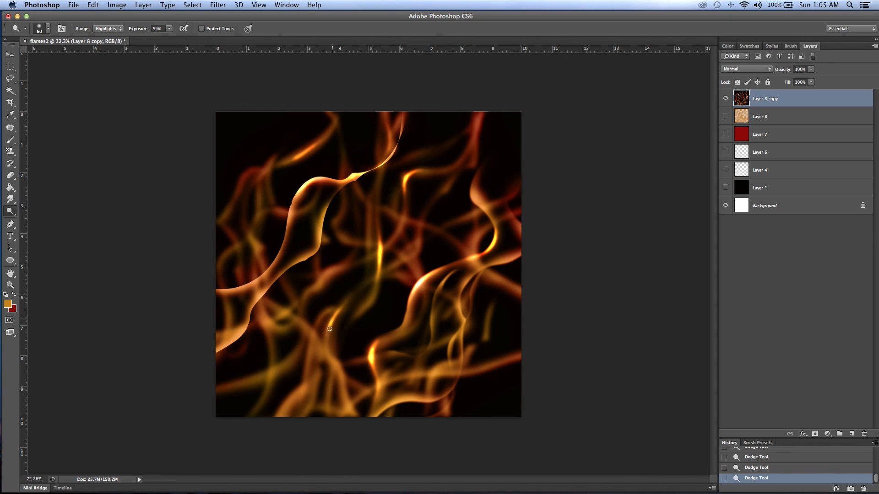
{"action": "left_click_drag", "start_coordinate": [330, 328], "coordinate": [282, 270]}
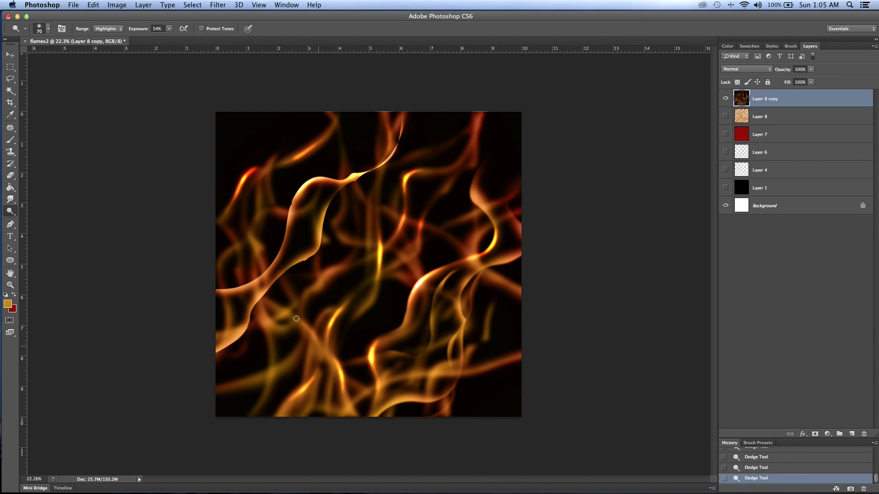
- Dodge the lower-left flame curves for extra hot spots
{"action": "left_click_drag", "start_coordinate": [296, 318], "coordinate": [303, 300]}
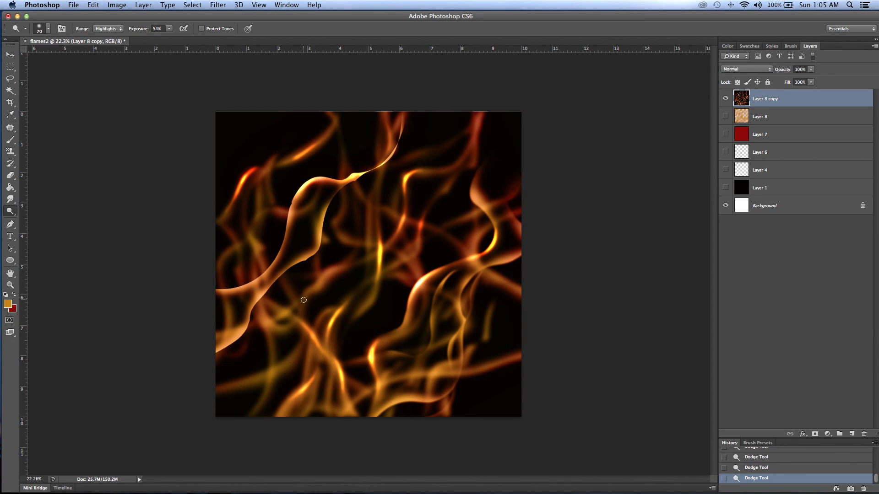